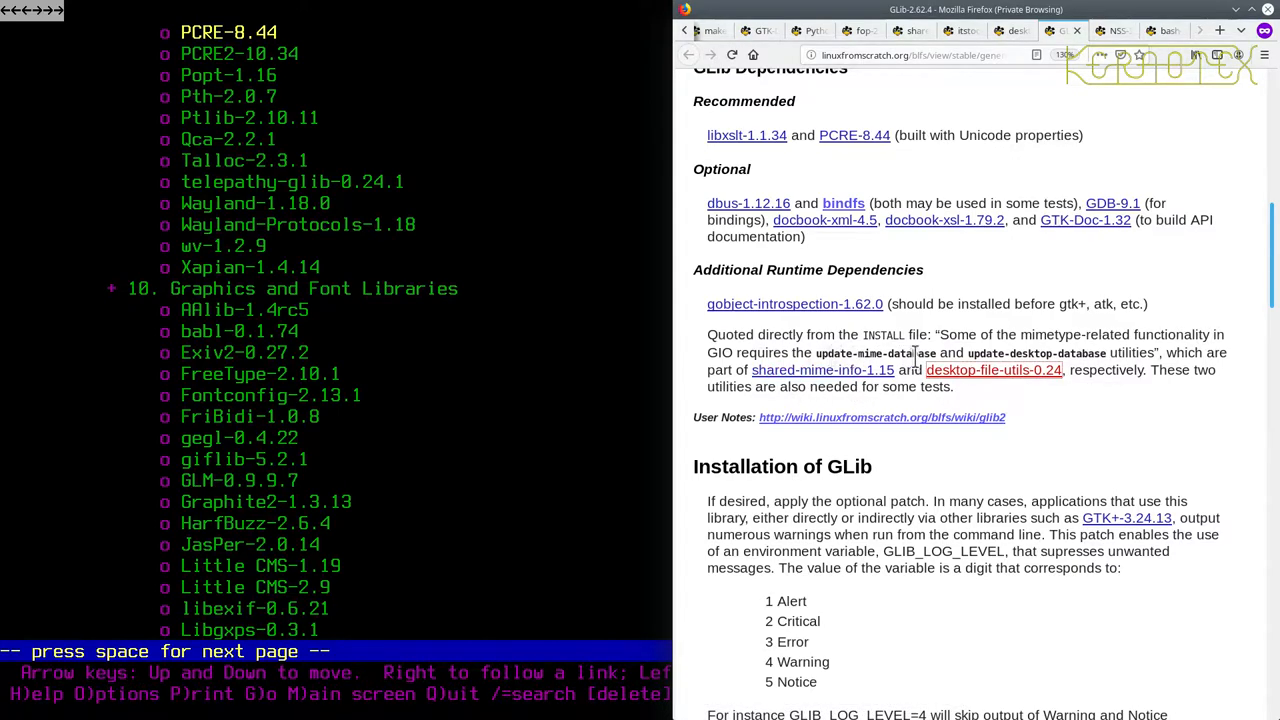
{"action": "mouse_move", "coordinate": [993, 370]}
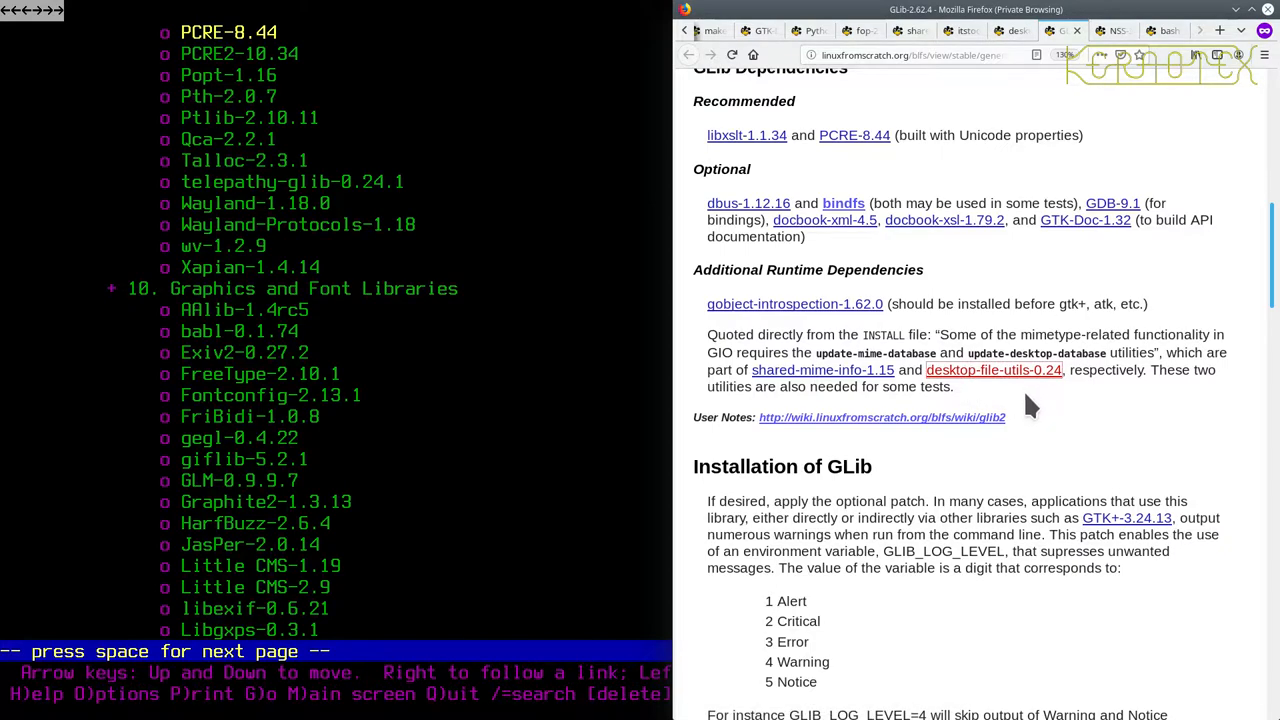
- Scroll the BLFS GLib page past Dependencies to the Warning box and 'Install GLib' commands
{"action": "scroll", "scroll_direction": "down", "scroll_amount": 3}
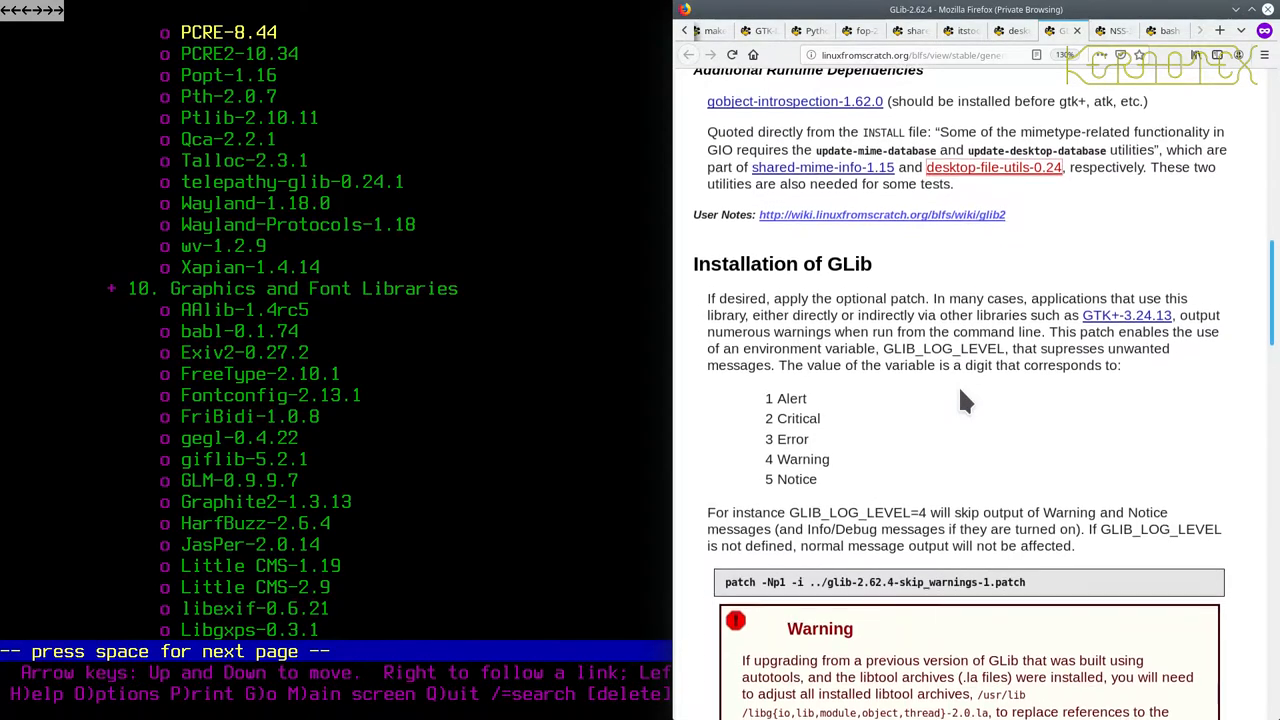
{"action": "scroll", "scroll_direction": "down", "scroll_amount": 3}
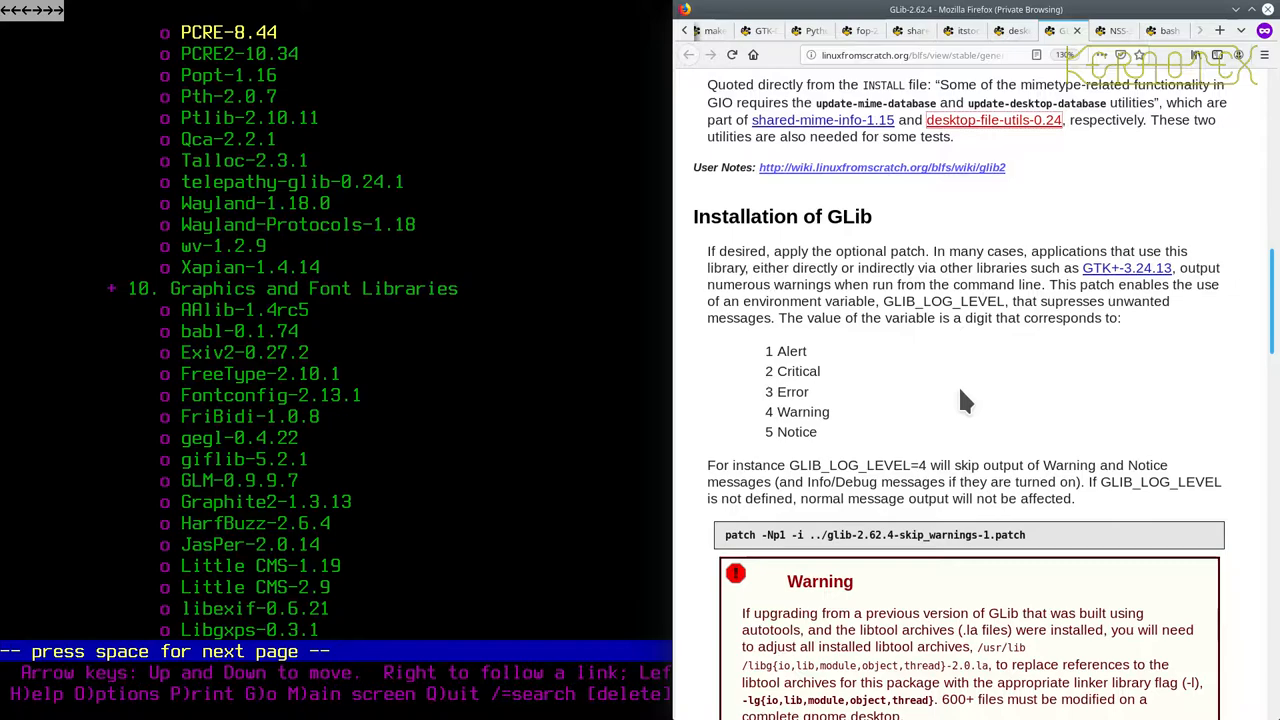
{"action": "mouse_move", "coordinate": [970, 353]}
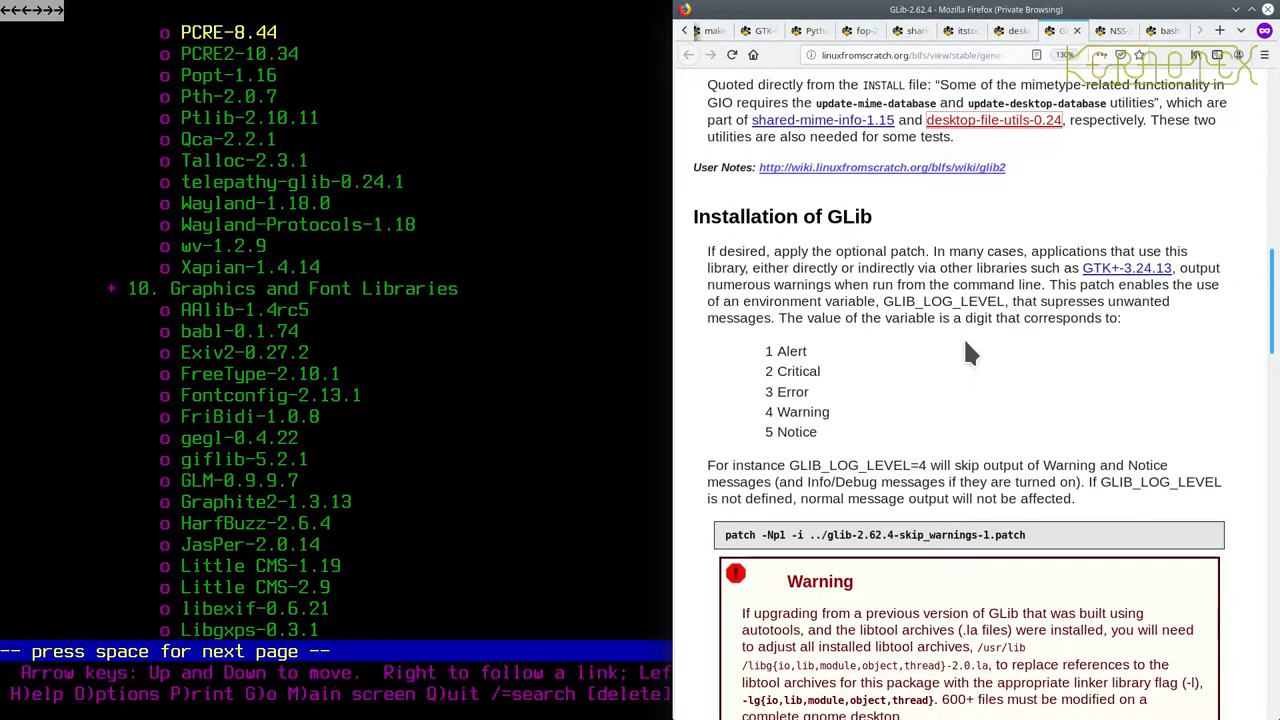
{"action": "scroll", "scroll_direction": "down", "scroll_amount": 3}
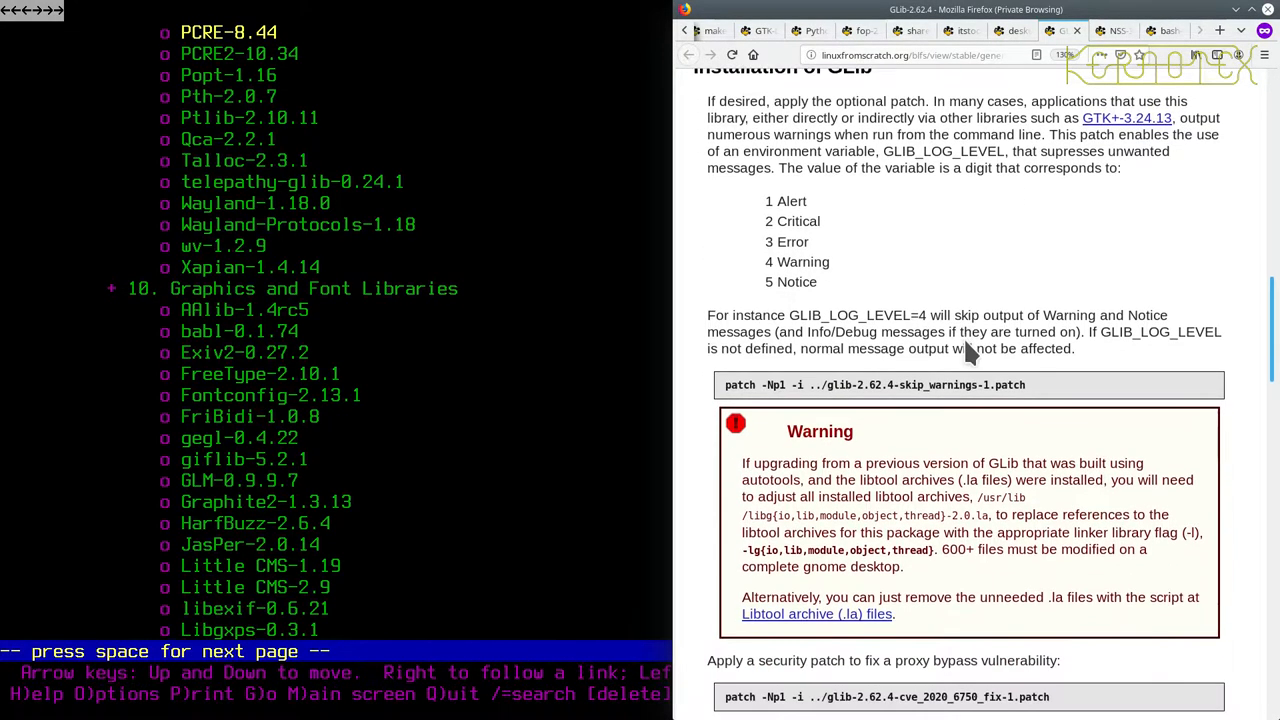
{"action": "scroll", "scroll_direction": "down", "scroll_amount": 3}
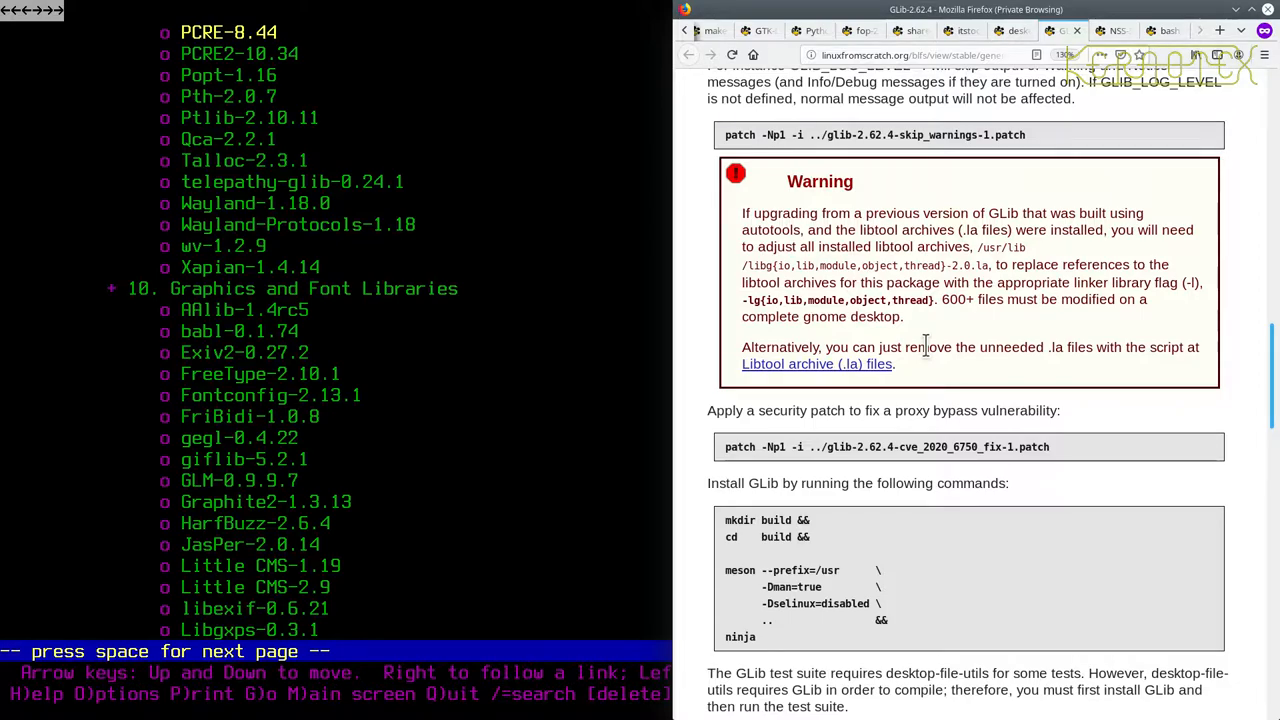
{"action": "mouse_move", "coordinate": [835, 378]}
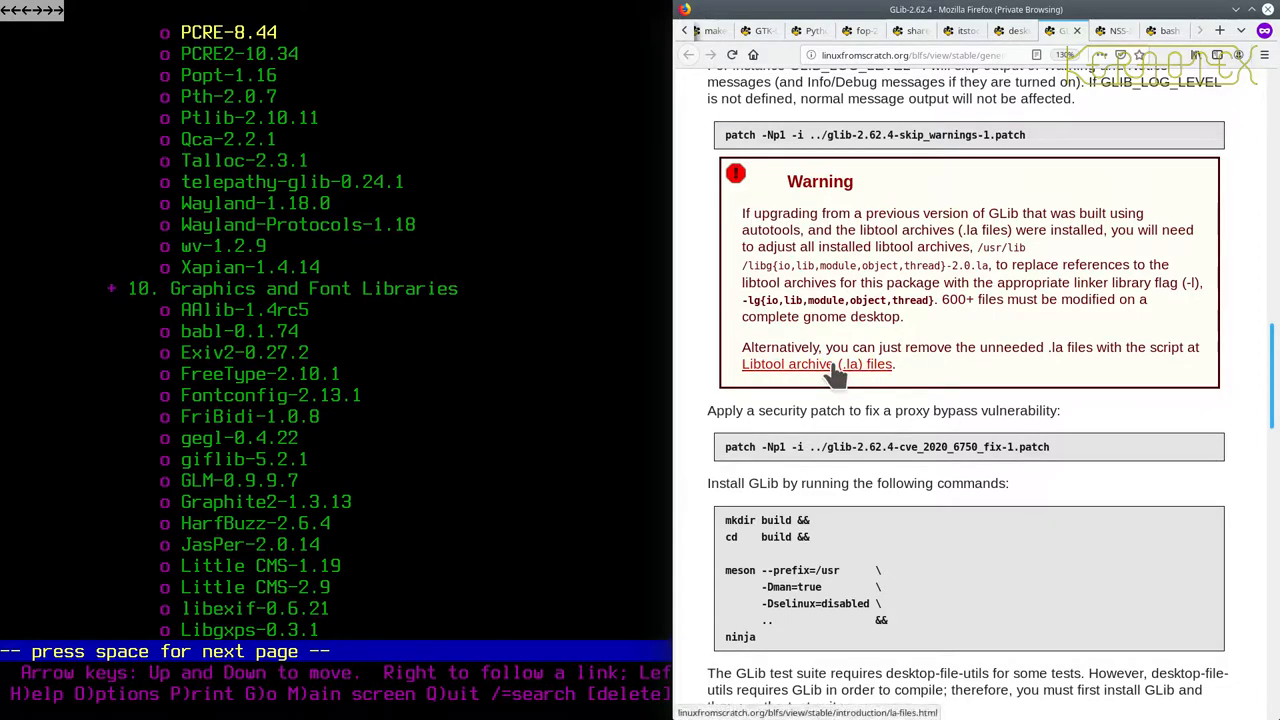
{"action": "mouse_move", "coordinate": [786, 363]}
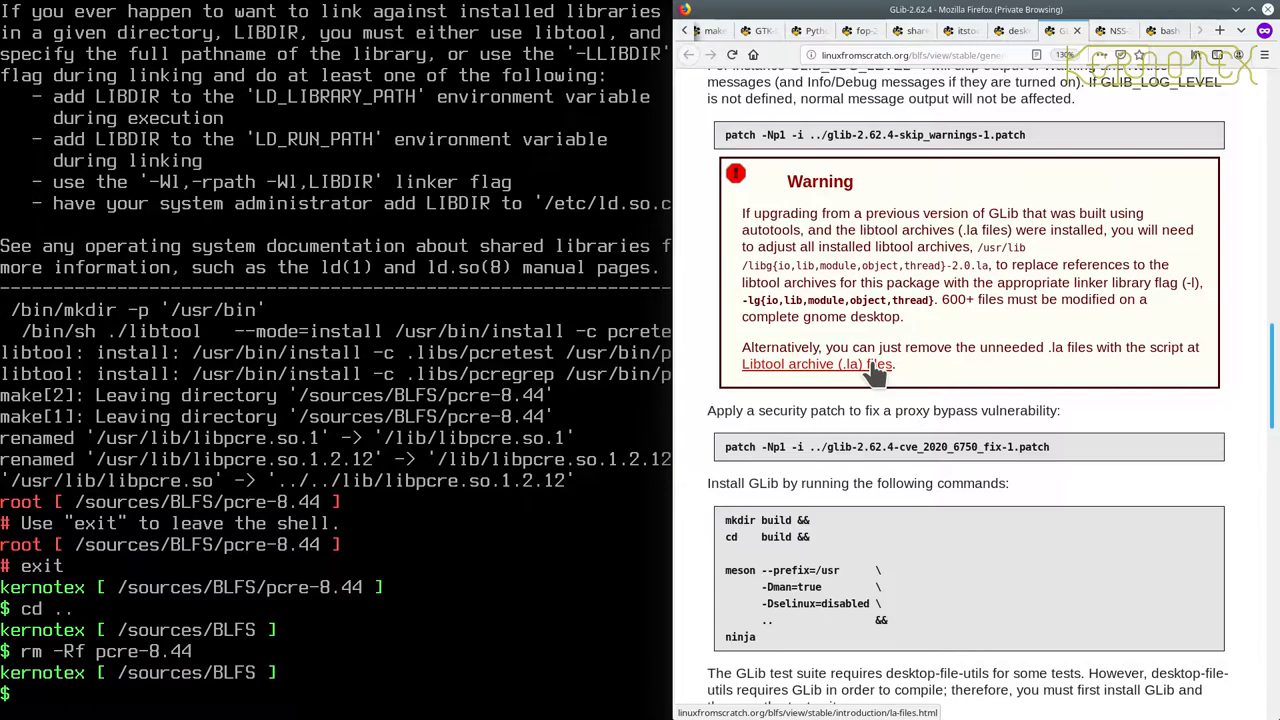
- Become root with su -, check the Libtool archive page, then run remove-la-files.sh
{"action": "type", "text": "su -"}
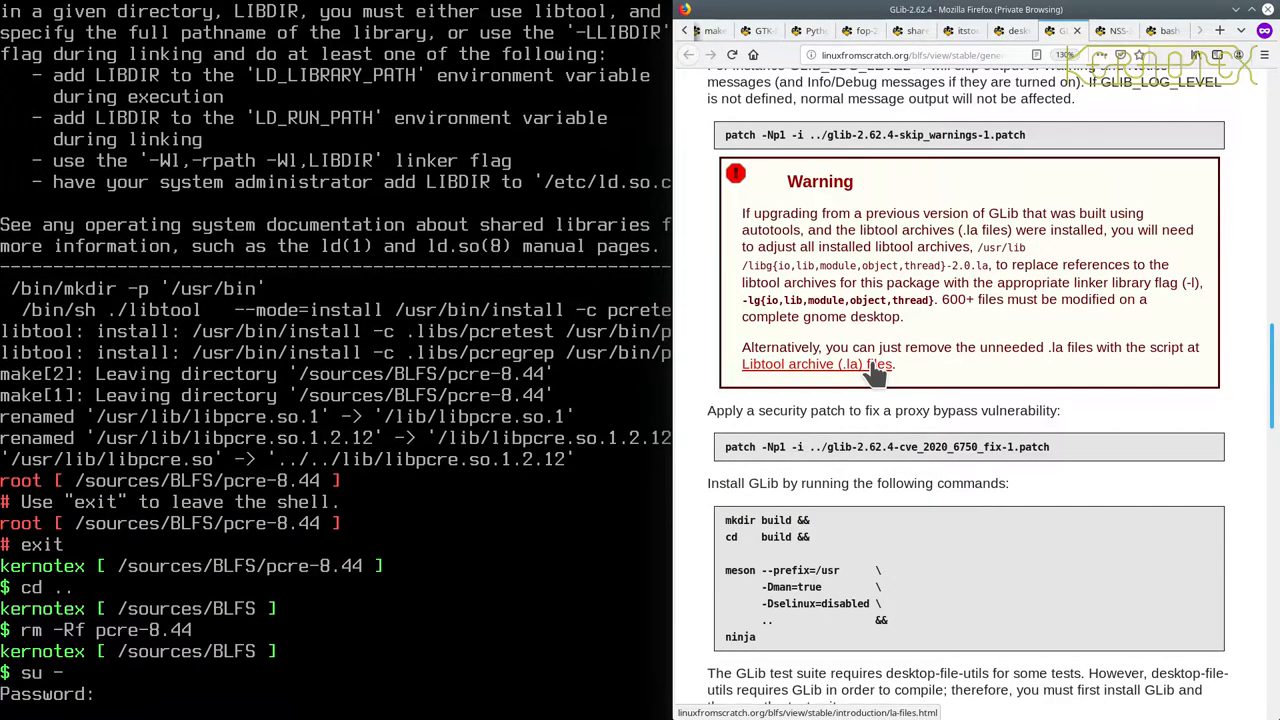
{"action": "key", "text": "Return"}
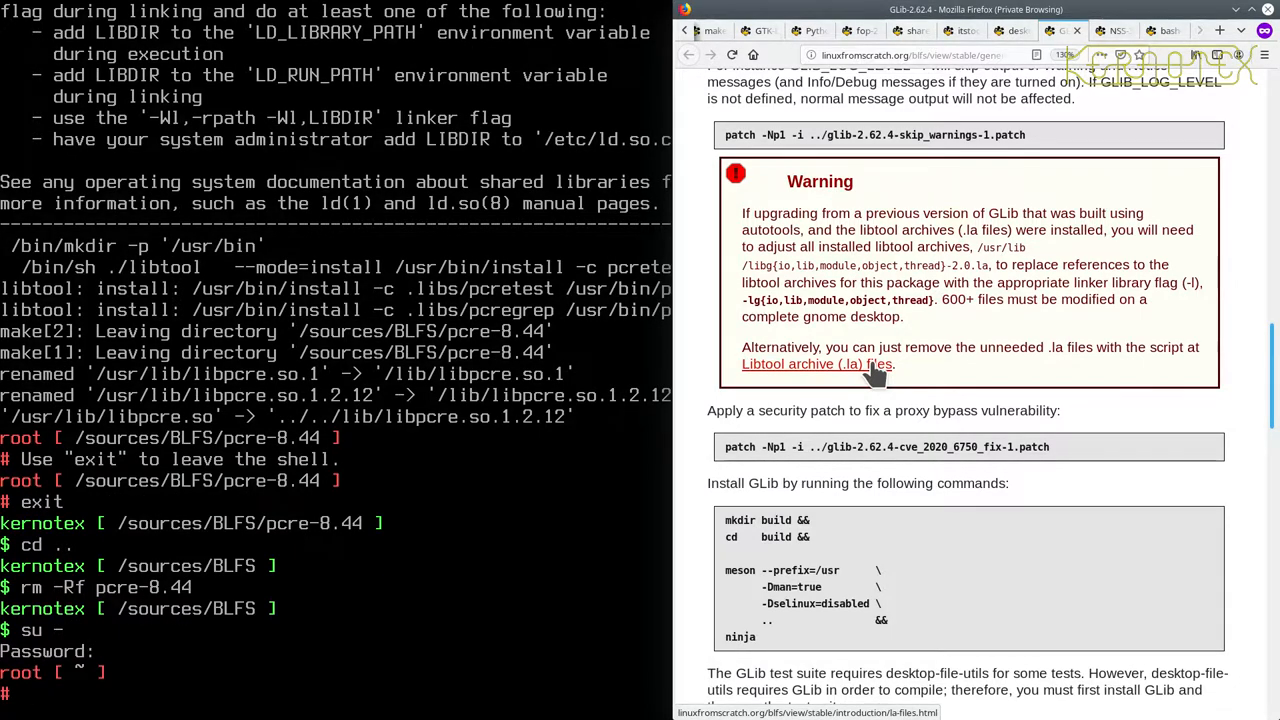
{"action": "left_click", "coordinate": [815, 363]}
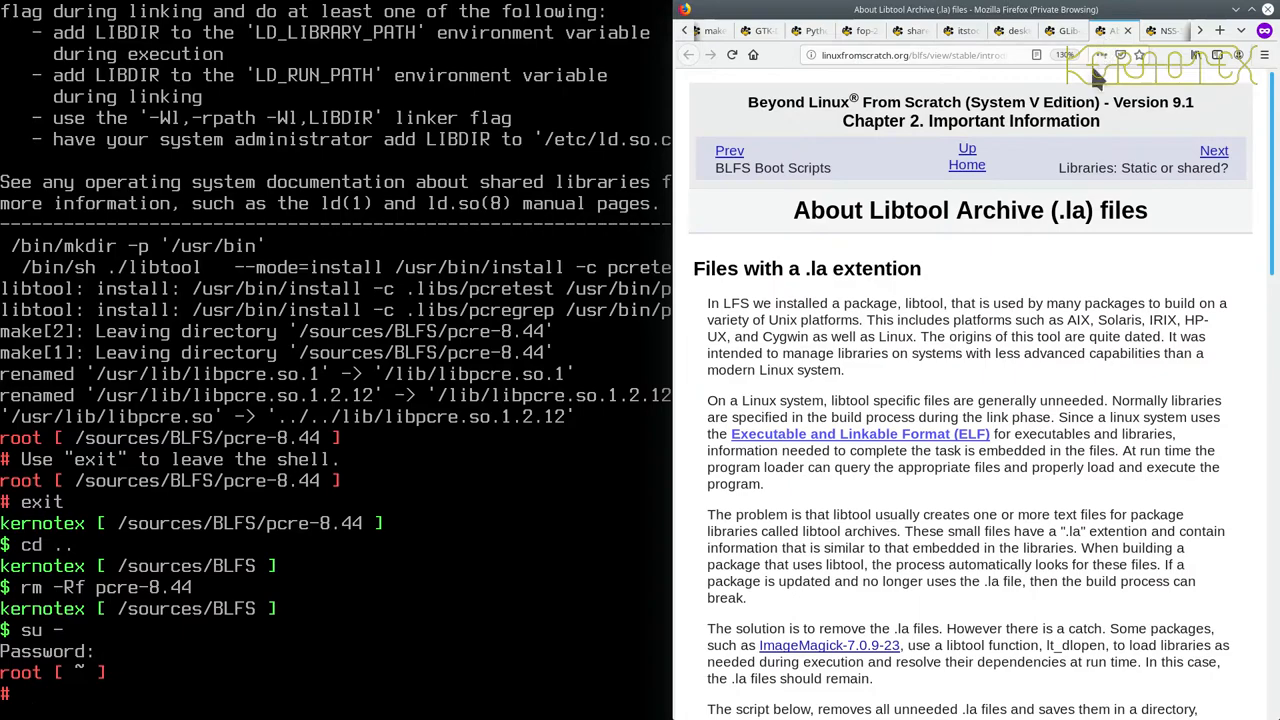
{"action": "scroll", "scroll_direction": "down", "scroll_amount": 3}
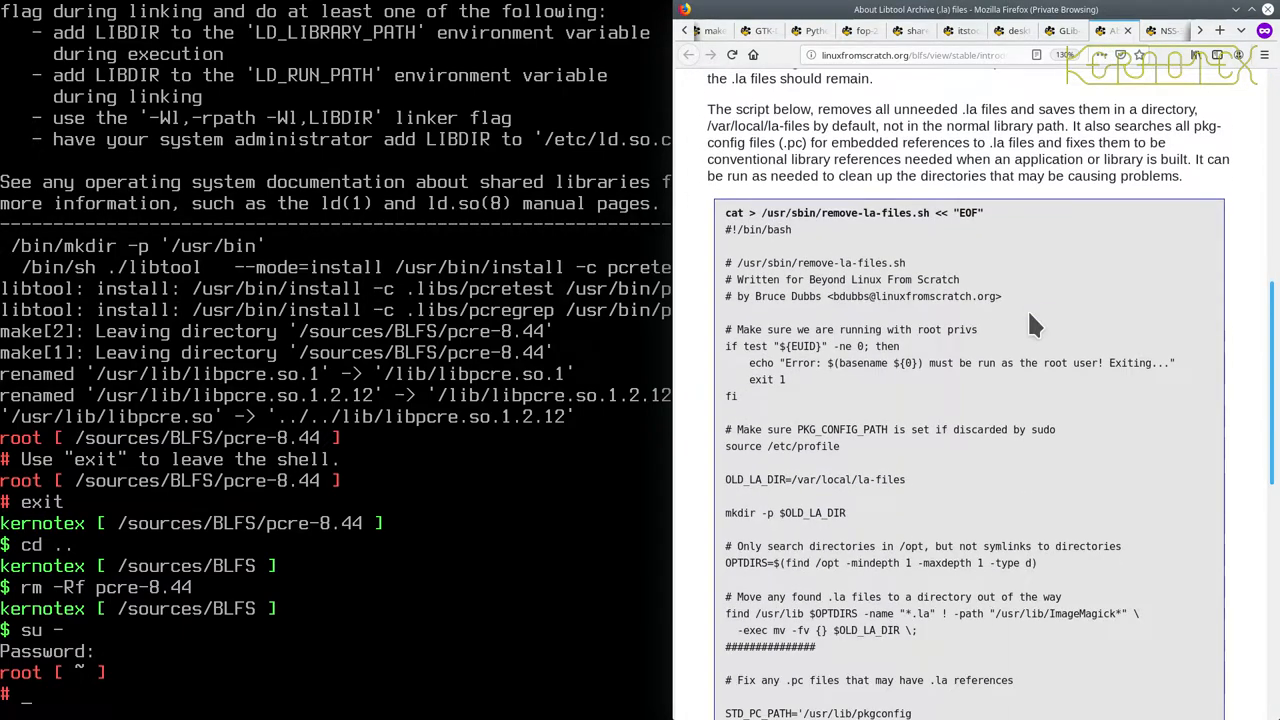
{"action": "type", "text": "remov"}
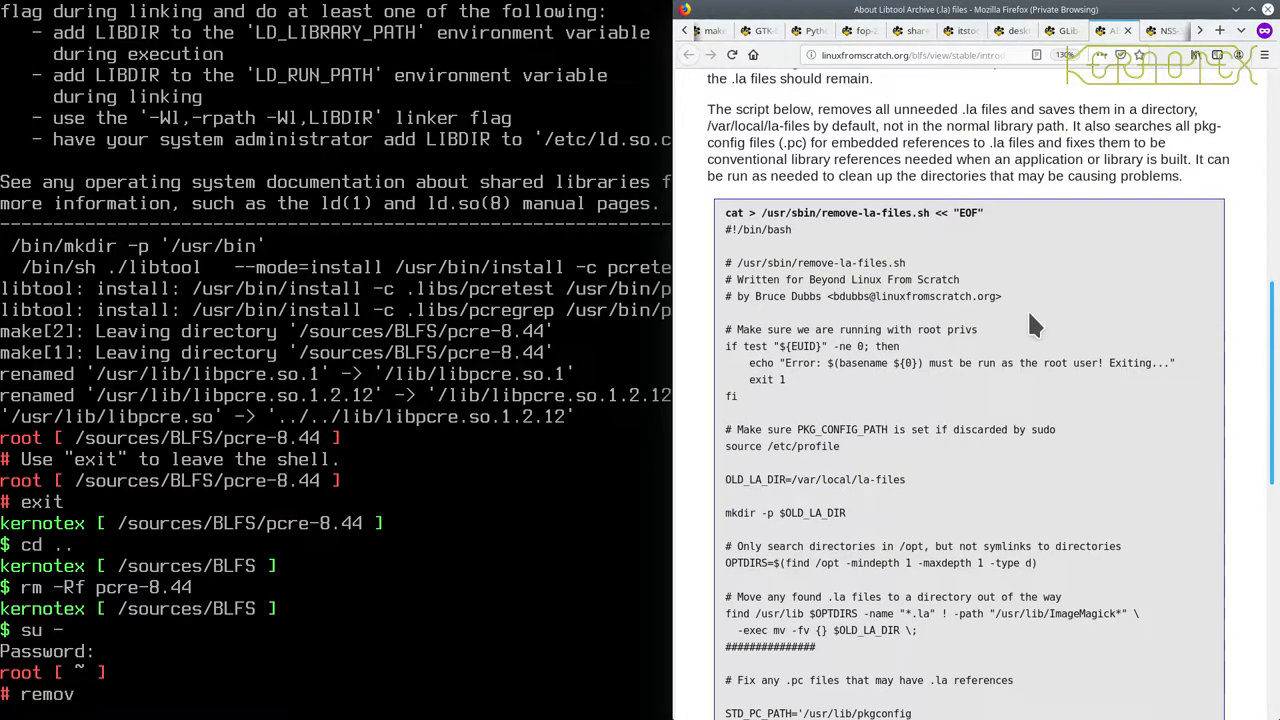
{"action": "key", "text": "Return"}
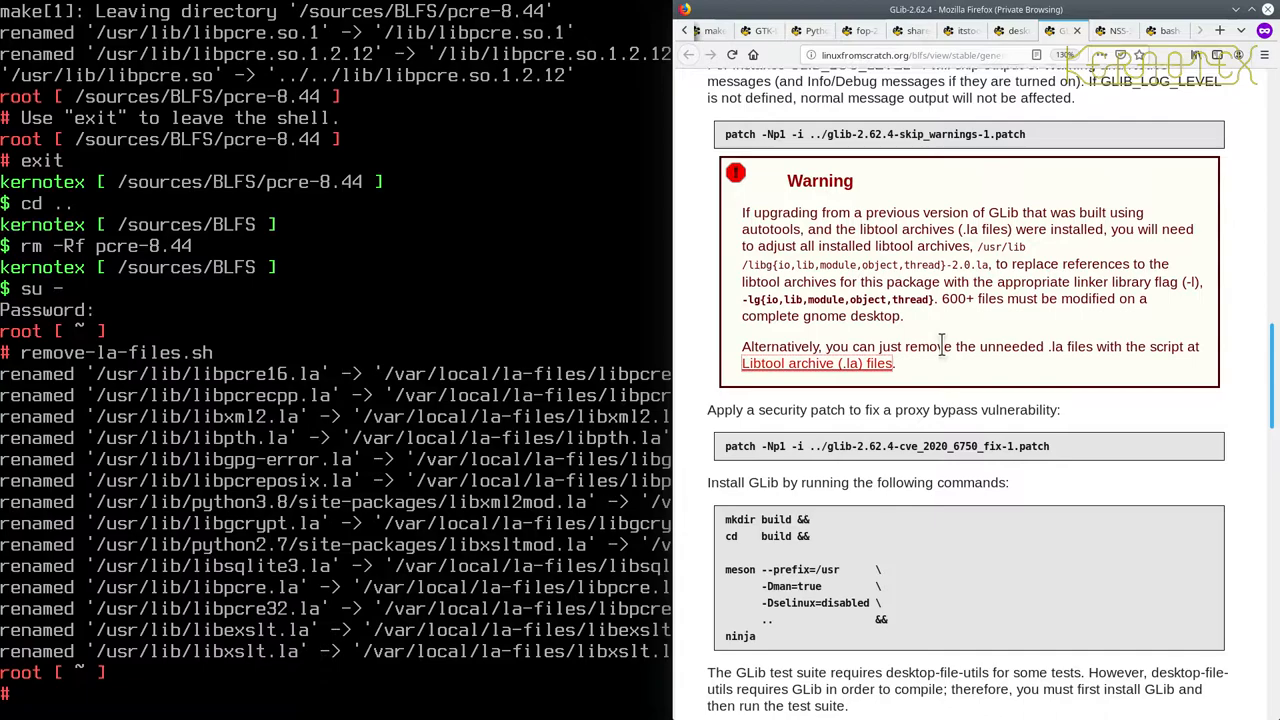
- Scroll the GLib page through Command Explanations and Contents, then back toward Package Information
{"action": "scroll", "scroll_direction": "down", "scroll_amount": 3}
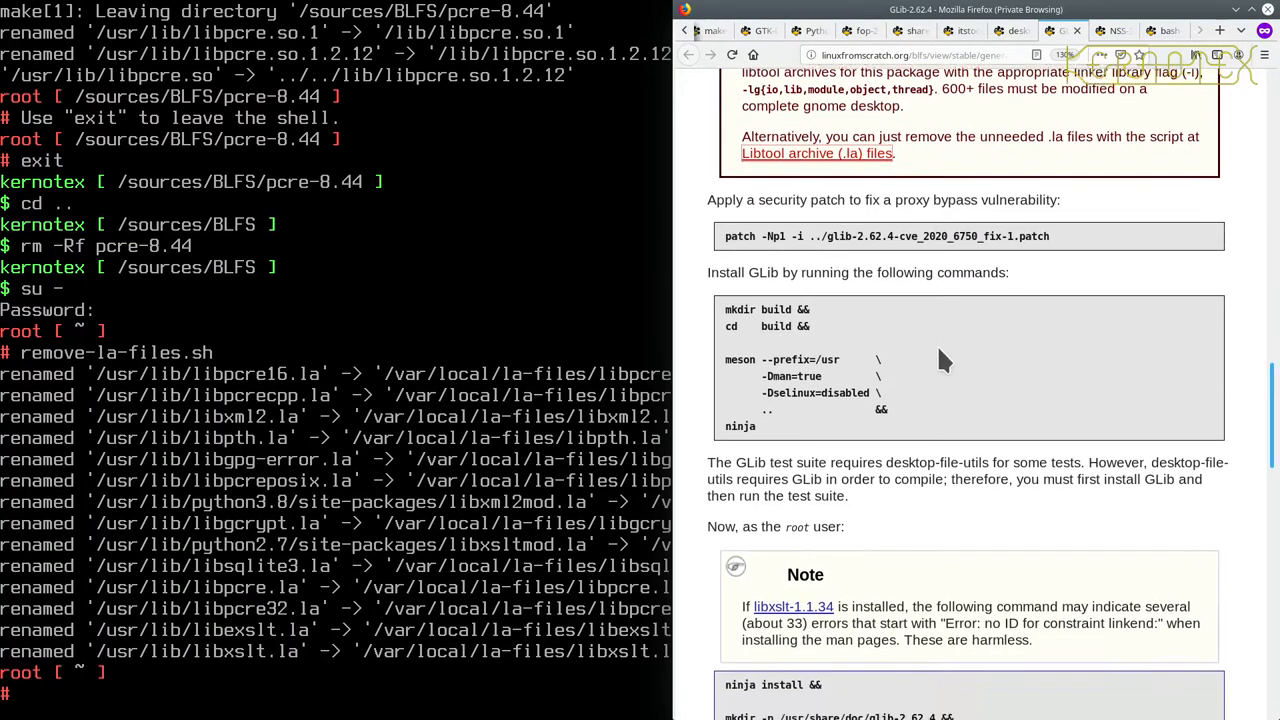
{"action": "scroll", "scroll_direction": "down", "scroll_amount": 3}
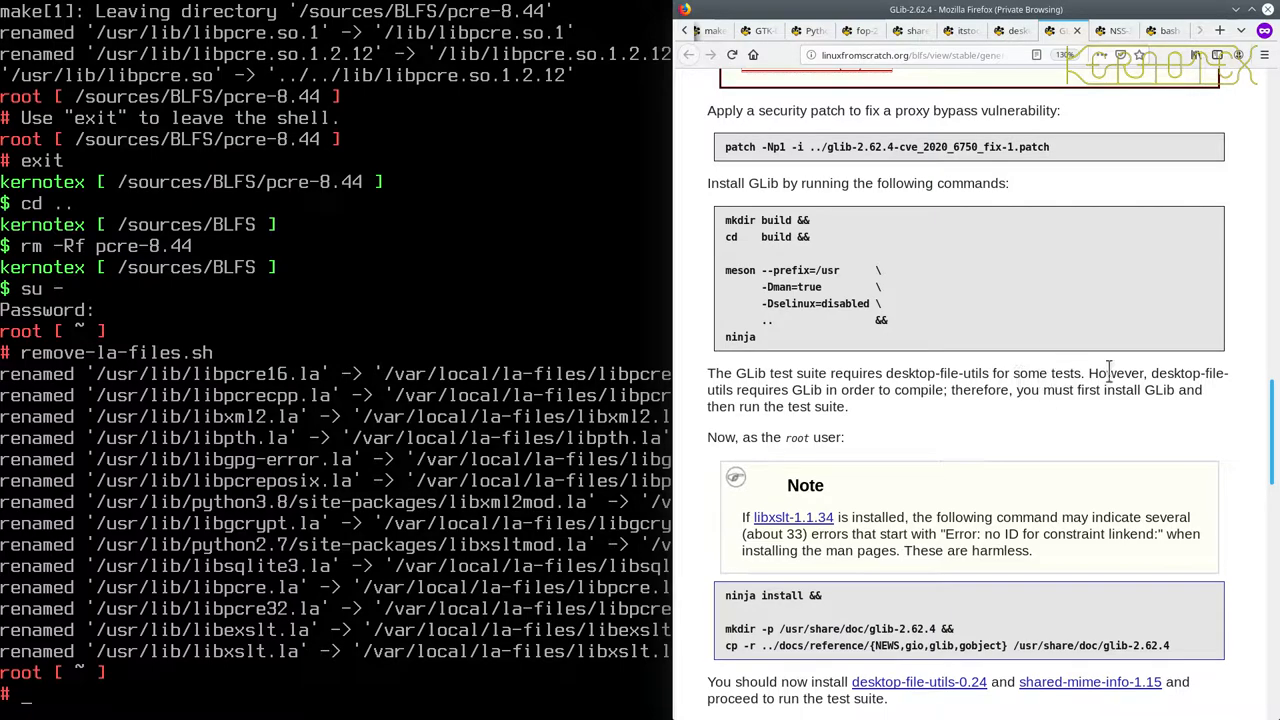
{"action": "mouse_move", "coordinate": [868, 400]}
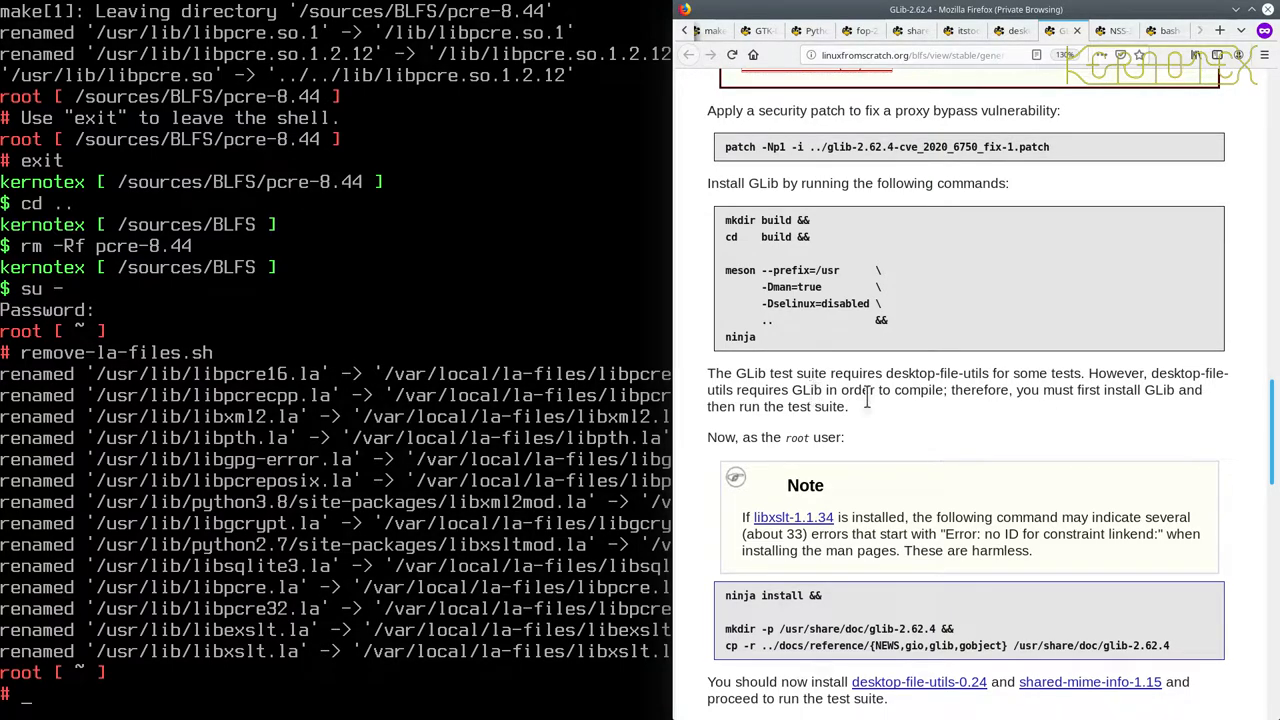
{"action": "mouse_move", "coordinate": [1040, 389]}
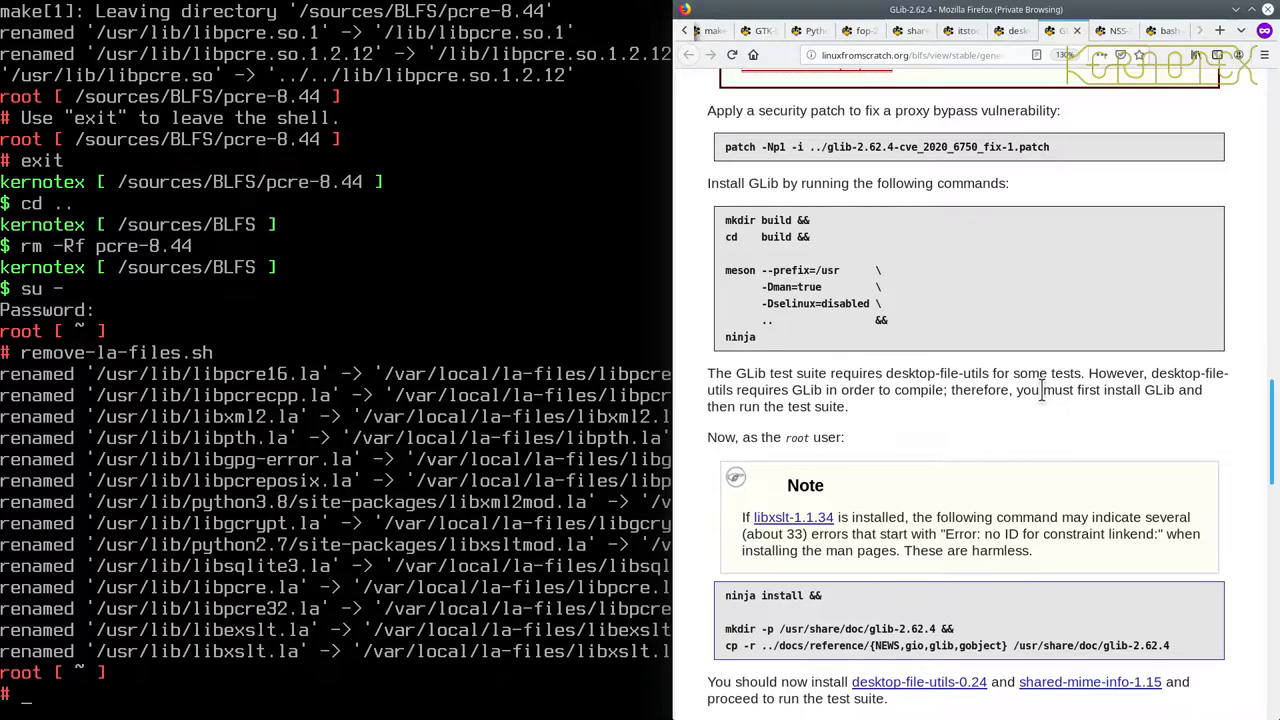
{"action": "mouse_move", "coordinate": [1018, 480]}
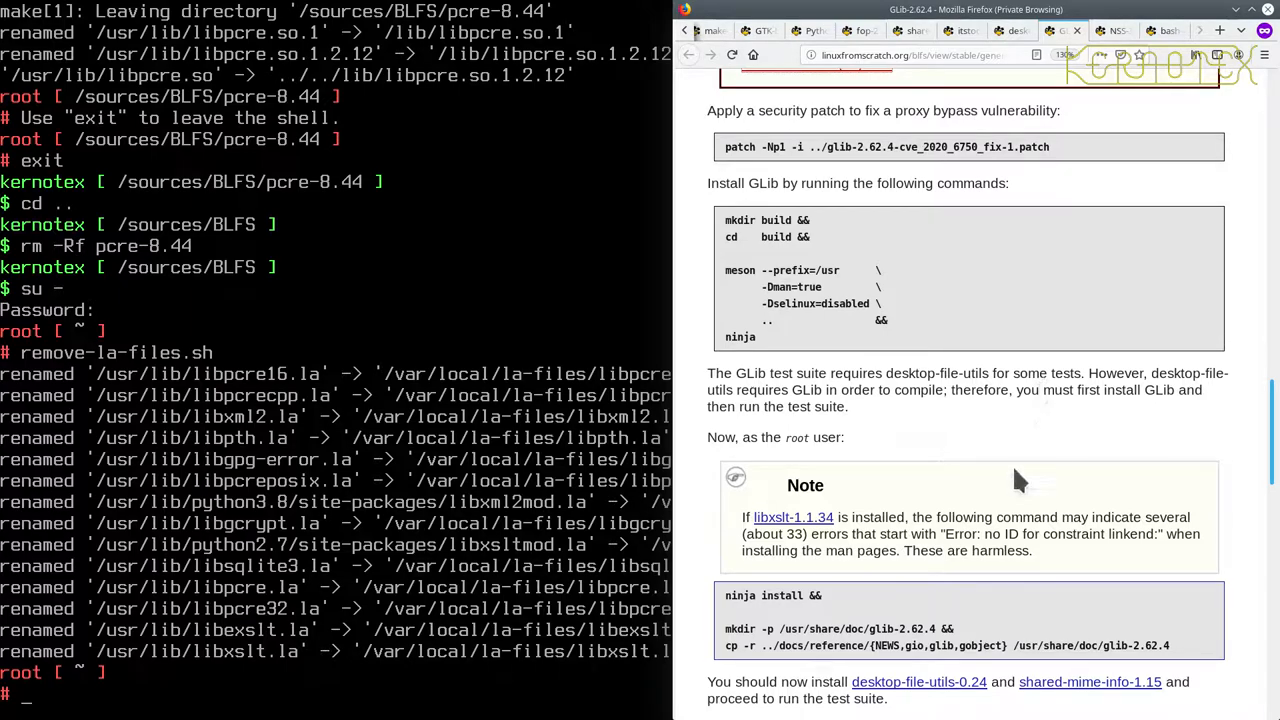
{"action": "mouse_move", "coordinate": [940, 440]}
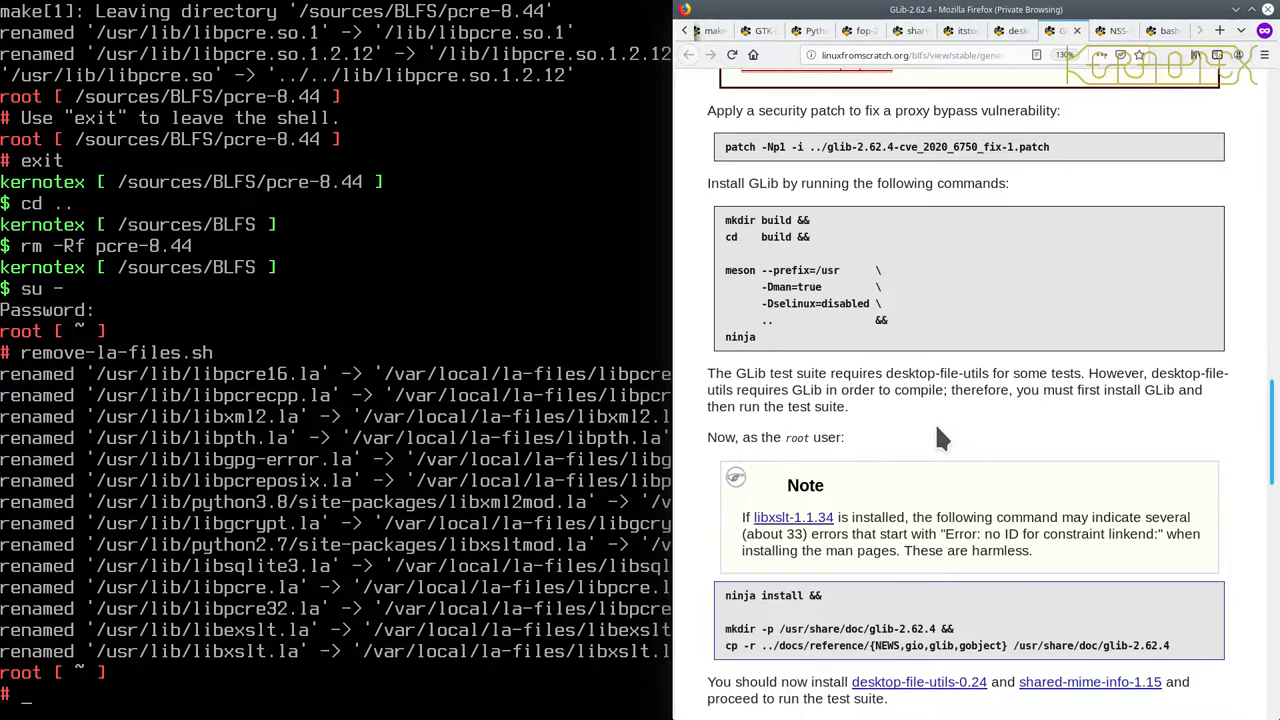
{"action": "scroll", "scroll_direction": "down", "scroll_amount": 3}
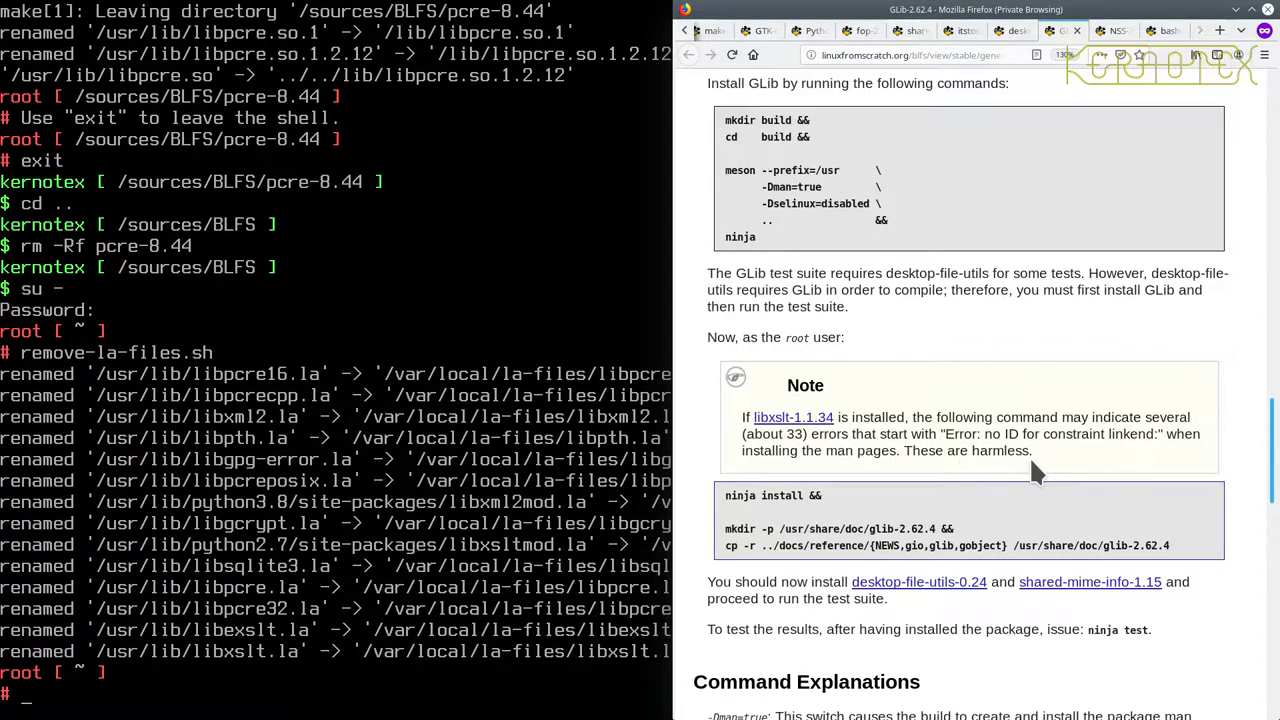
{"action": "scroll", "scroll_direction": "down", "scroll_amount": 3}
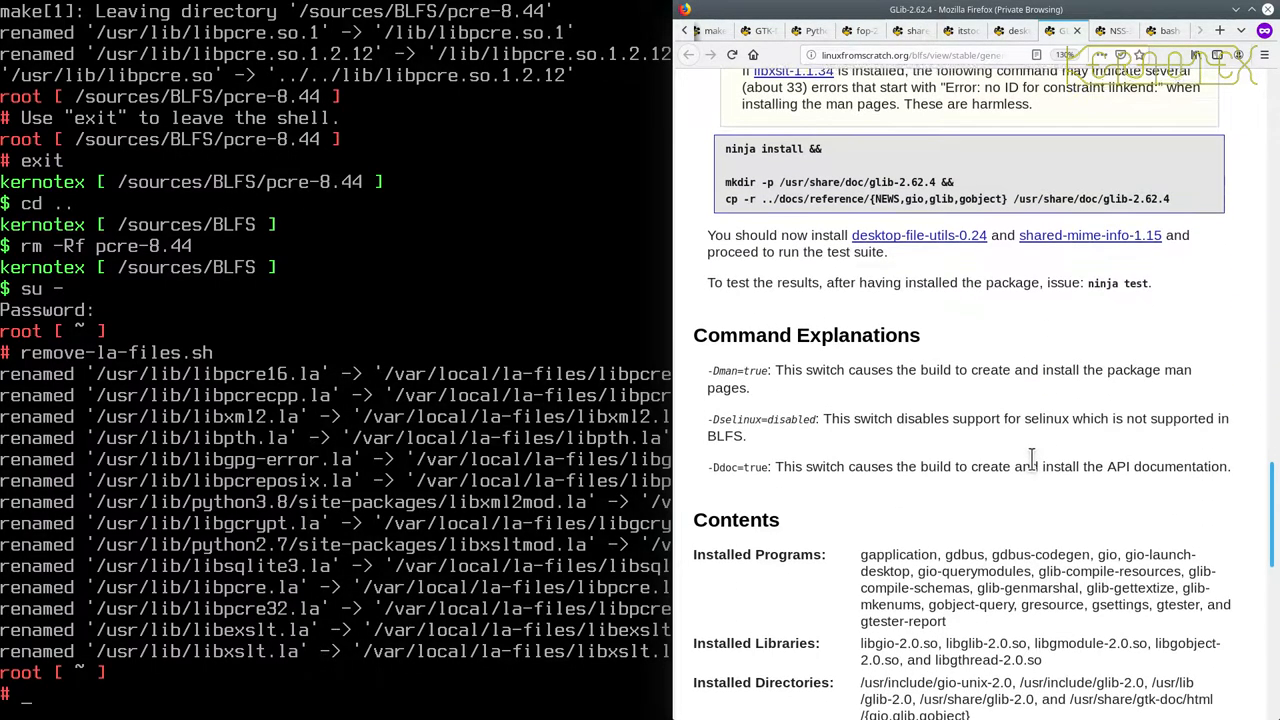
{"action": "scroll", "scroll_direction": "up", "scroll_amount": 3}
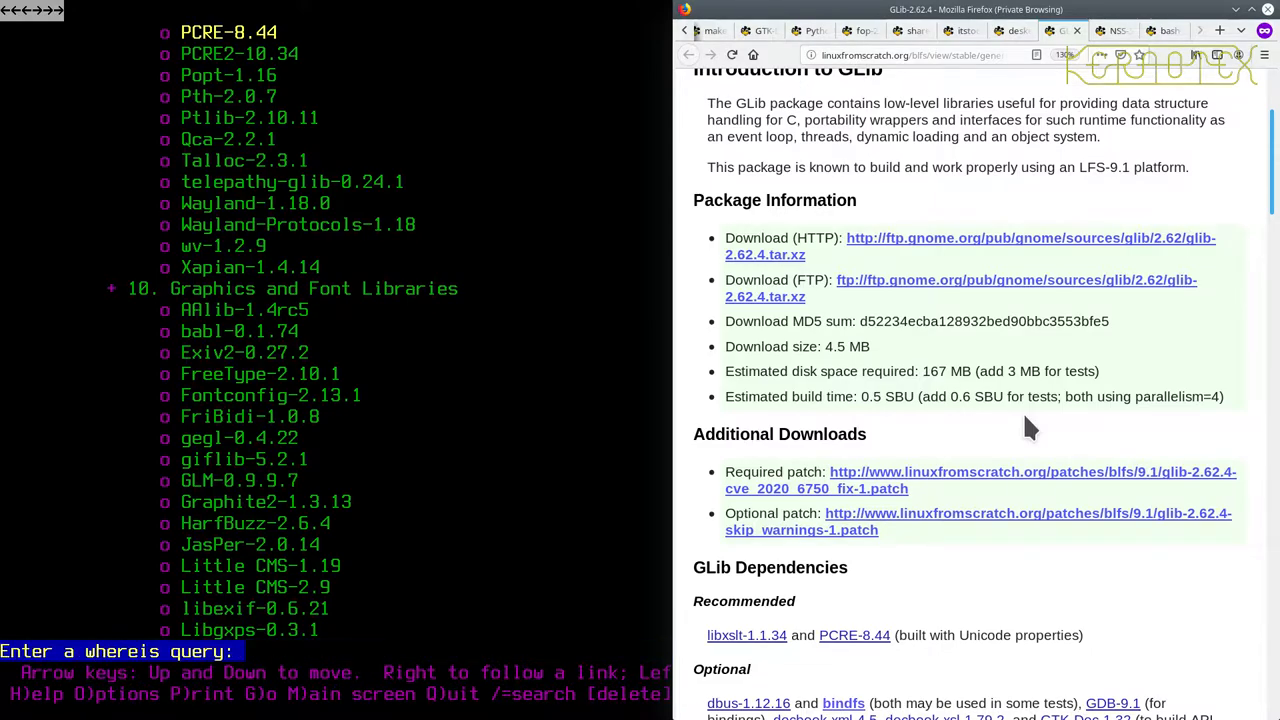
- Search the BLFS contents for 'glib' and page forward to page 10 of 30
{"action": "type", "text": "glib"}
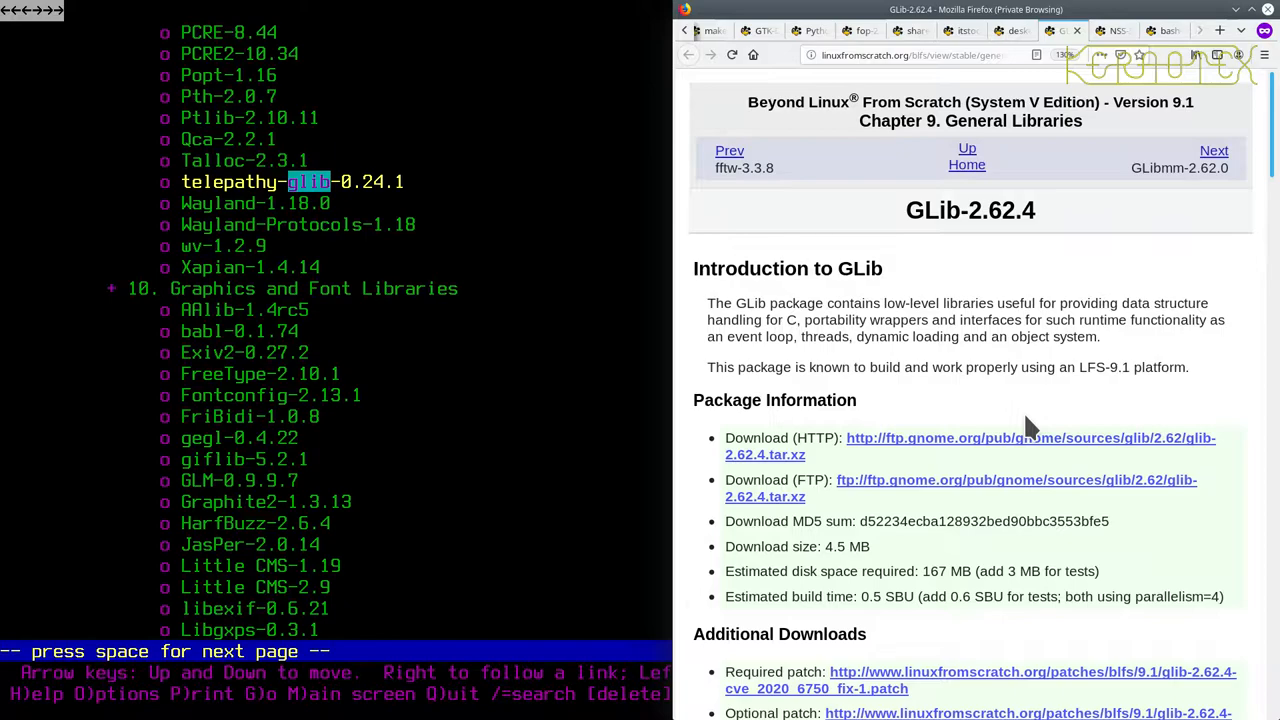
{"action": "mouse_move", "coordinate": [595, 447]}
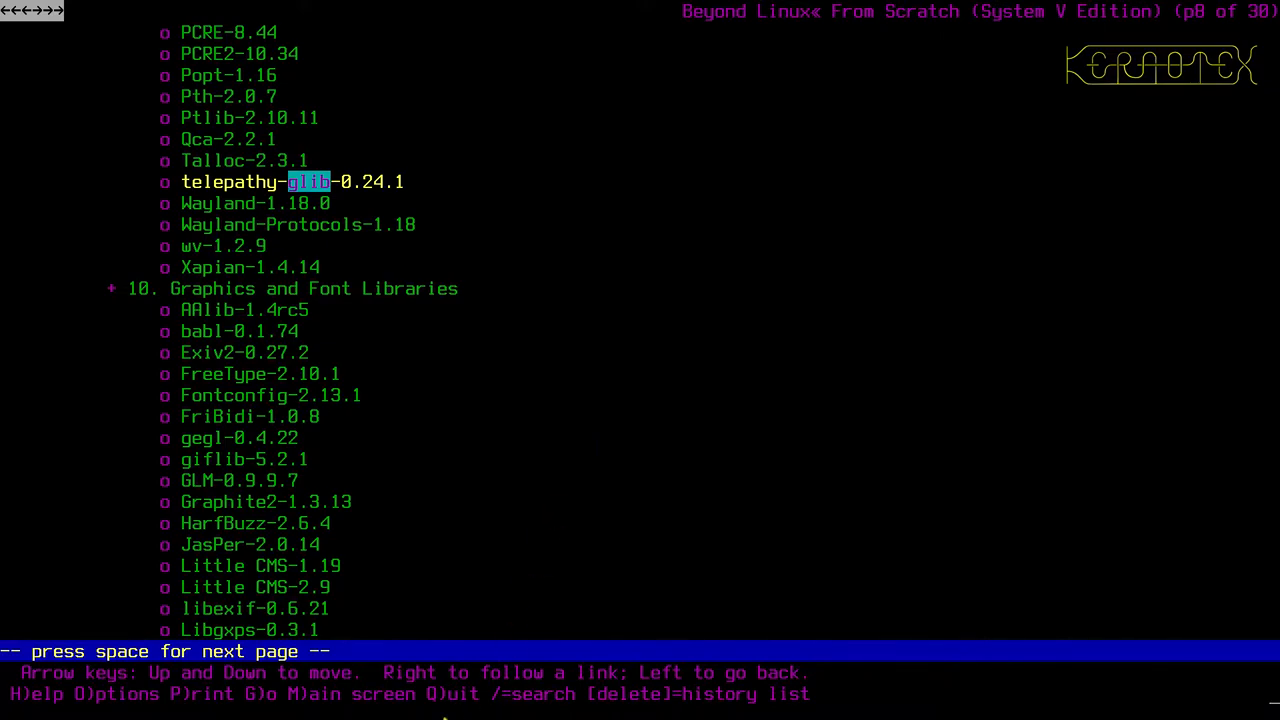
{"action": "mouse_move", "coordinate": [525, 705]}
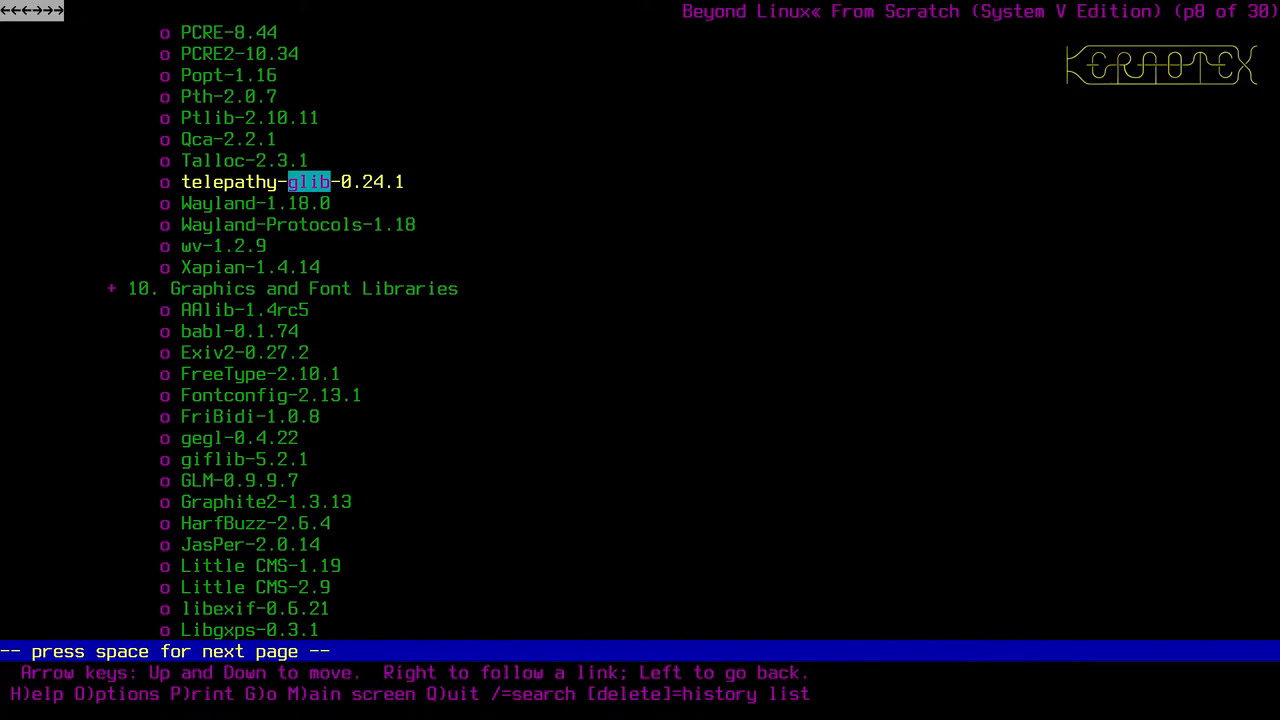
{"action": "key", "text": "space"}
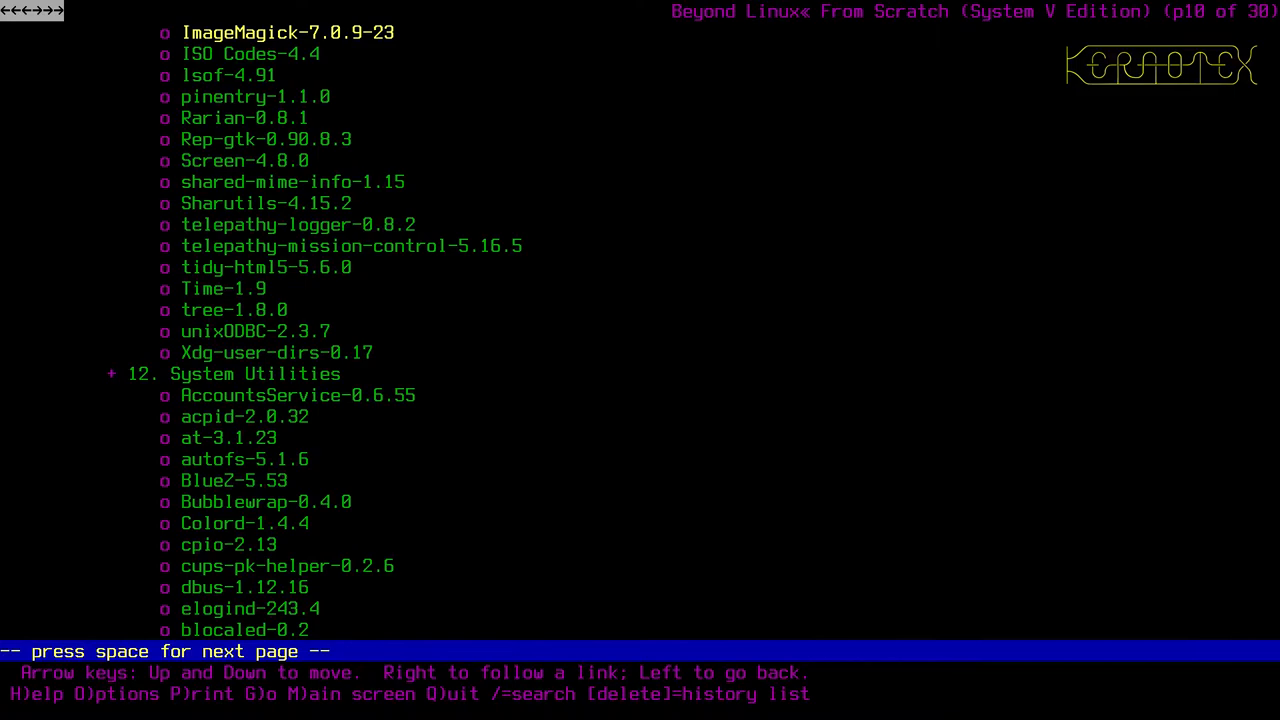
{"action": "mouse_move", "coordinate": [862, 628]}
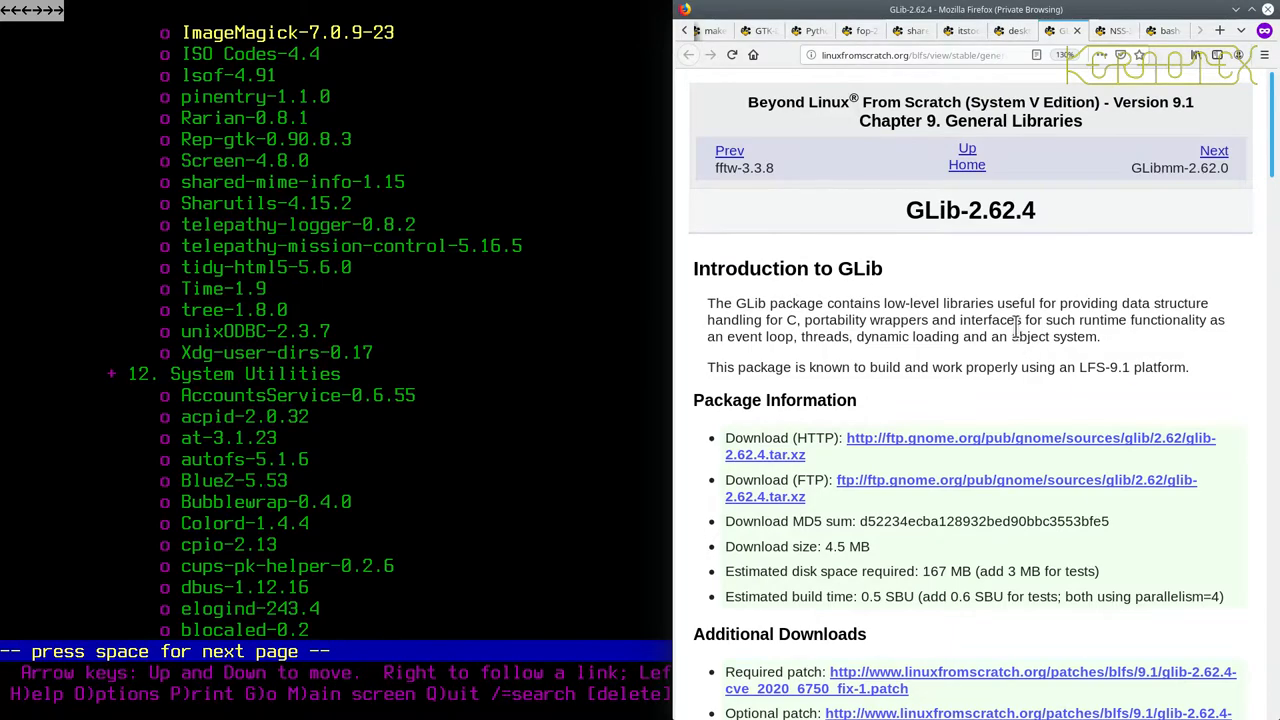
{"action": "mouse_move", "coordinate": [1020, 360]}
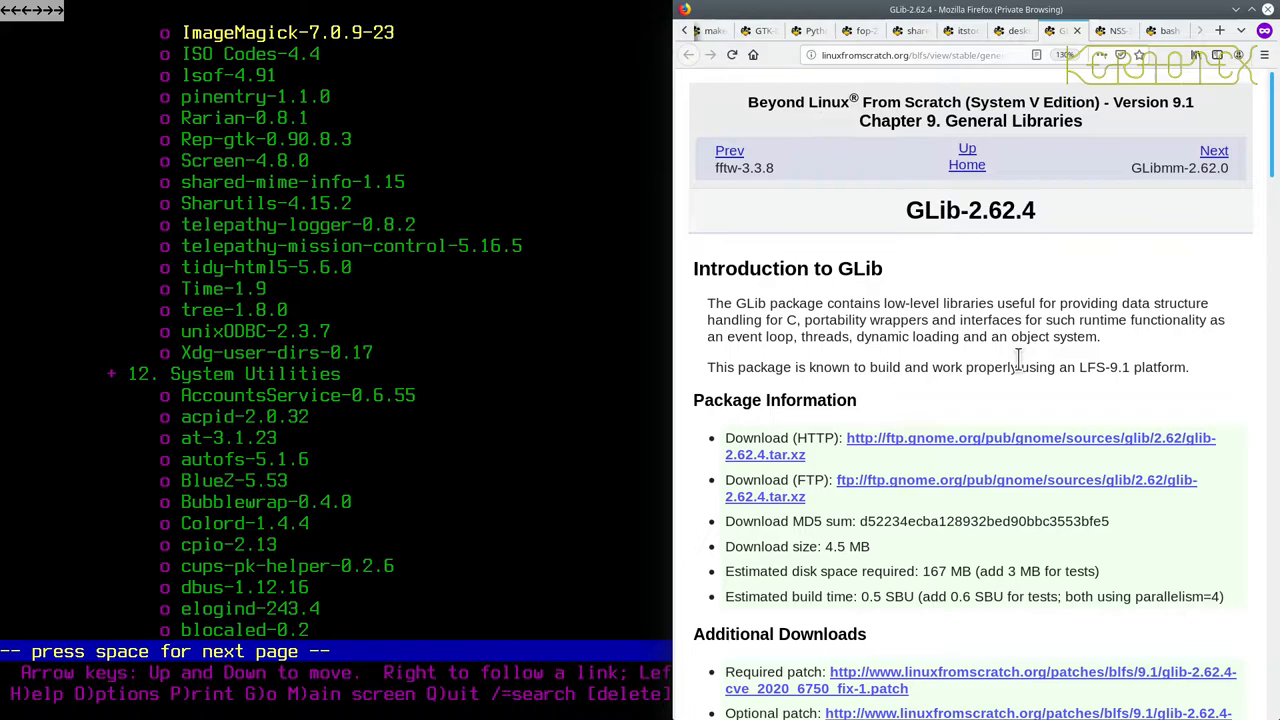
- Quit the browser, unpack the GLib tarball with tar -xvf, and cd into glib-2.62.4
{"action": "key", "text": "space"}
{"action": "type", "text": "tar"}
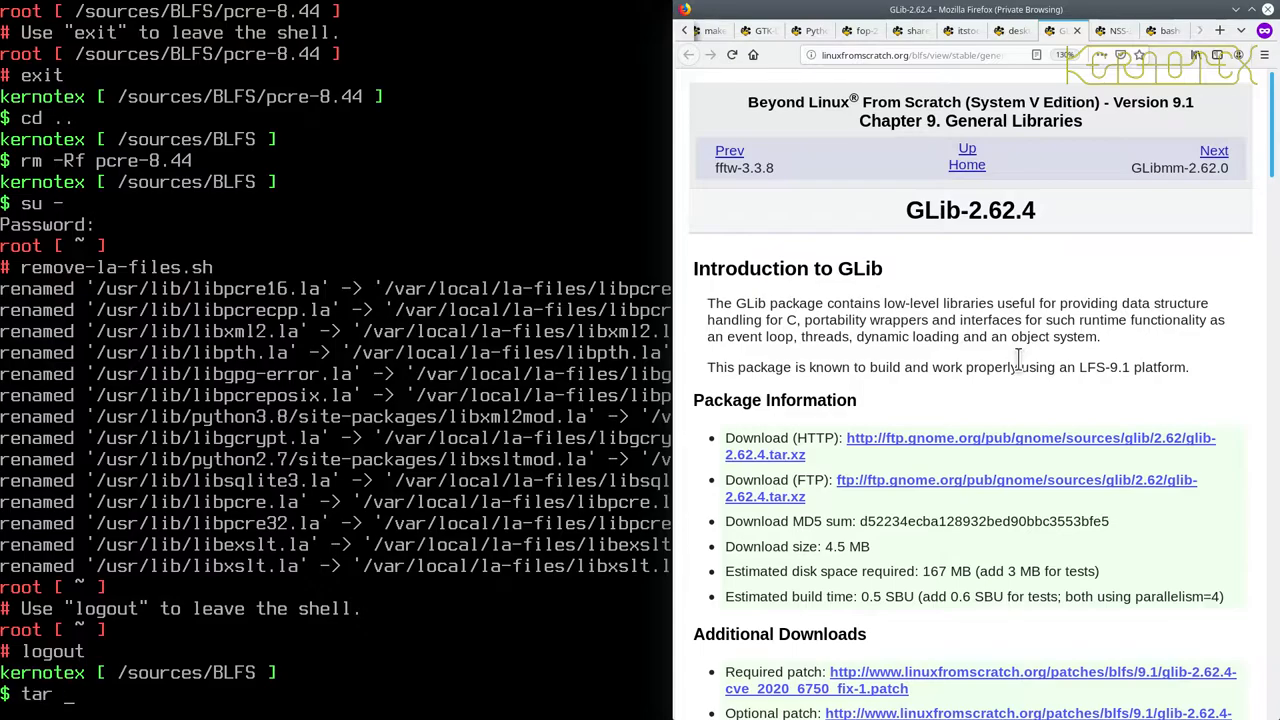
{"action": "type", "text": "-xvf"}
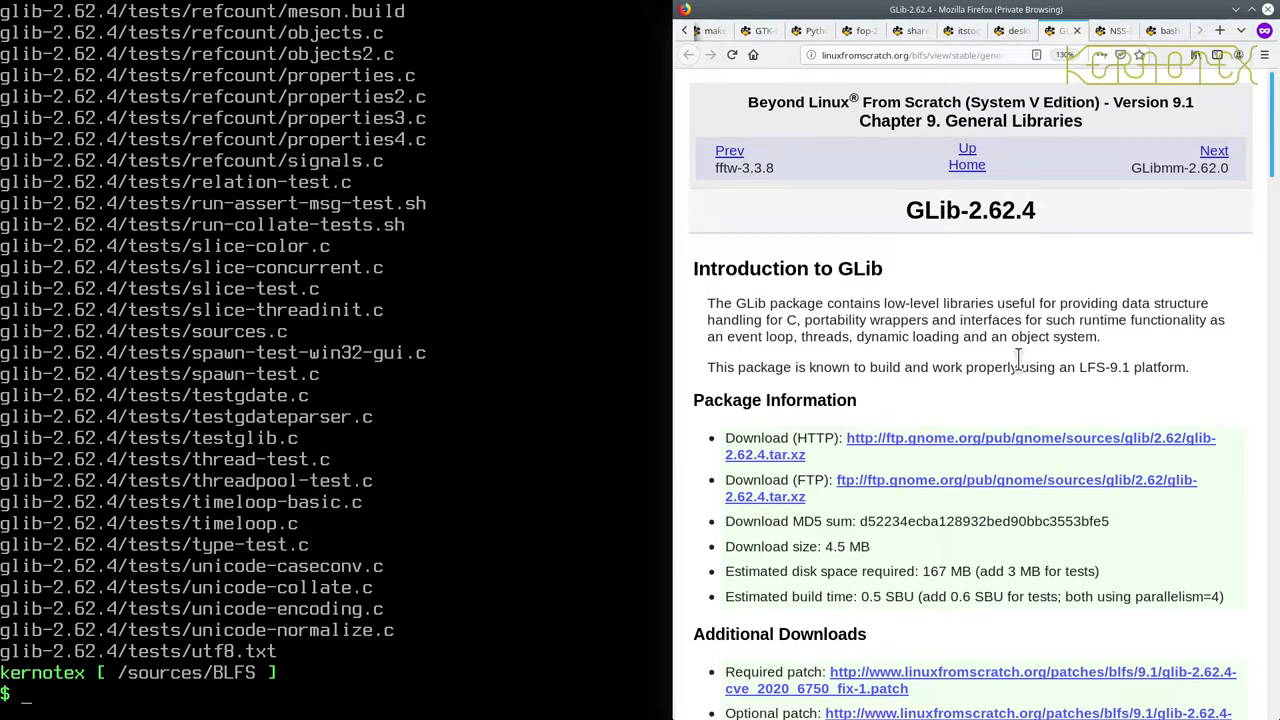
{"action": "type", "text": "cd glib-2.62.4"}
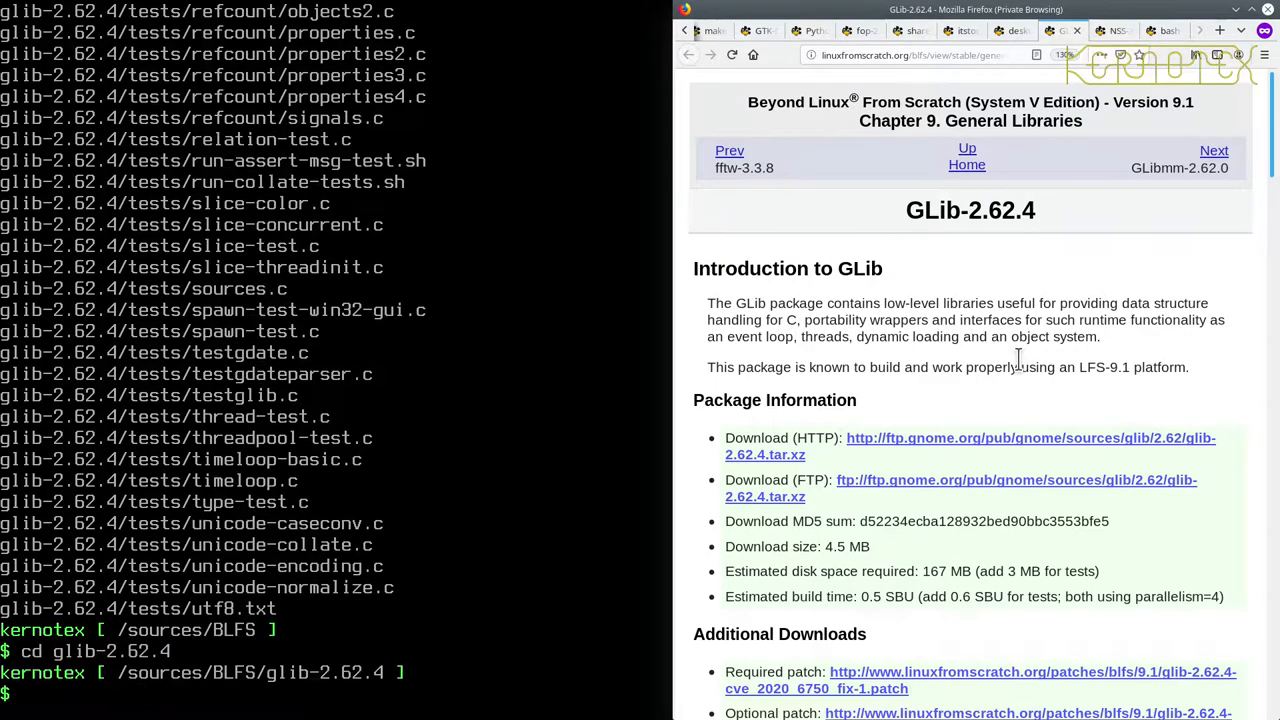
{"action": "mouse_move", "coordinate": [1030, 360]}
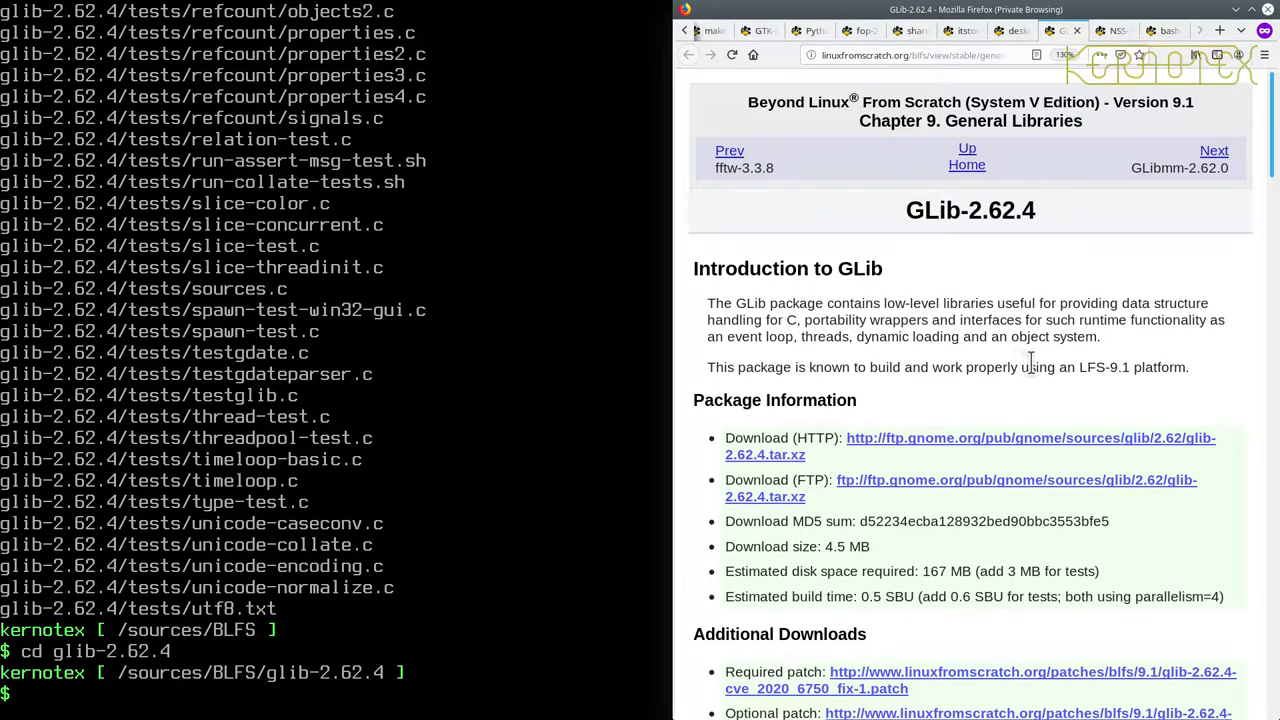
{"action": "scroll", "scroll_direction": "down", "scroll_amount": 3}
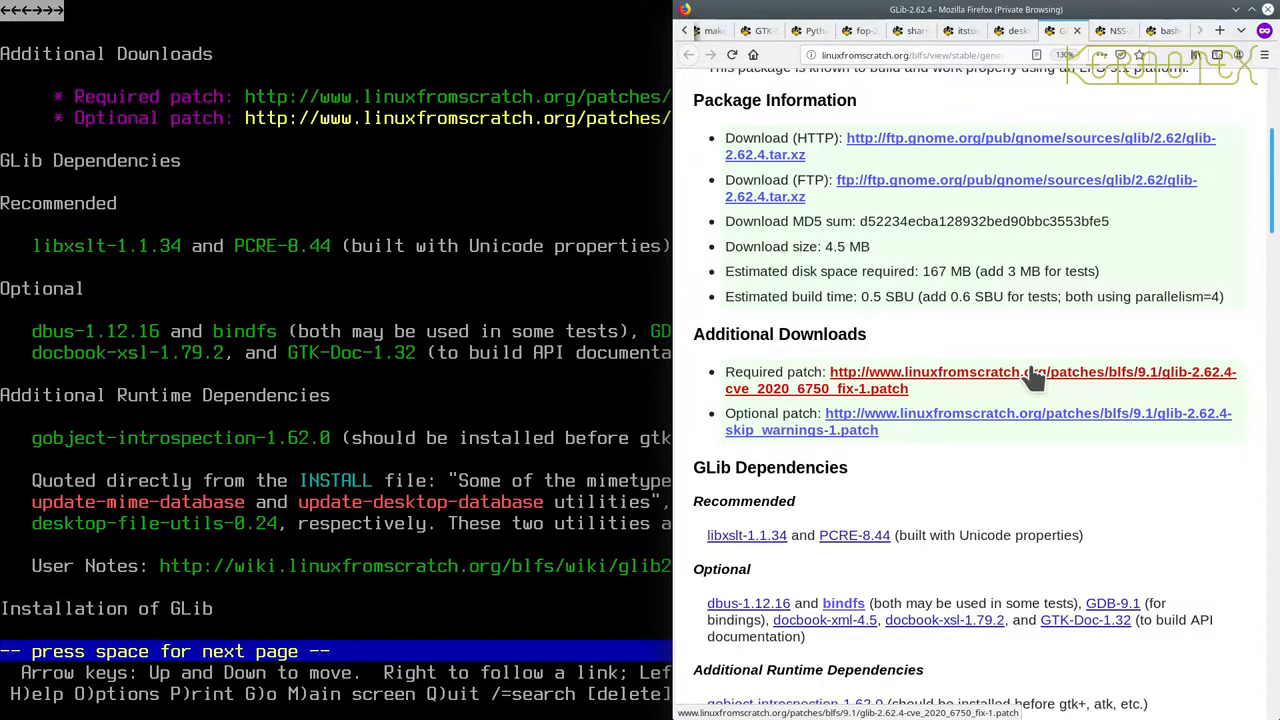
- Save the glib-2.62.4 skip_warnings patch to disk, then page down to the installation commands
{"action": "scroll", "scroll_direction": "down", "scroll_amount": 3}
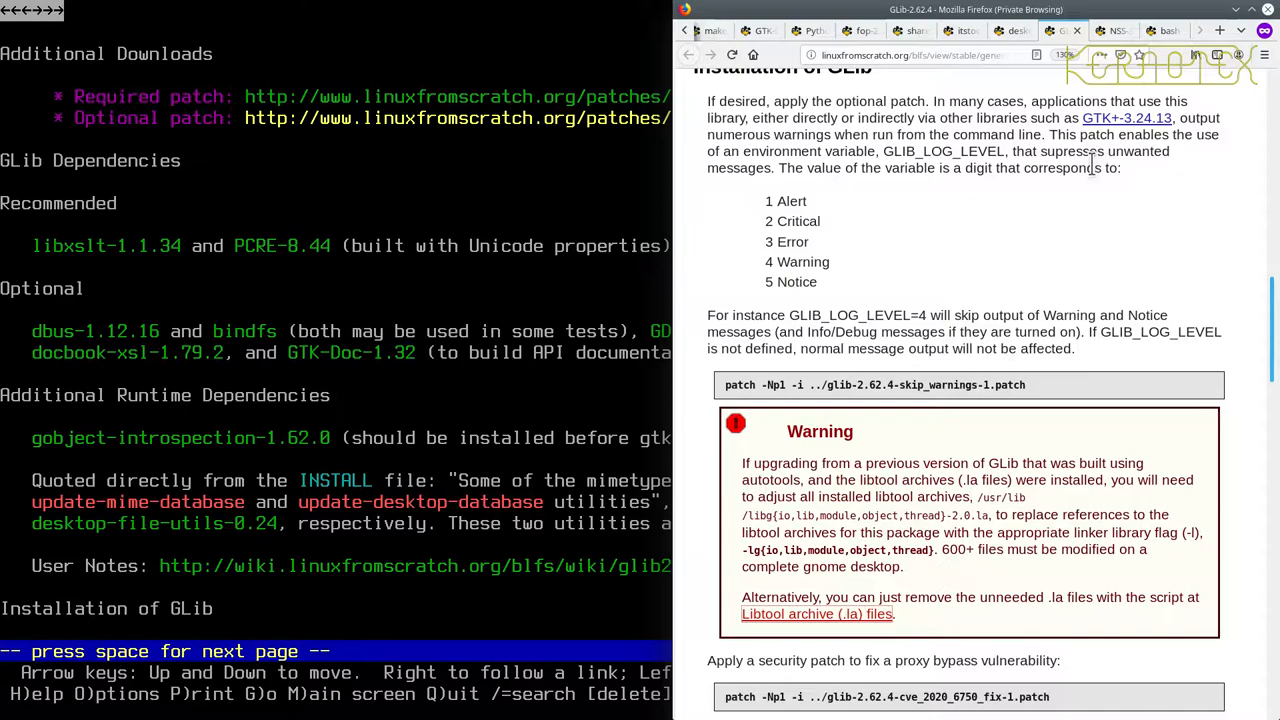
{"action": "mouse_move", "coordinate": [1080, 222]}
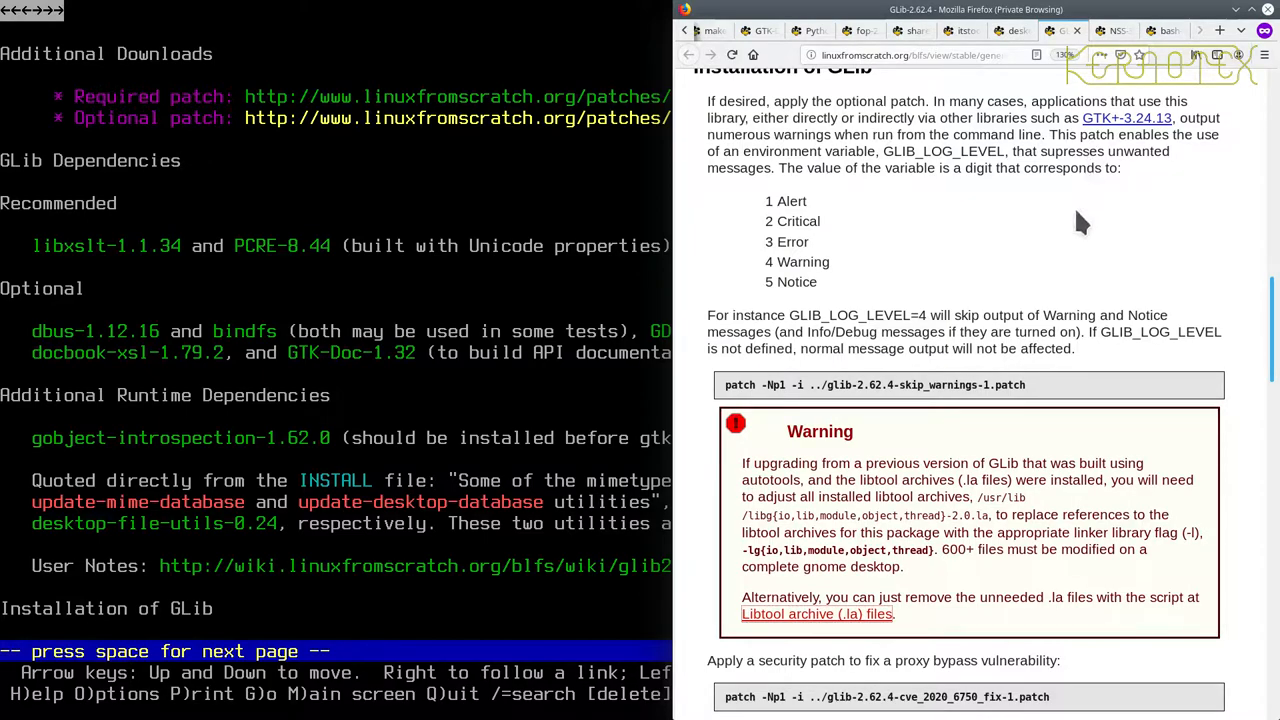
{"action": "mouse_move", "coordinate": [1057, 305]}
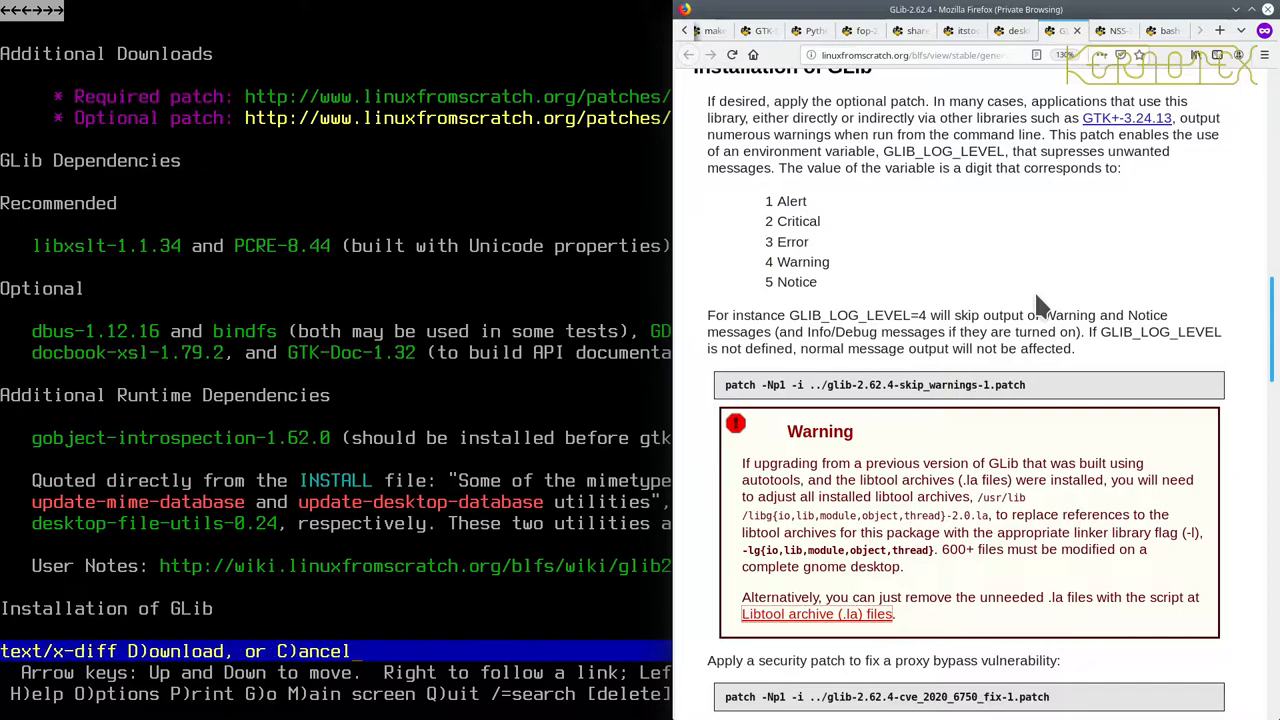
{"action": "key", "text": "d"}
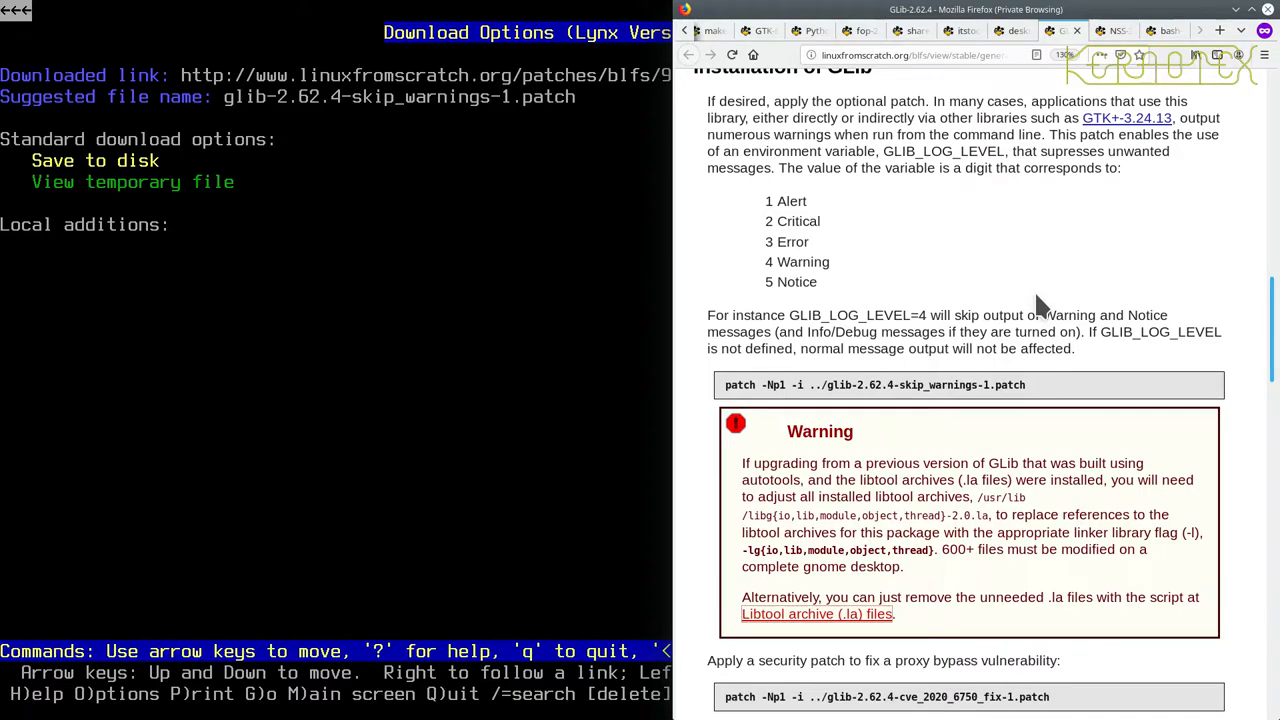
{"action": "key", "text": "space"}
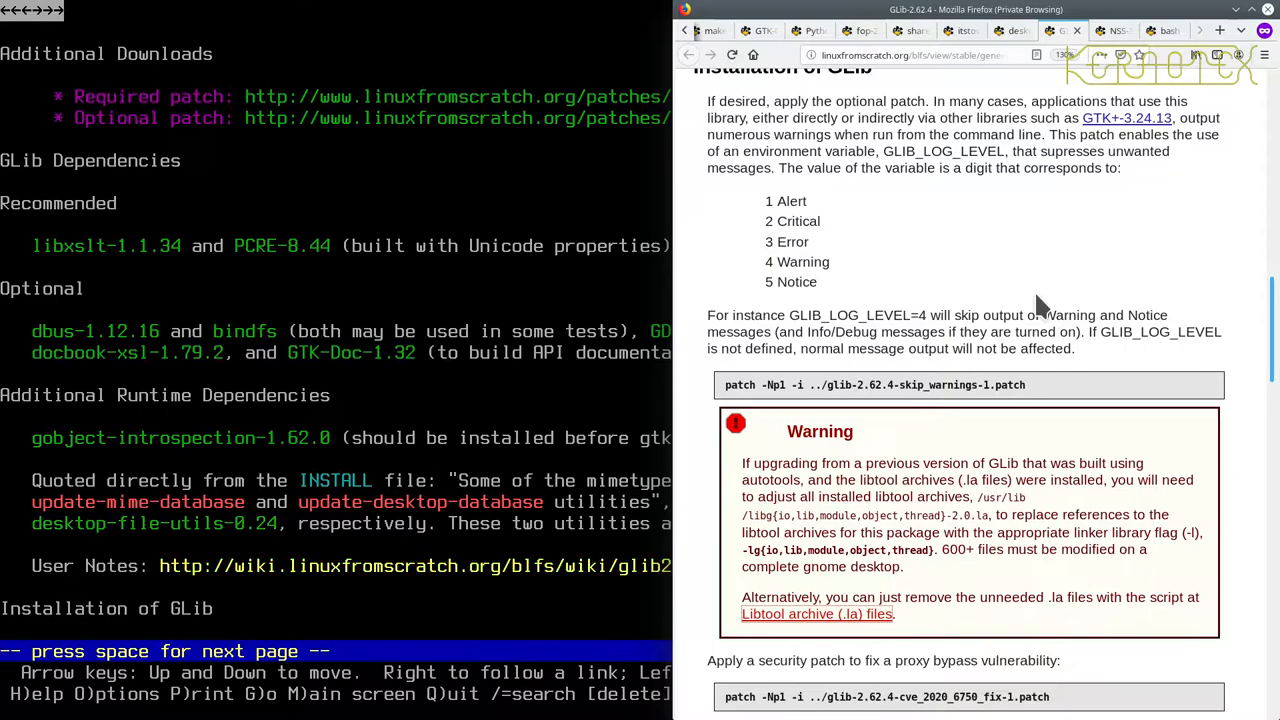
{"action": "key", "text": "space"}
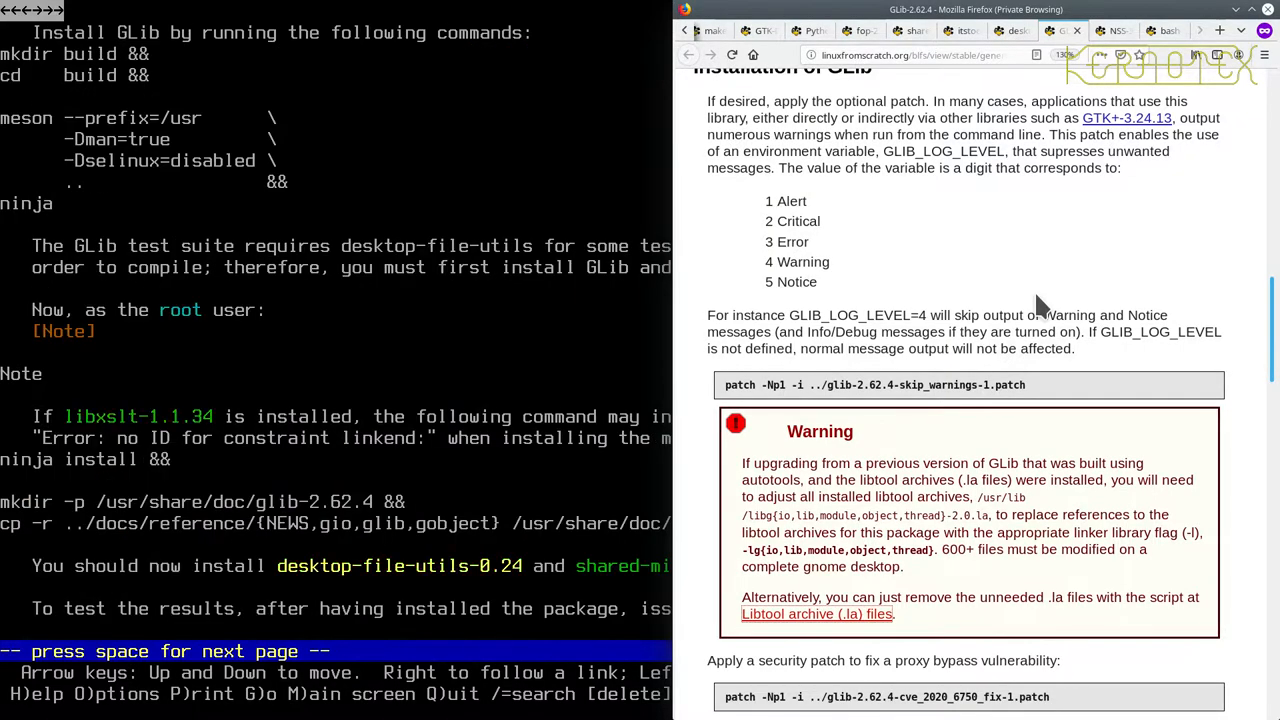
{"action": "key", "text": "space"}
{"action": "type", "text": "patch -Np1 -i ../glib-2.62.4-cve_2020_6750_fix-1.patch"}
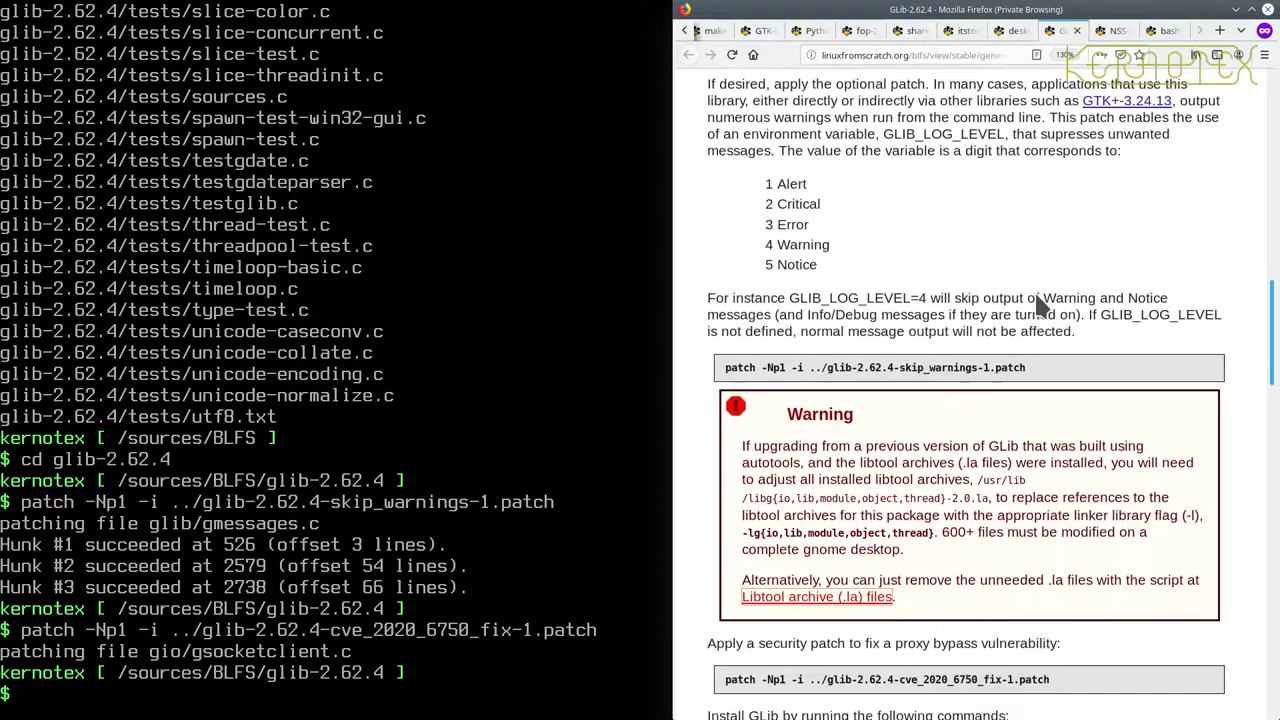
{"action": "scroll", "scroll_direction": "down", "scroll_amount": 3}
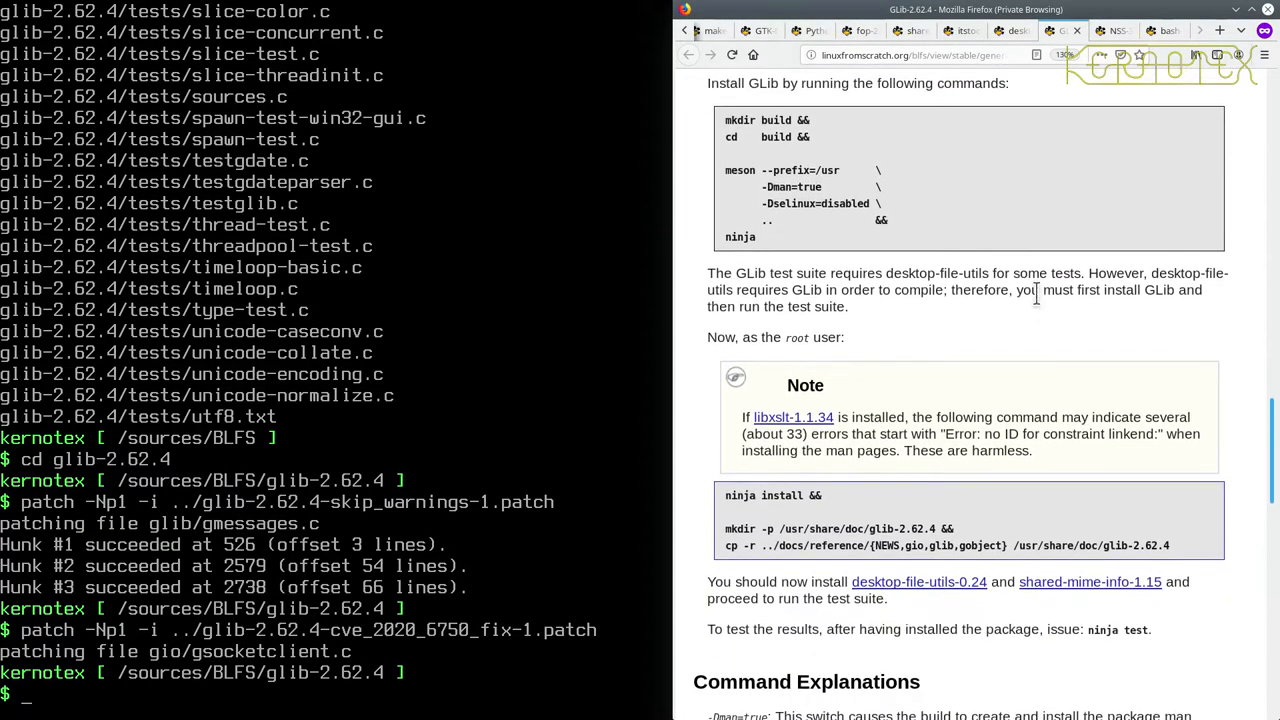
{"action": "mouse_move", "coordinate": [965, 260]}
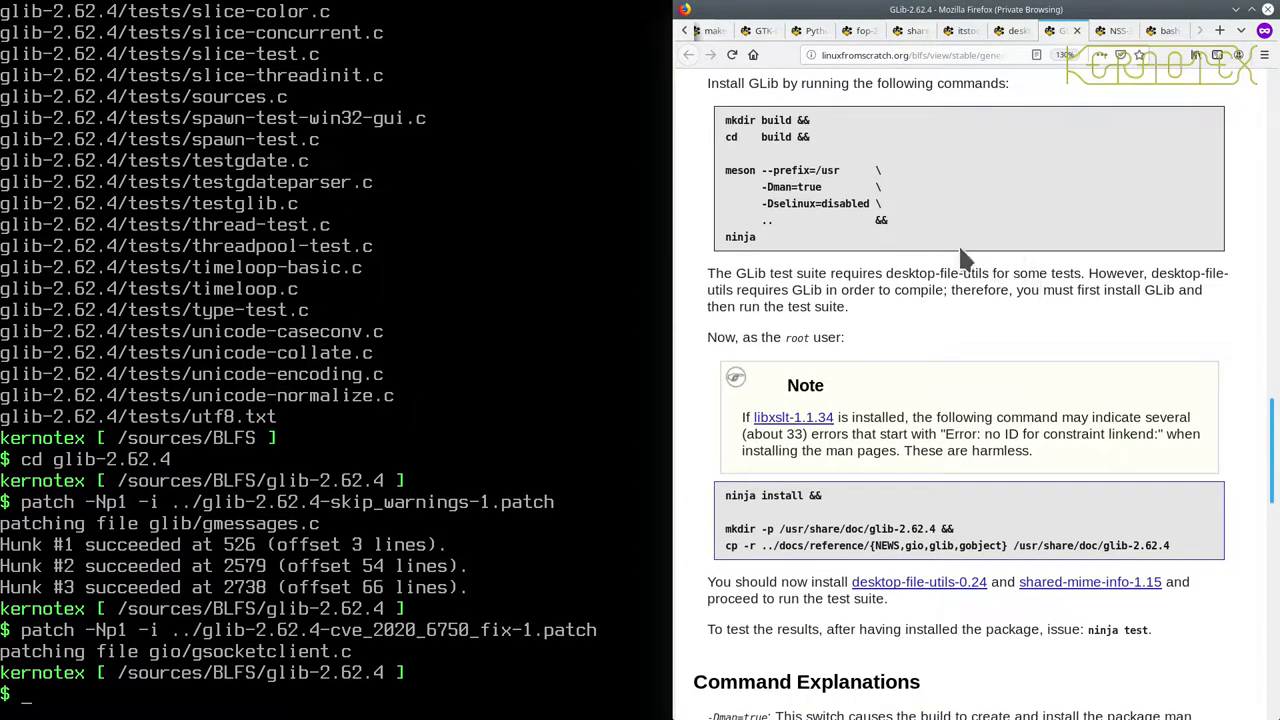
{"action": "scroll", "scroll_direction": "down", "scroll_amount": 3}
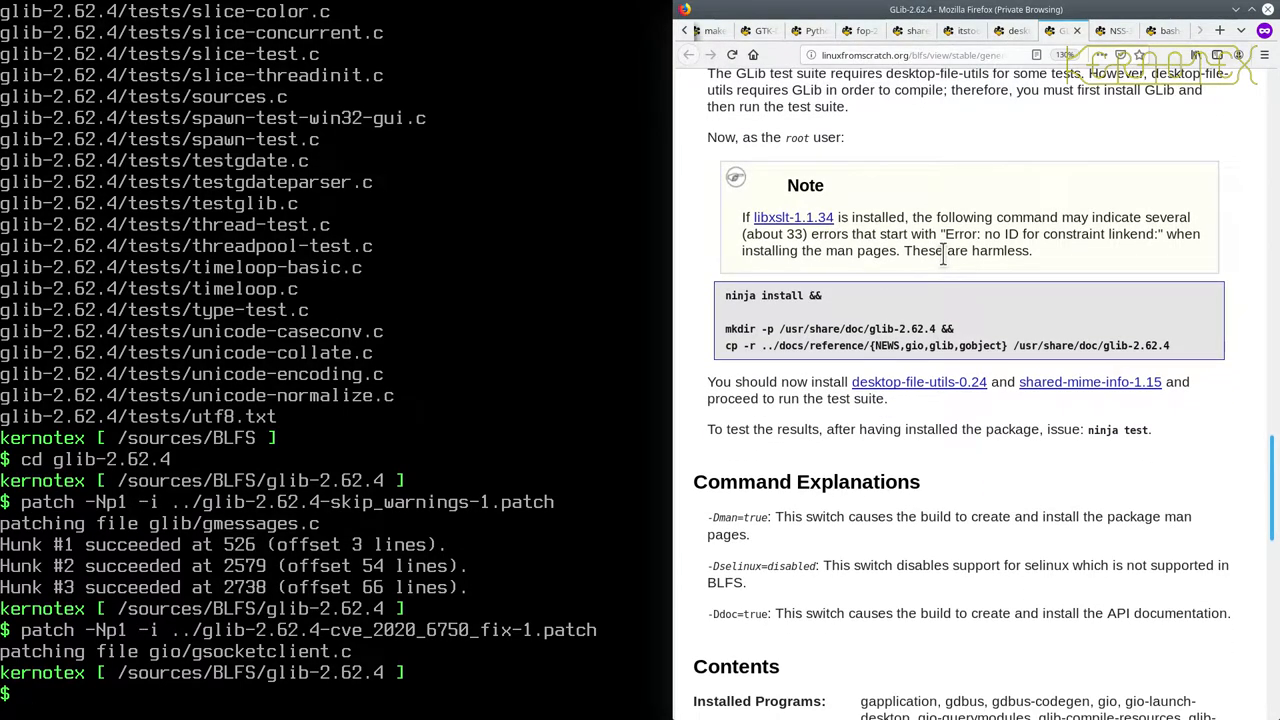
{"action": "scroll", "scroll_direction": "up", "scroll_amount": 3}
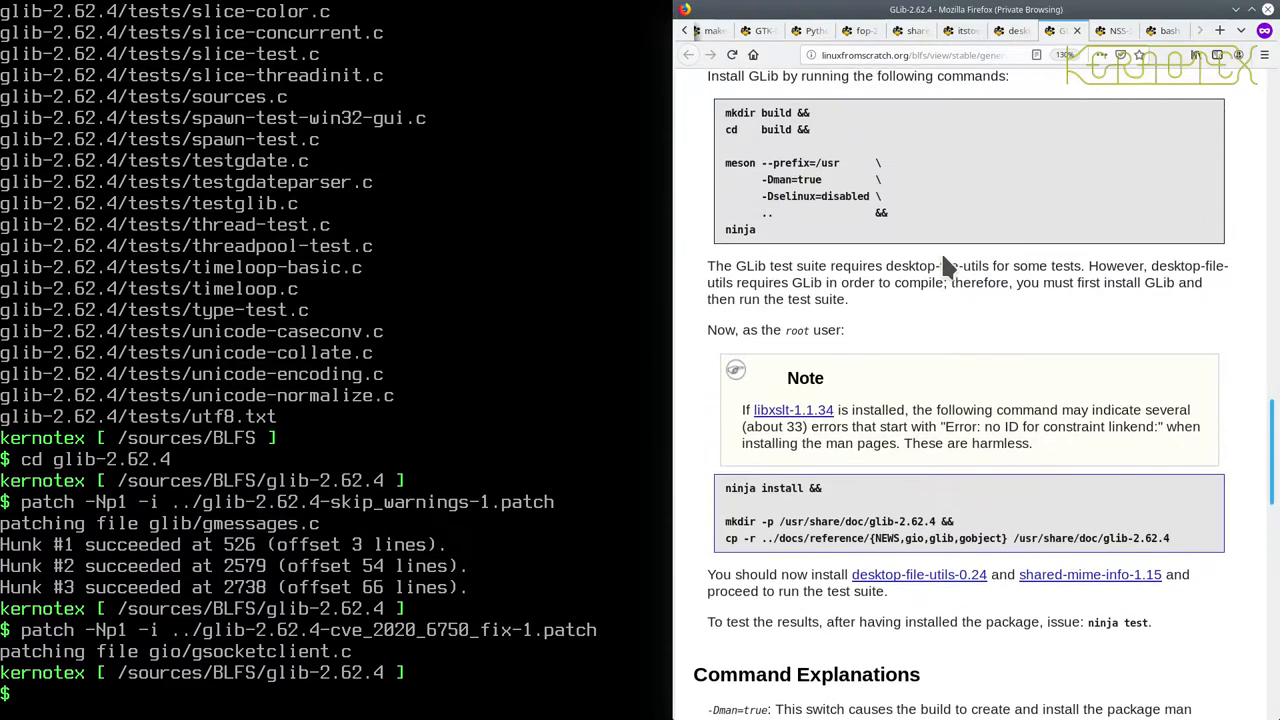
{"action": "scroll", "scroll_direction": "down", "scroll_amount": 3}
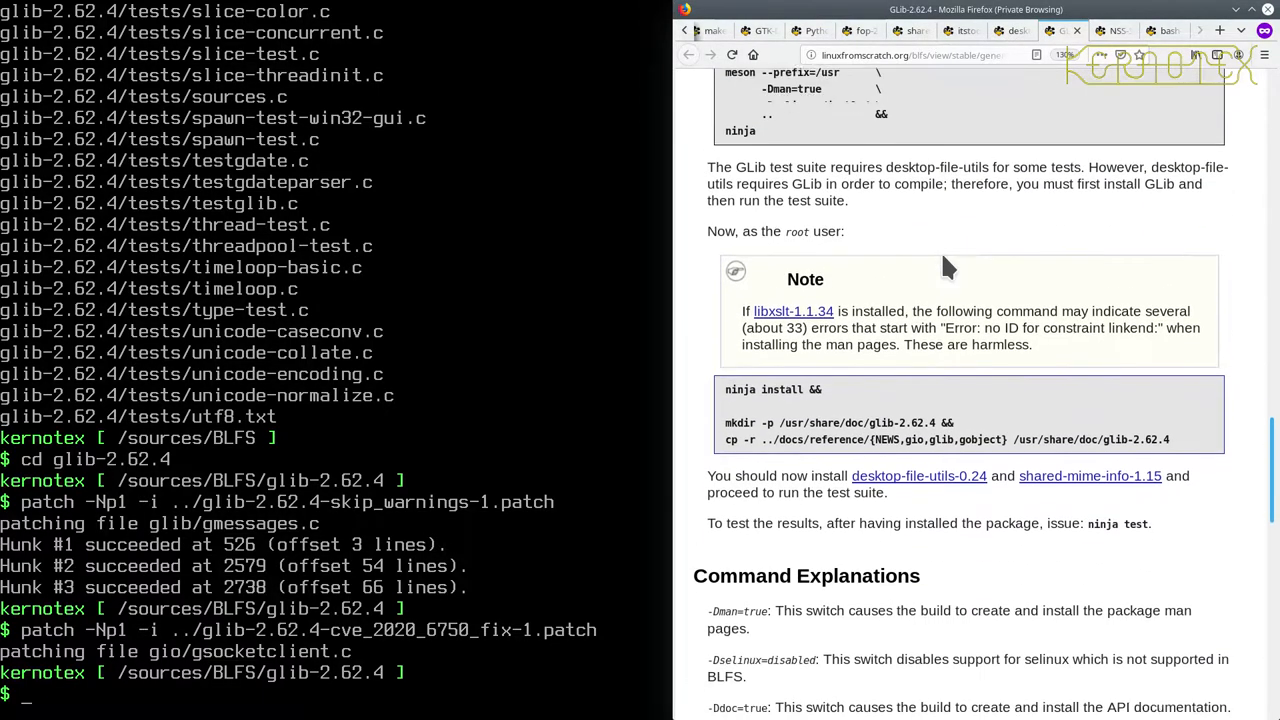
{"action": "scroll", "scroll_direction": "down", "scroll_amount": 3}
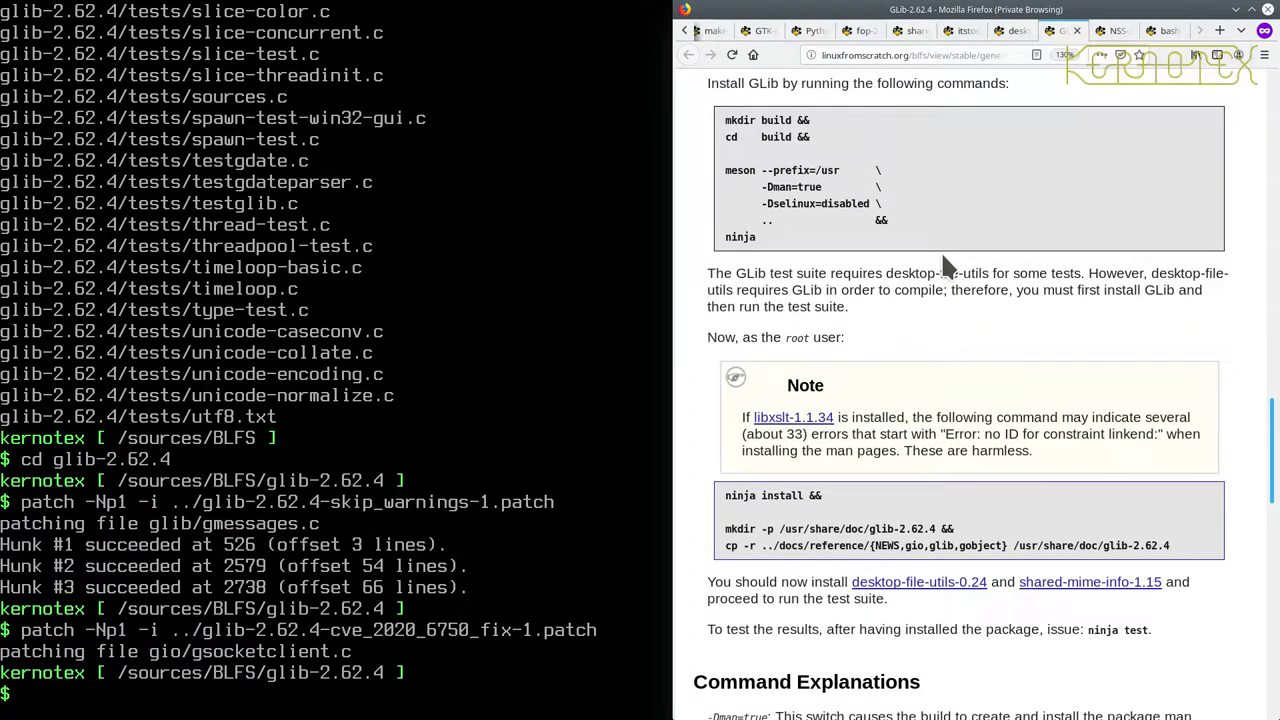
{"action": "scroll", "scroll_direction": "down", "scroll_amount": 3}
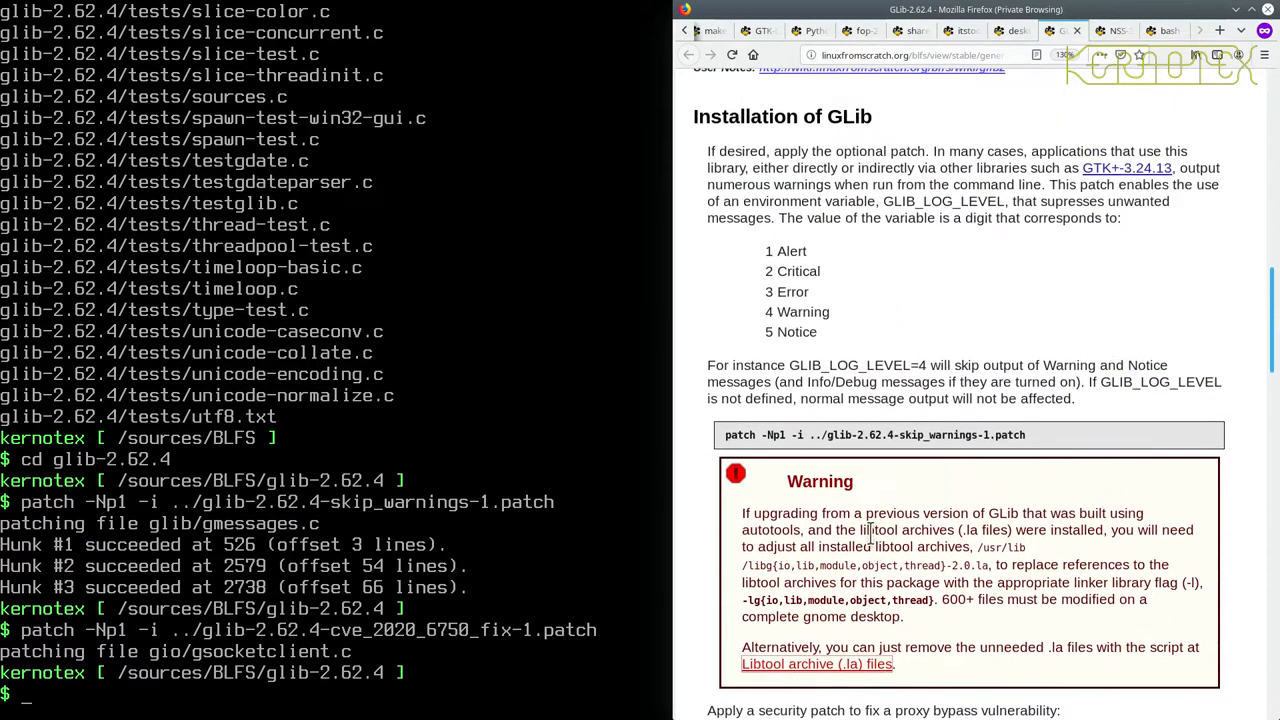
{"action": "scroll", "scroll_direction": "up", "scroll_amount": 3}
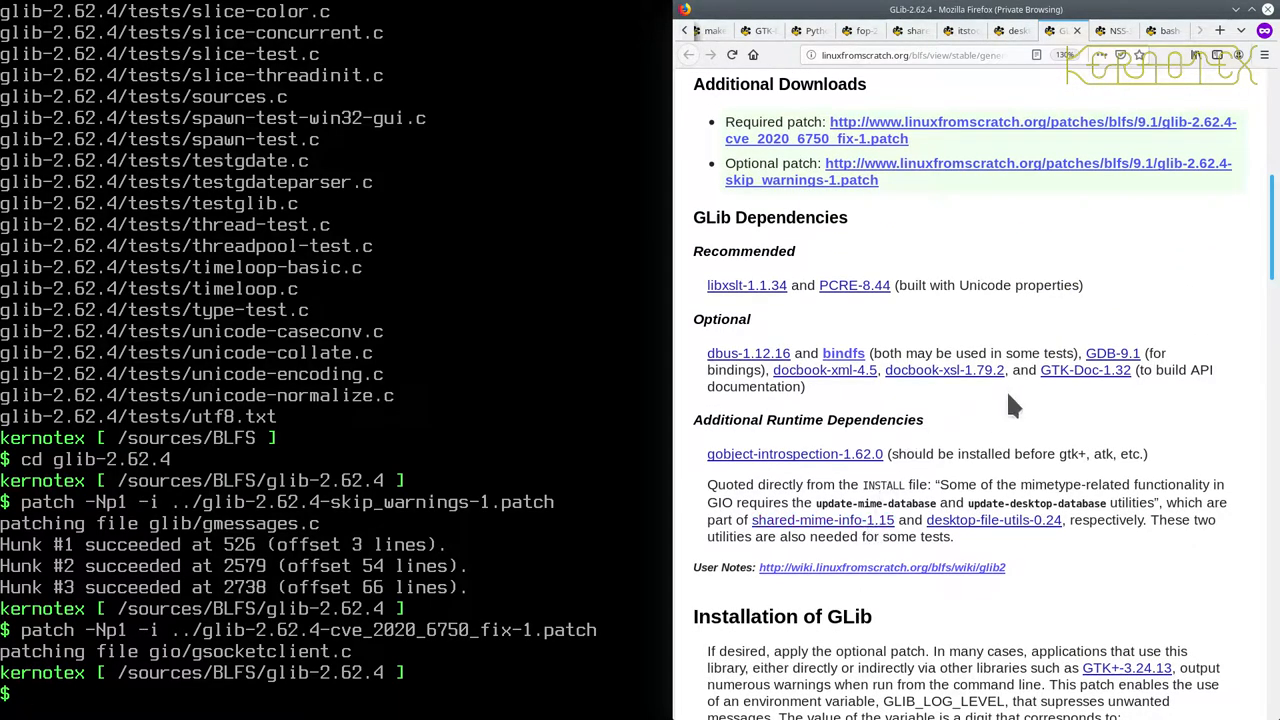
{"action": "mouse_move", "coordinate": [1085, 370]}
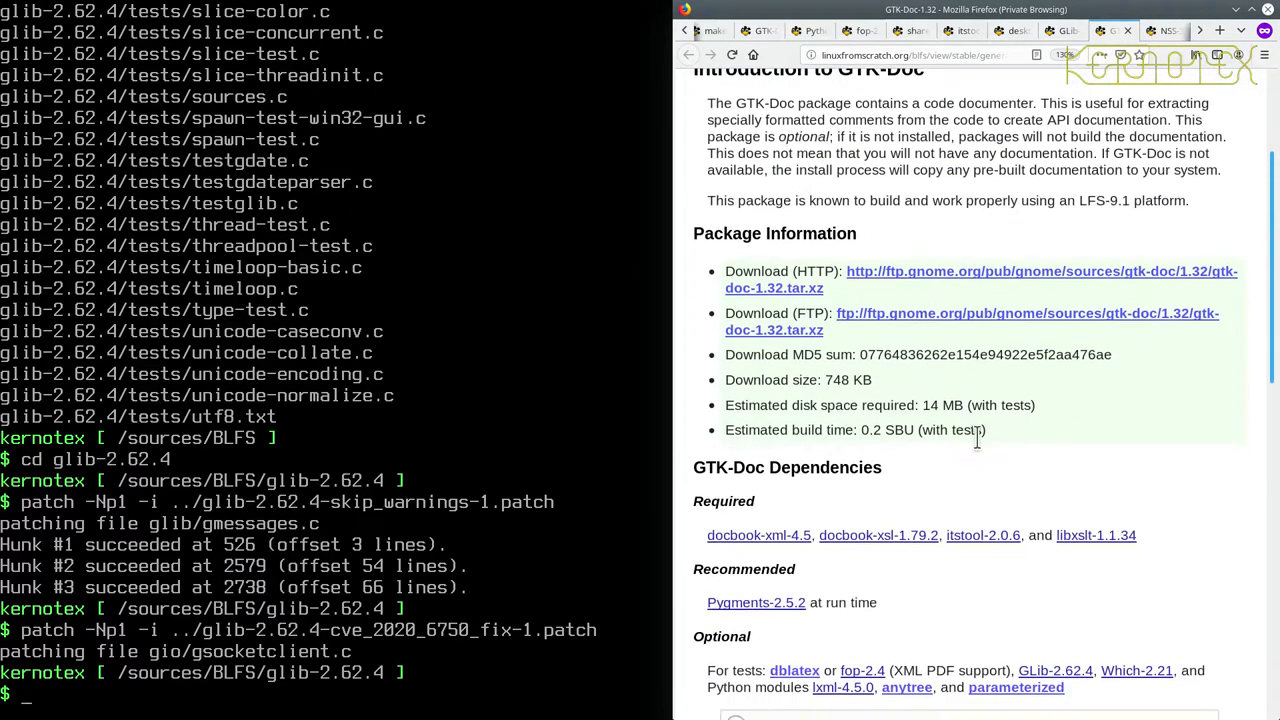
- Scroll to GTK-Doc-1.32's dependencies, listing itstool-2.0.6, checking the GLib tab and returning
{"action": "scroll", "scroll_direction": "down", "scroll_amount": 3}
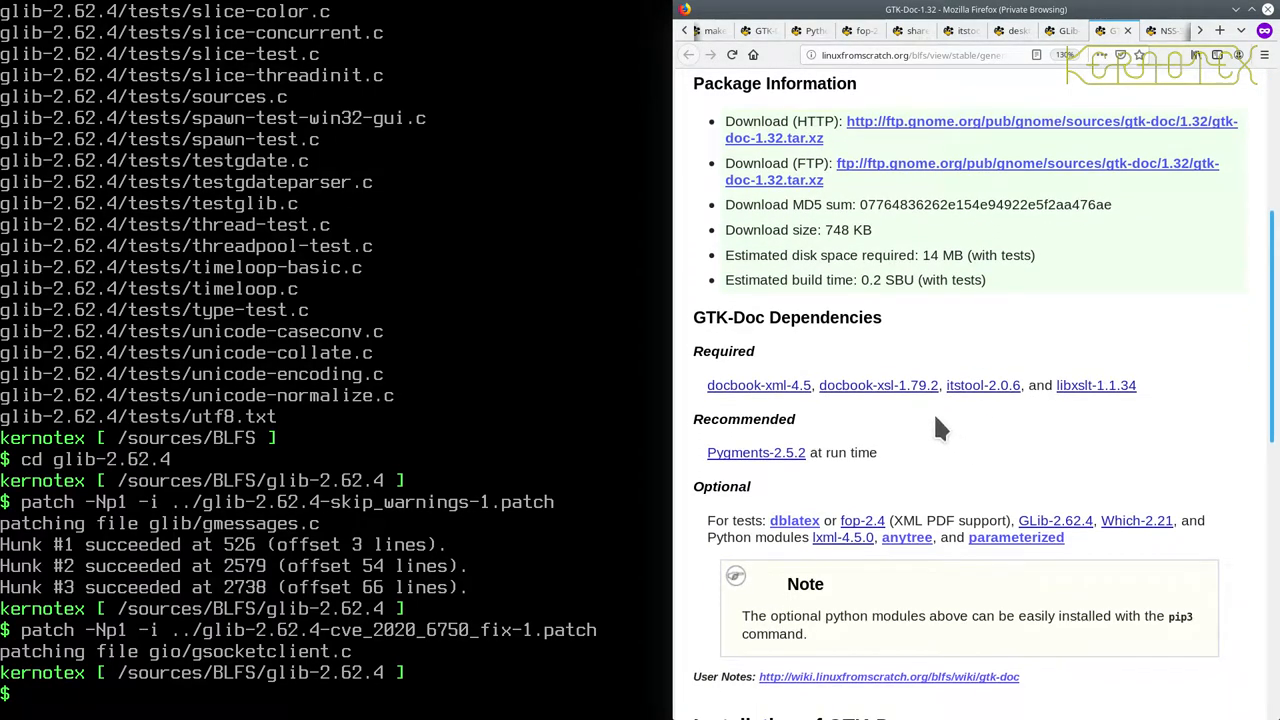
{"action": "left_click", "coordinate": [760, 30]}
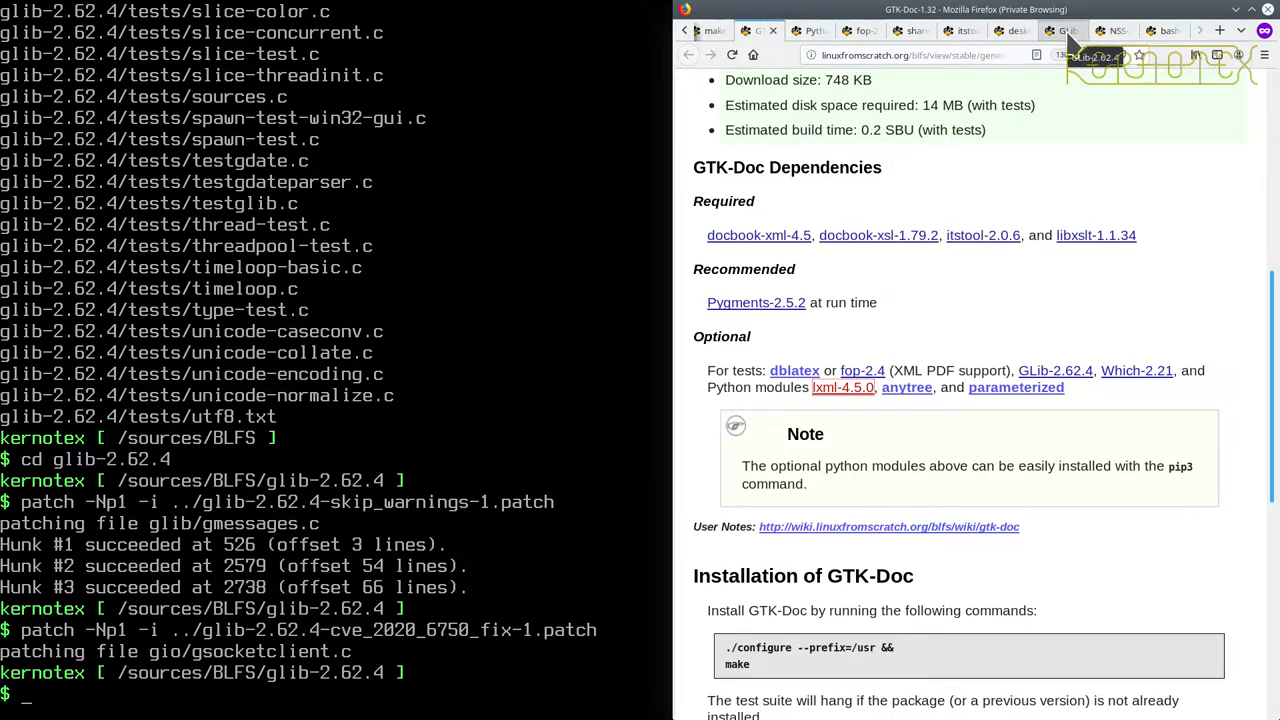
{"action": "left_click", "coordinate": [1062, 31]}
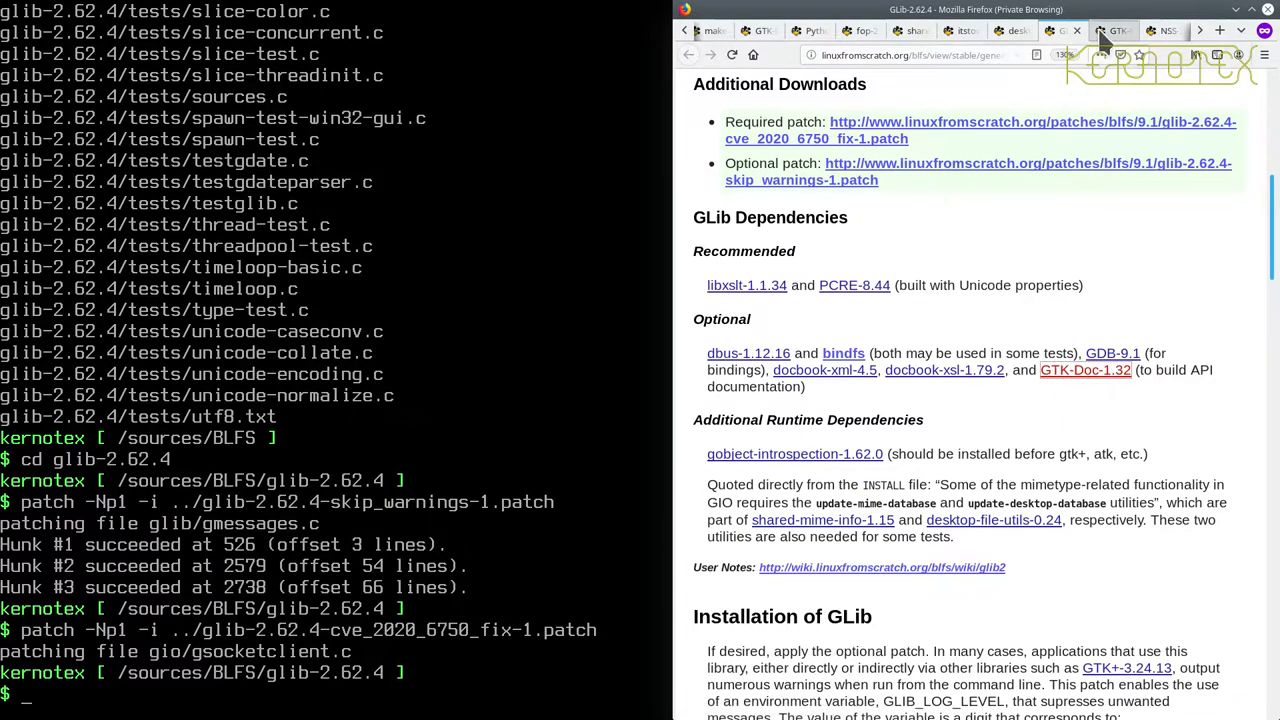
{"action": "left_click", "coordinate": [1114, 30]}
{"action": "type", "text": "cd .."}
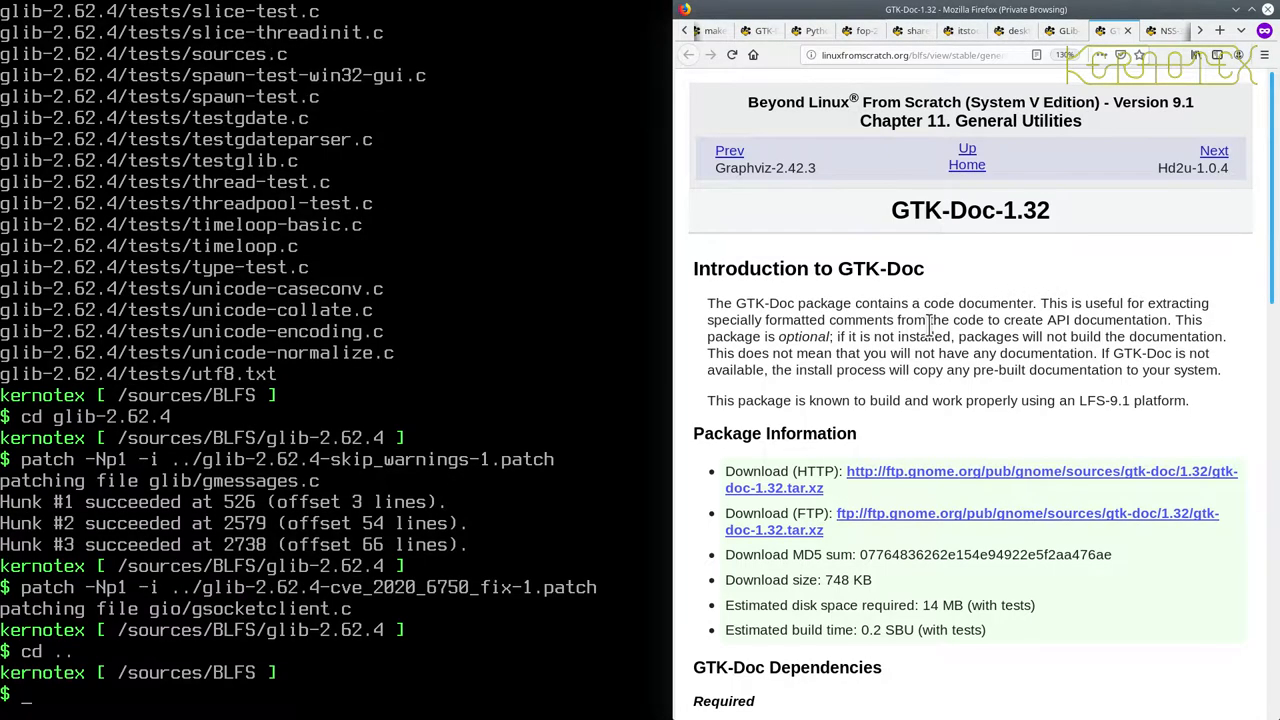
- Delete the glib-2.62.4 source tree with rm -Rf and close the unneeded GTK page
{"action": "type", "text": "rm -Rg"}
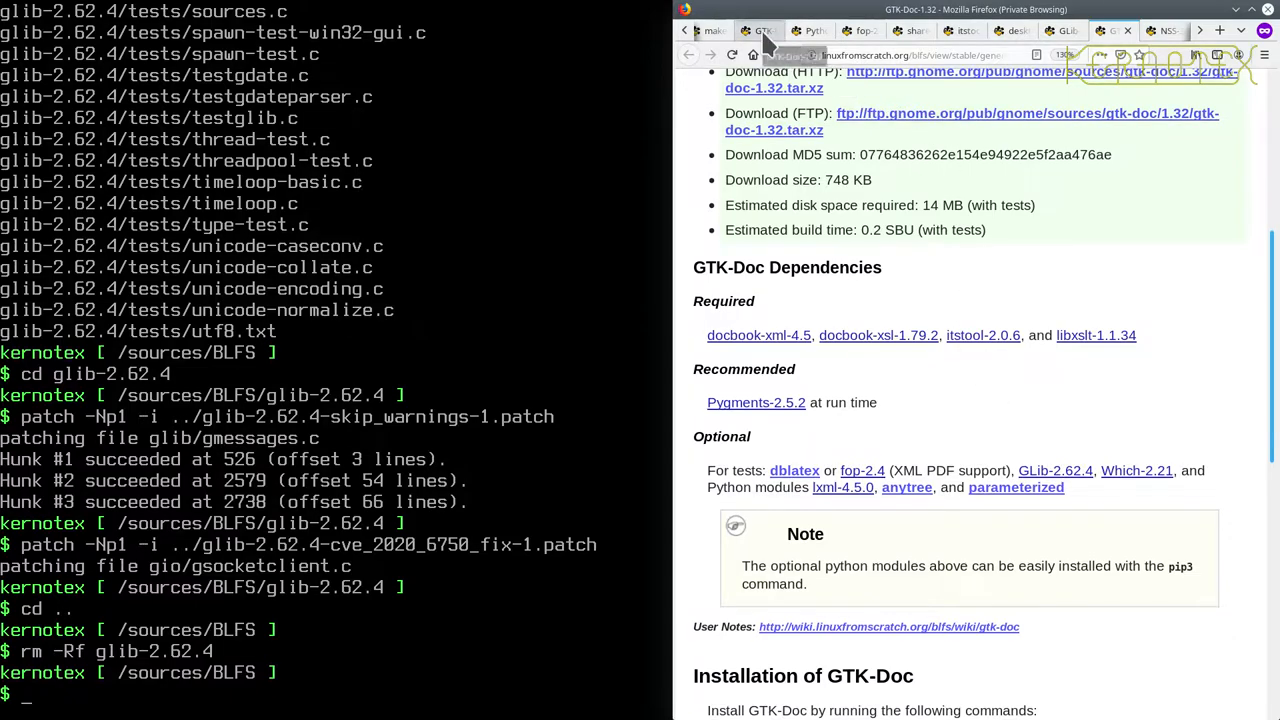
{"action": "scroll", "scroll_direction": "down", "scroll_amount": 3}
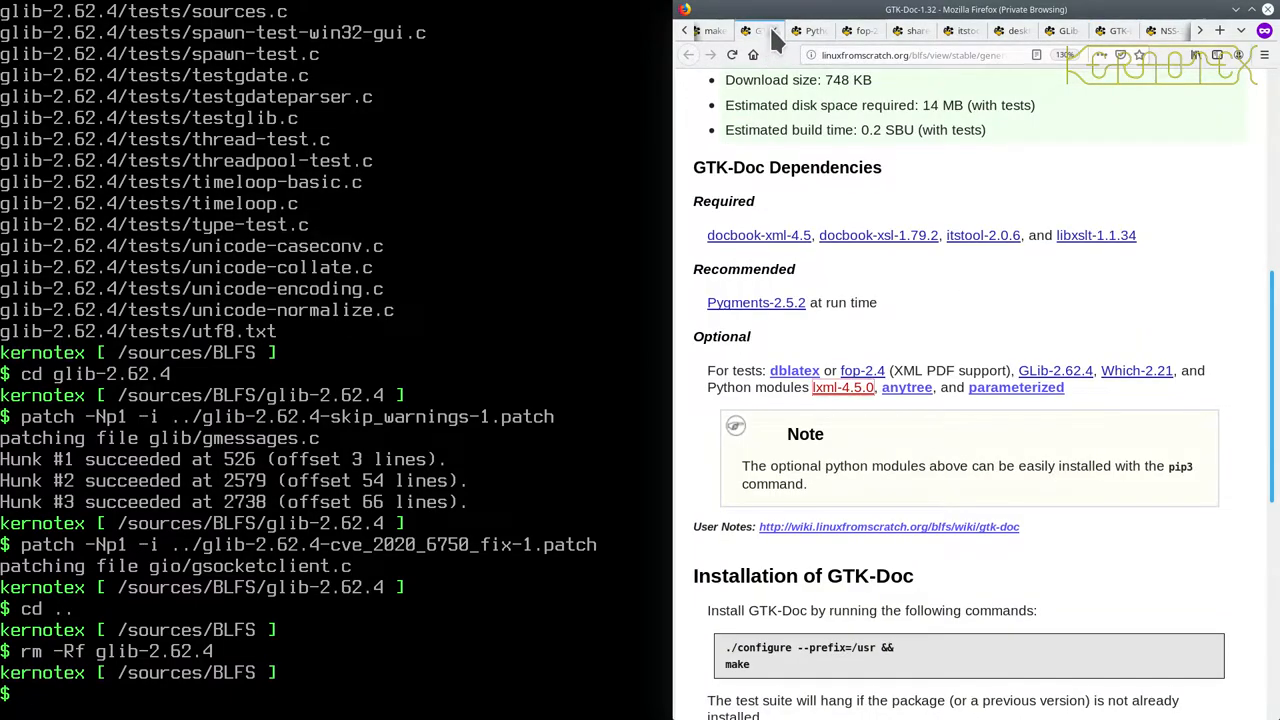
{"action": "left_click", "coordinate": [756, 302]}
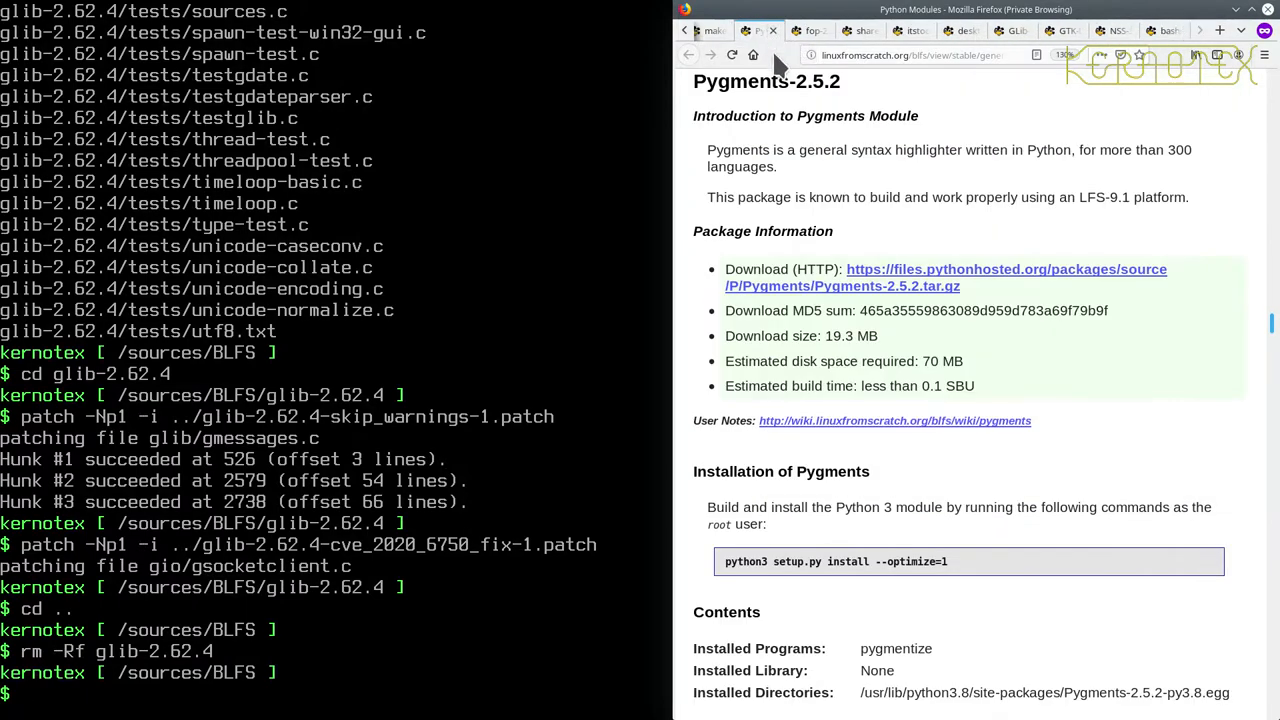
{"action": "mouse_move", "coordinate": [1120, 30]}
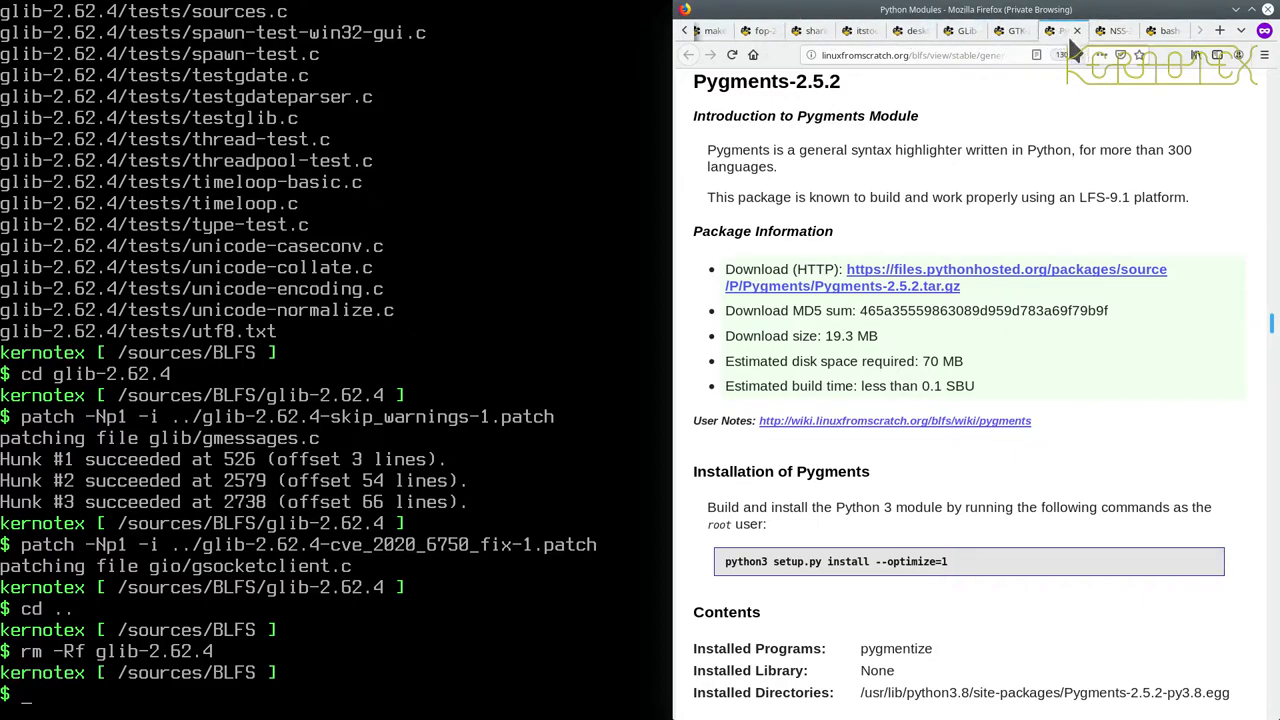
- Open GTK-Doc-1.32 from GLib's optional dependencies and move on to the itstool 2.0.6 page
{"action": "scroll", "scroll_direction": "down", "scroll_amount": 3}
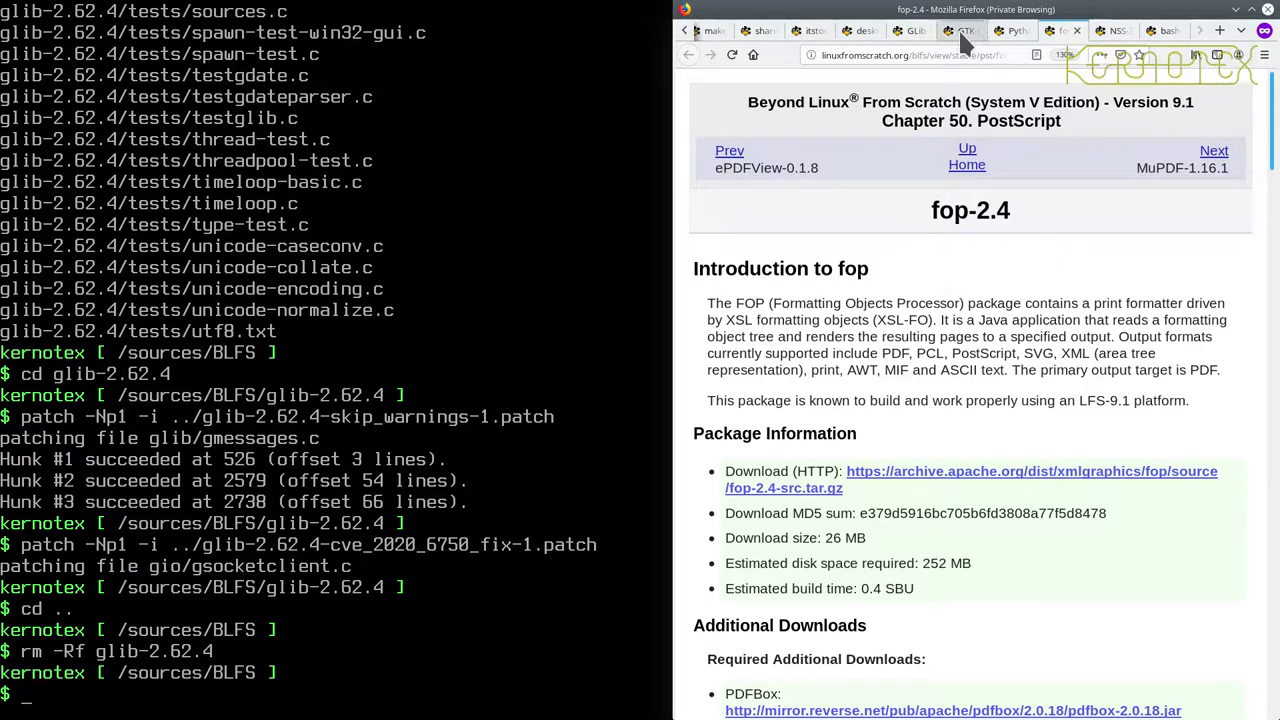
{"action": "left_click", "coordinate": [961, 30]}
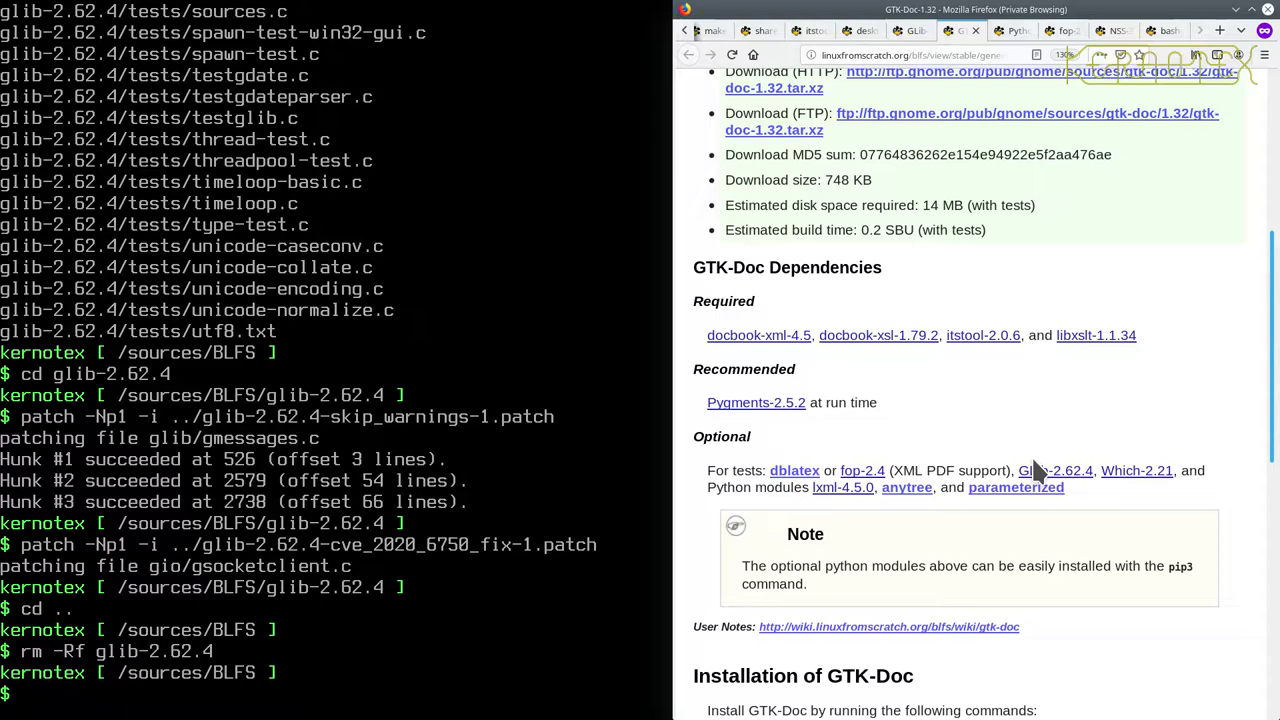
{"action": "mouse_move", "coordinate": [1137, 470]}
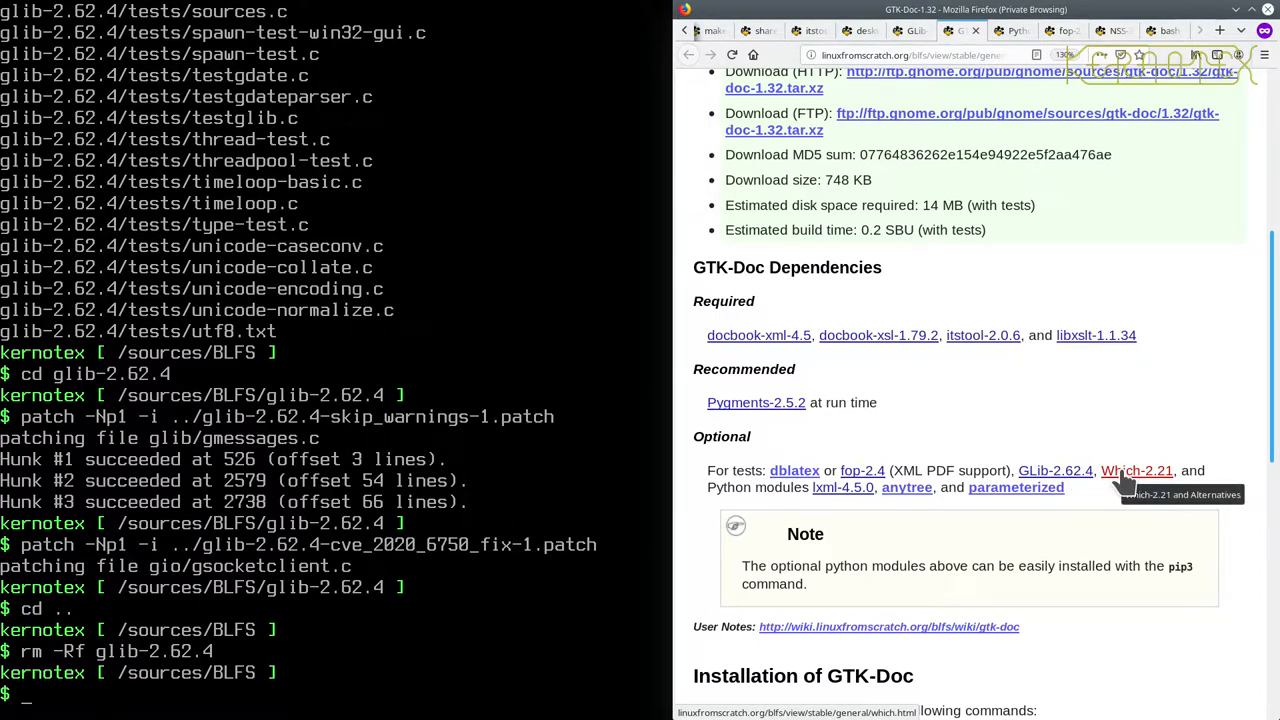
{"action": "mouse_move", "coordinate": [843, 487]}
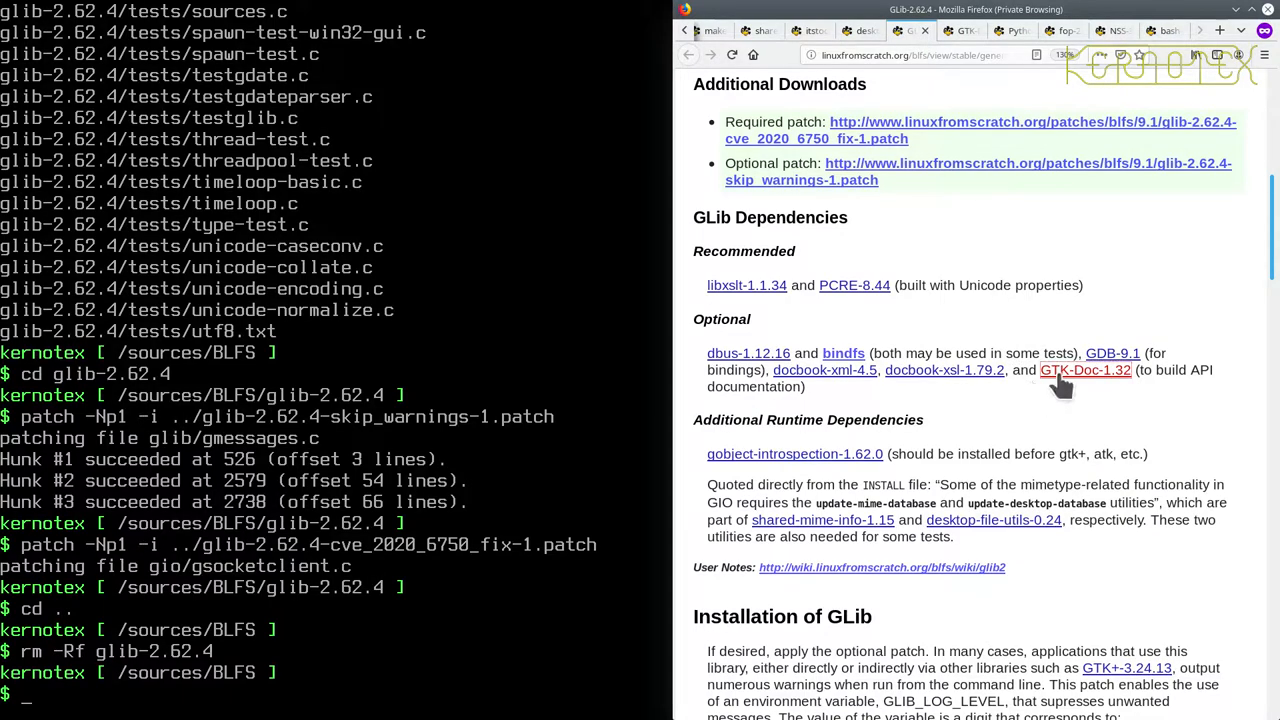
{"action": "left_click", "coordinate": [1085, 370]}
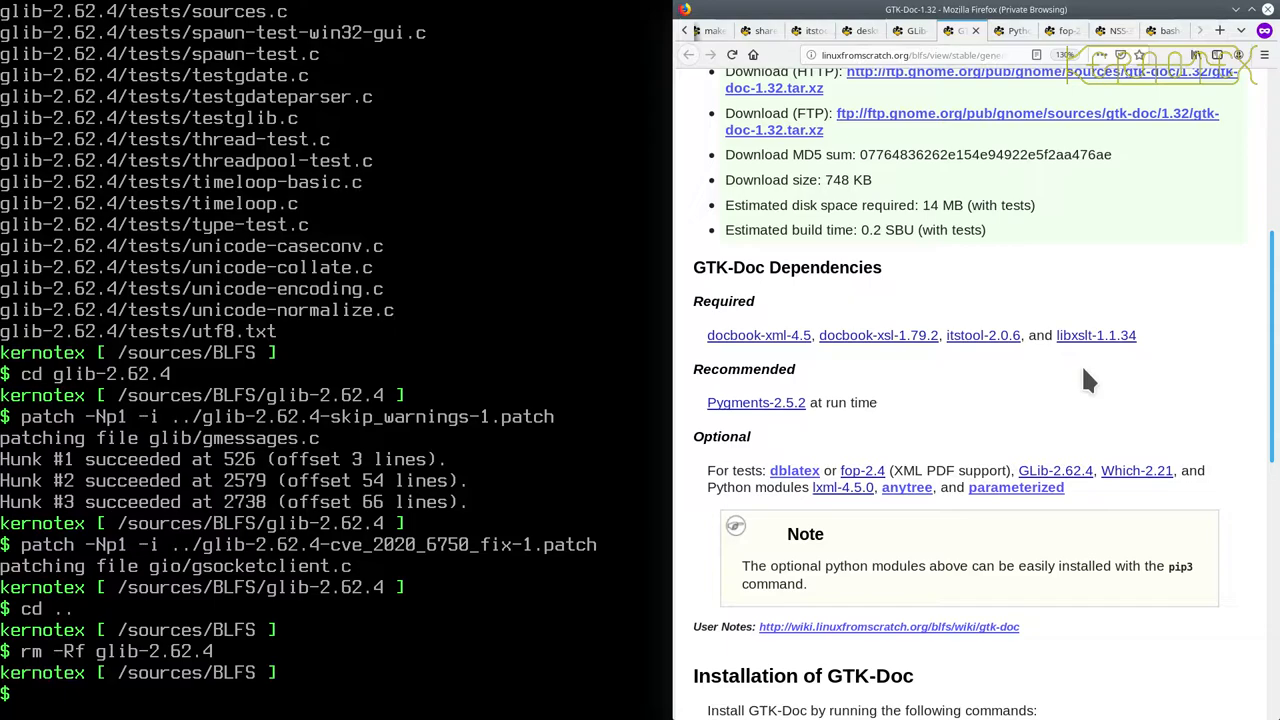
{"action": "mouse_move", "coordinate": [1089, 478]}
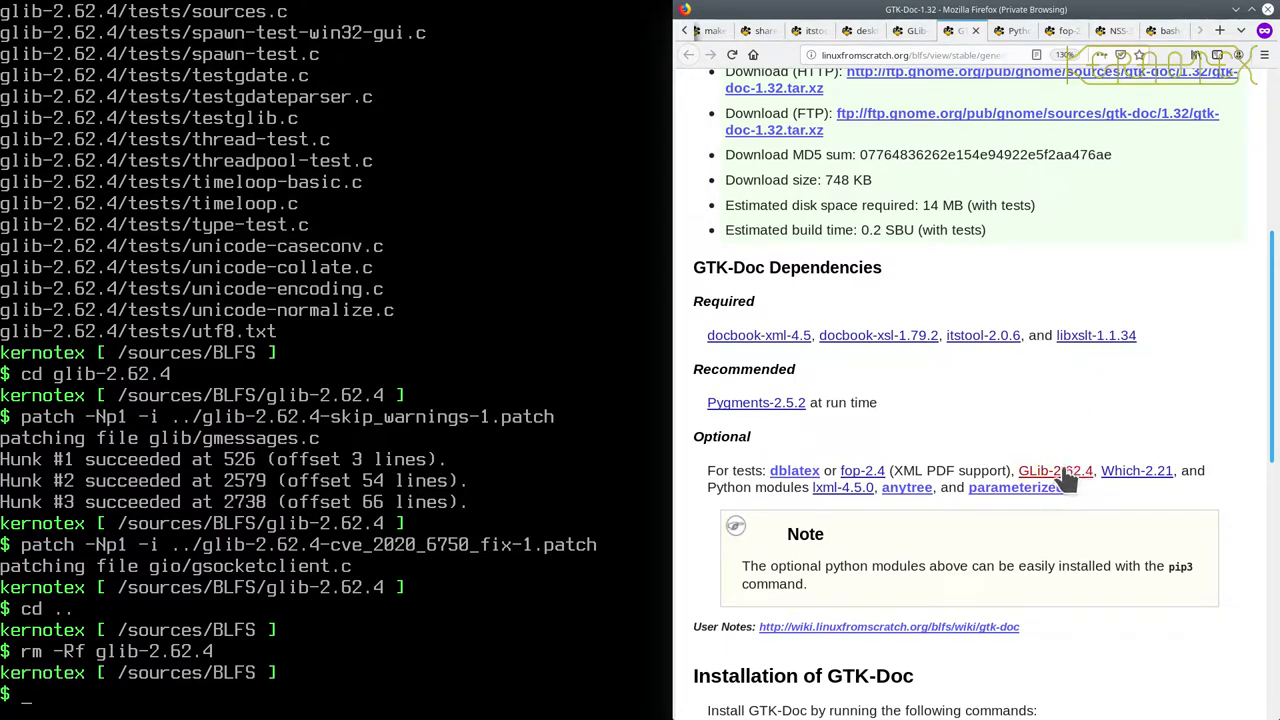
{"action": "mouse_move", "coordinate": [1055, 470]}
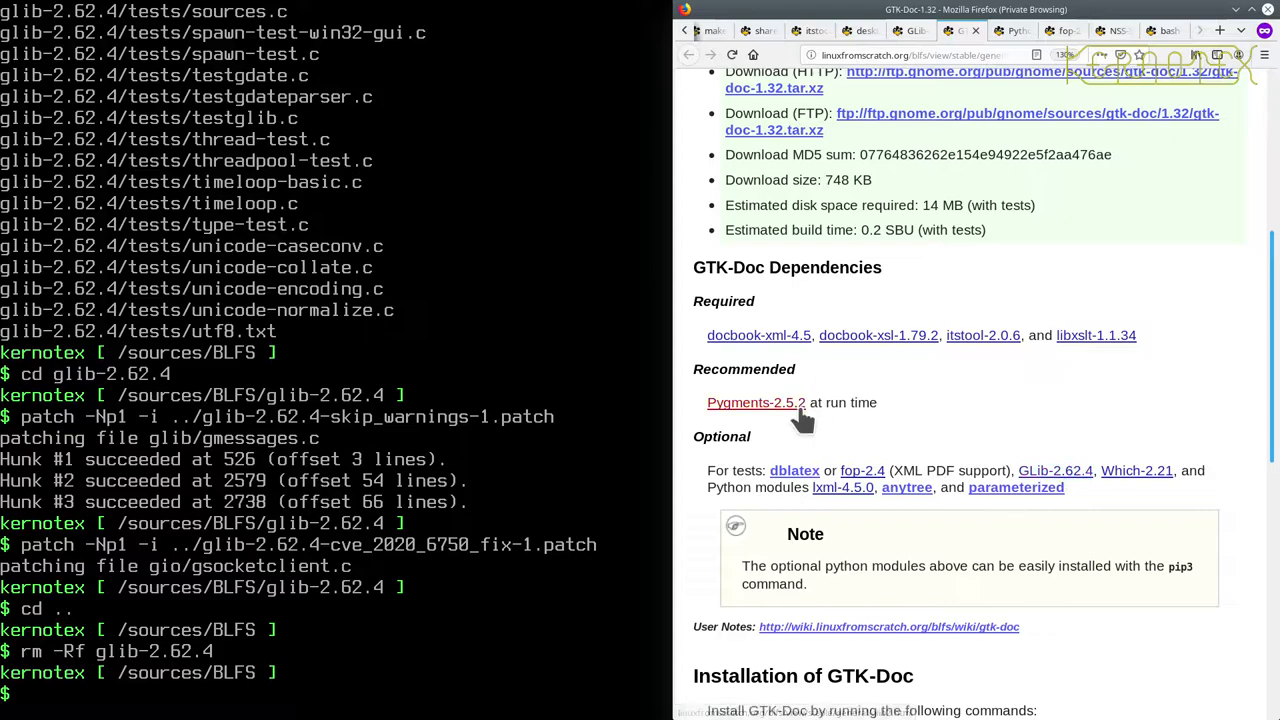
{"action": "mouse_move", "coordinate": [905, 335]}
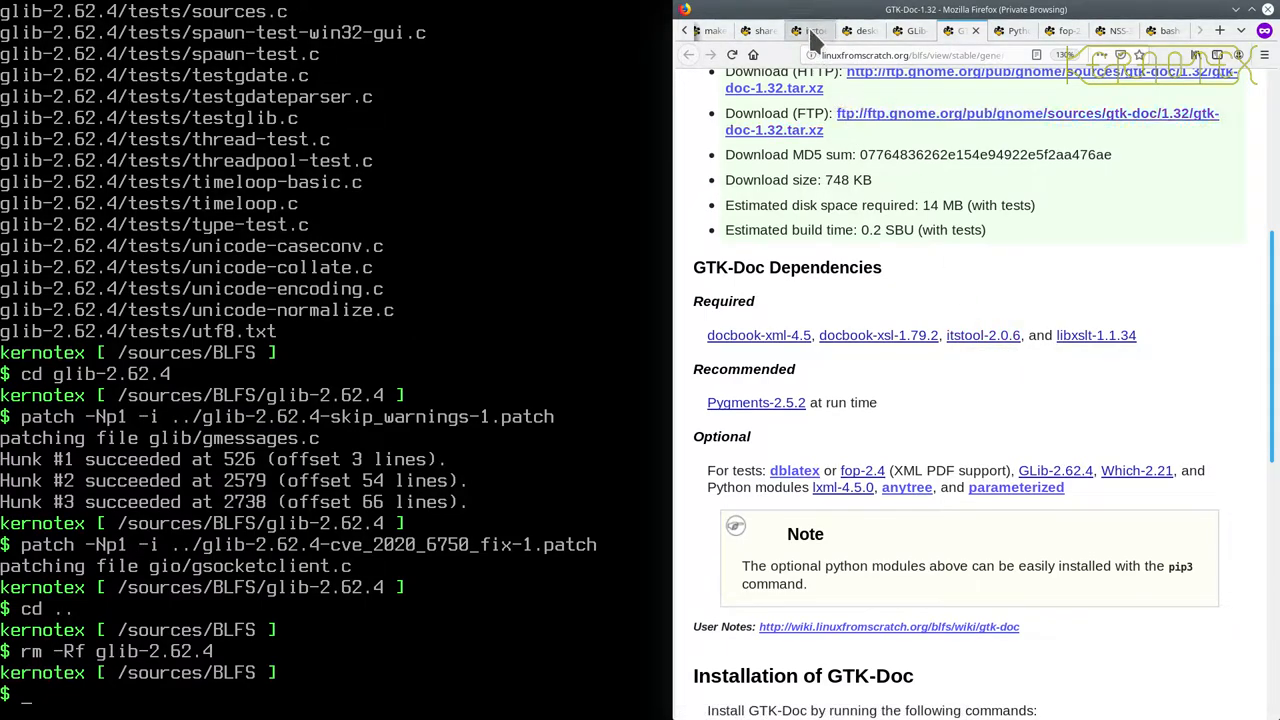
{"action": "left_click", "coordinate": [810, 31]}
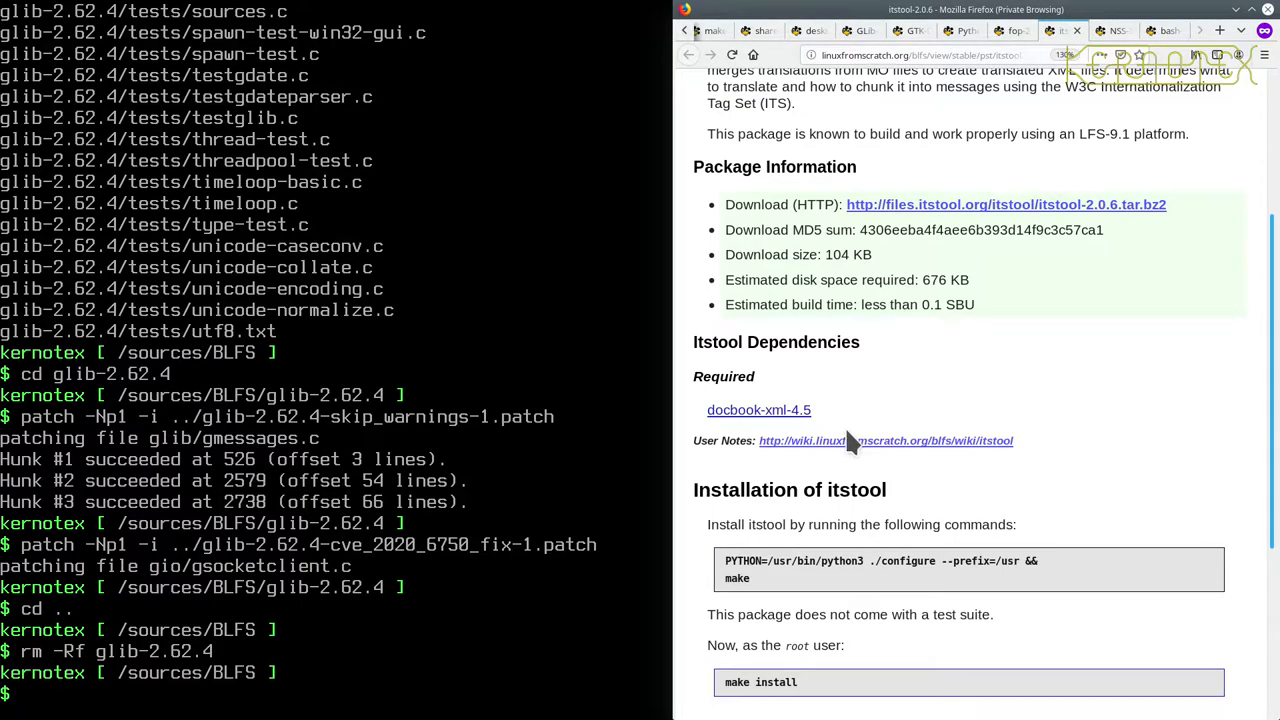
{"action": "mouse_move", "coordinate": [745, 410]}
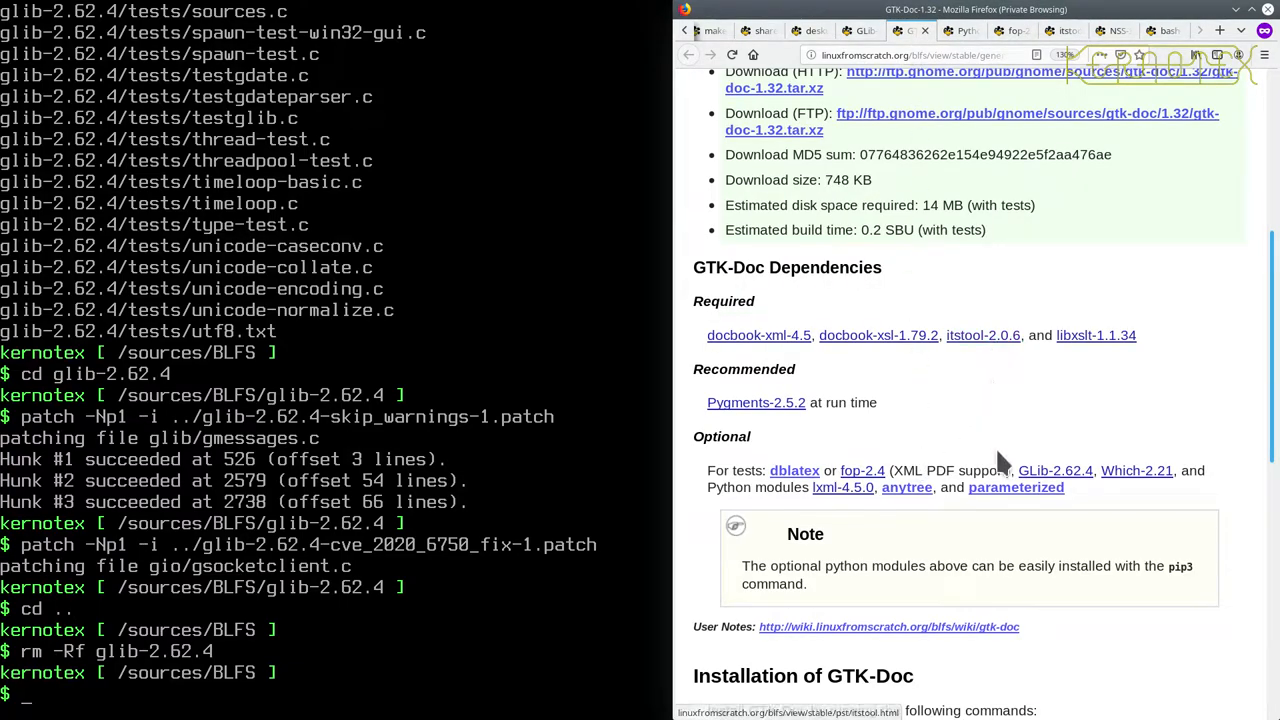
{"action": "mouse_move", "coordinate": [1040, 480]}
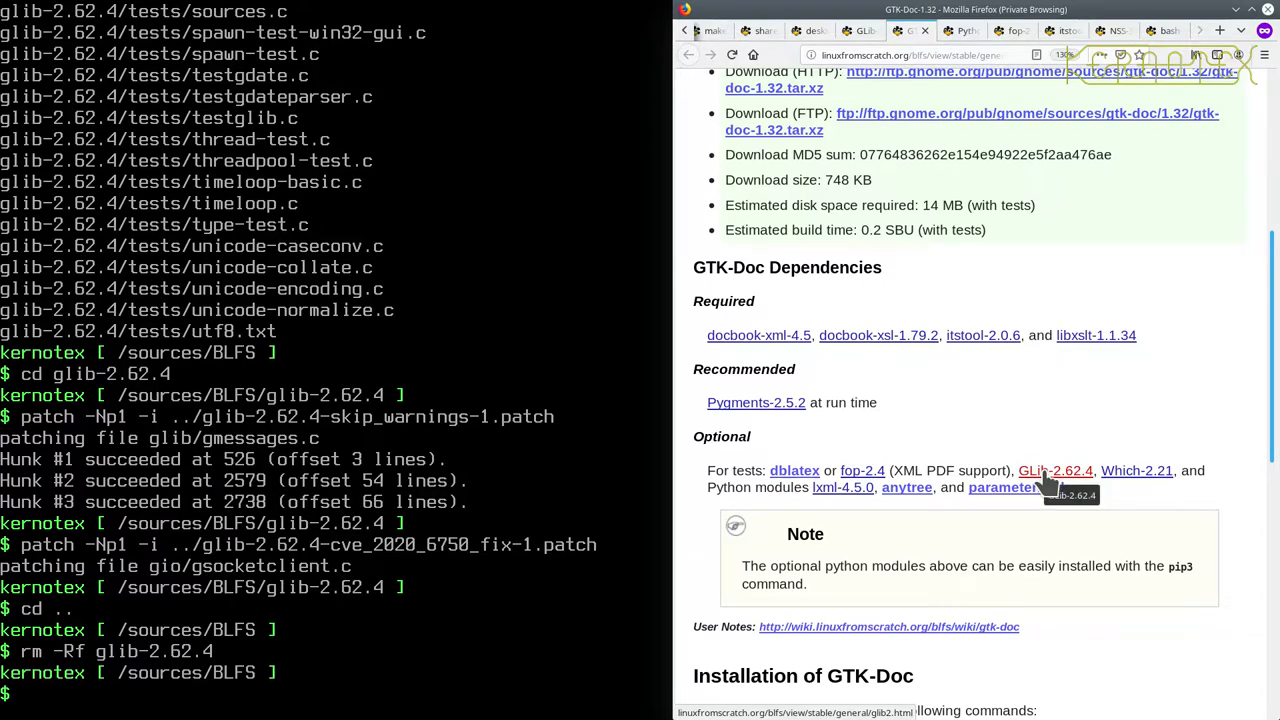
{"action": "mouse_move", "coordinate": [1043, 405]}
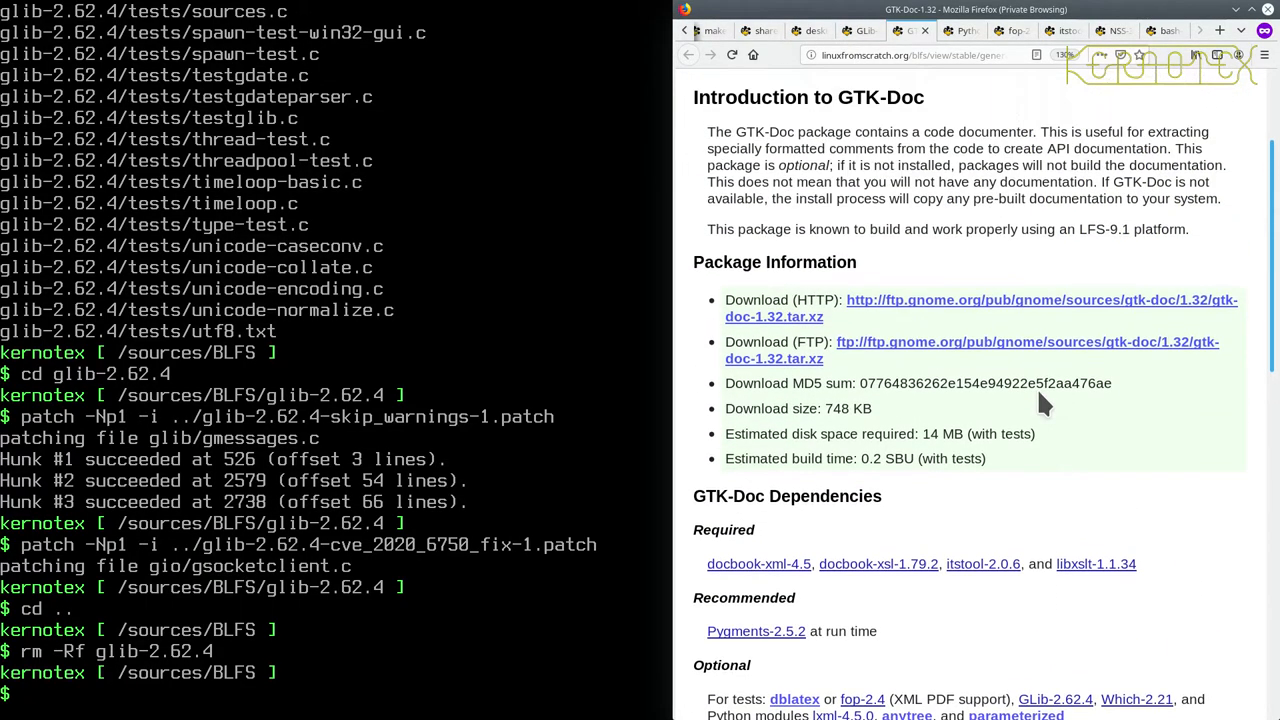
{"action": "scroll", "scroll_direction": "up", "scroll_amount": 3}
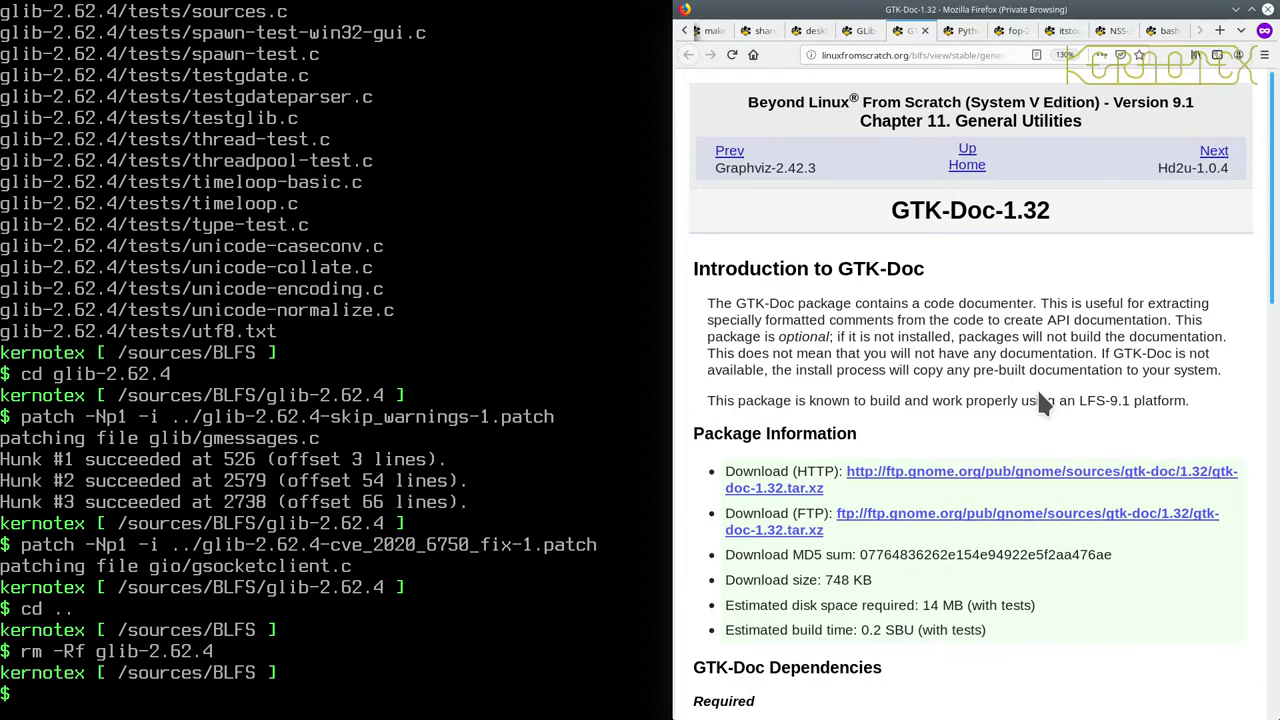
{"action": "scroll", "scroll_direction": "down", "scroll_amount": 3}
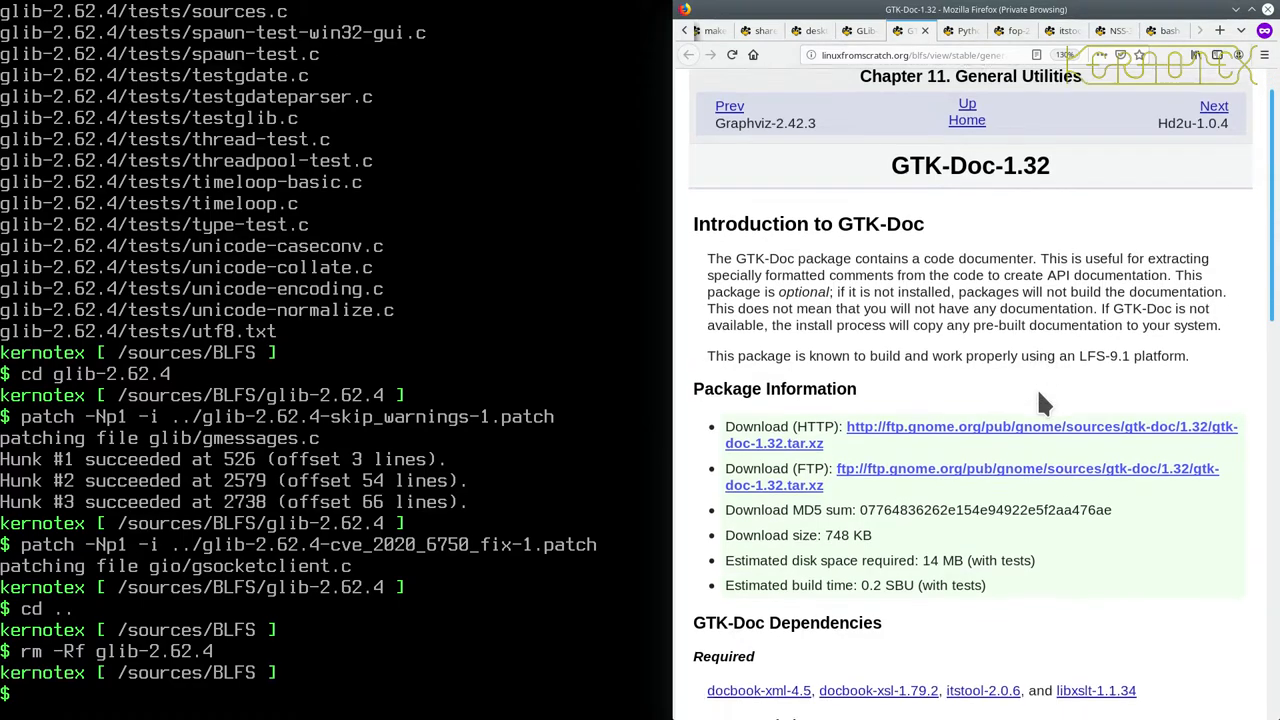
{"action": "scroll", "scroll_direction": "down", "scroll_amount": 3}
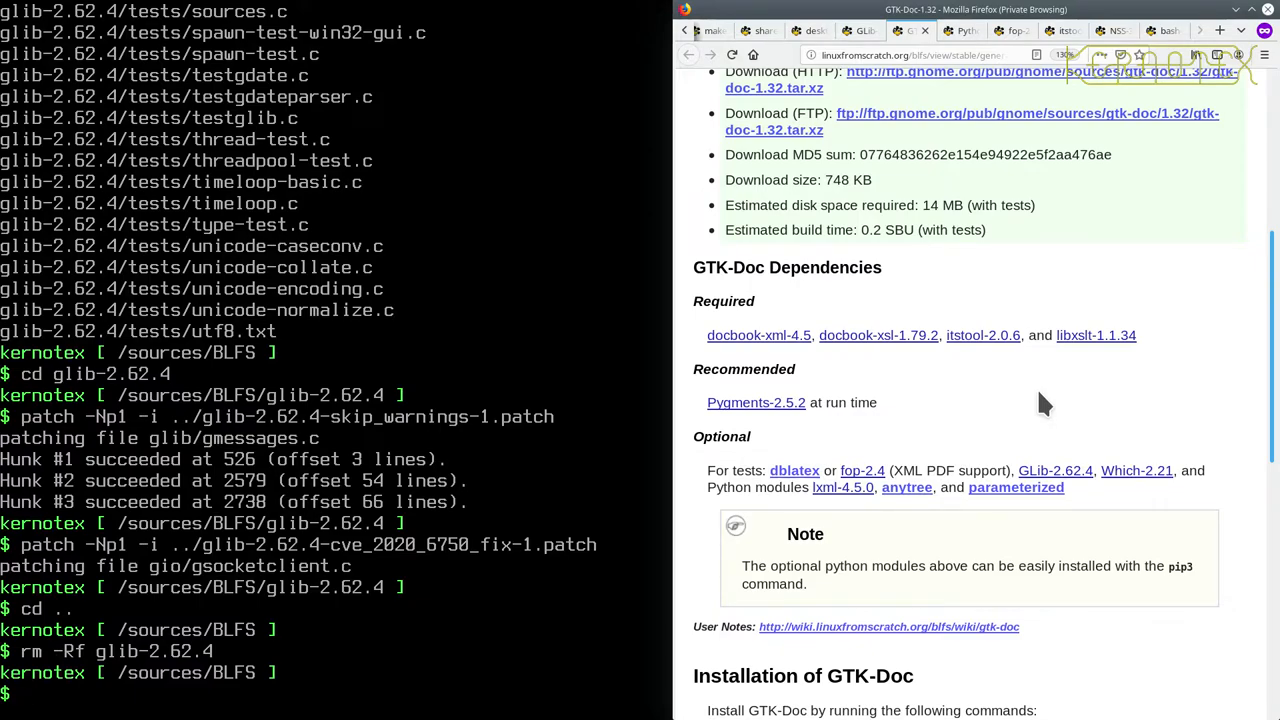
{"action": "mouse_move", "coordinate": [745, 335]}
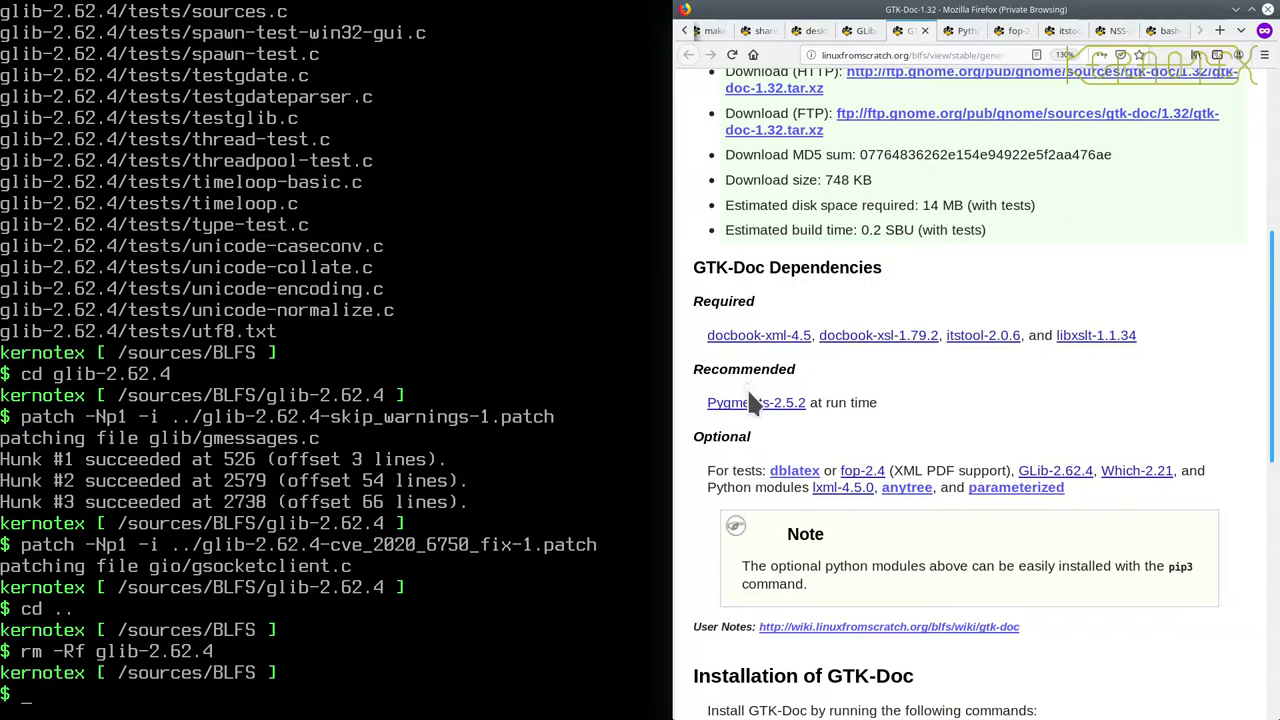
{"action": "mouse_move", "coordinate": [756, 402]}
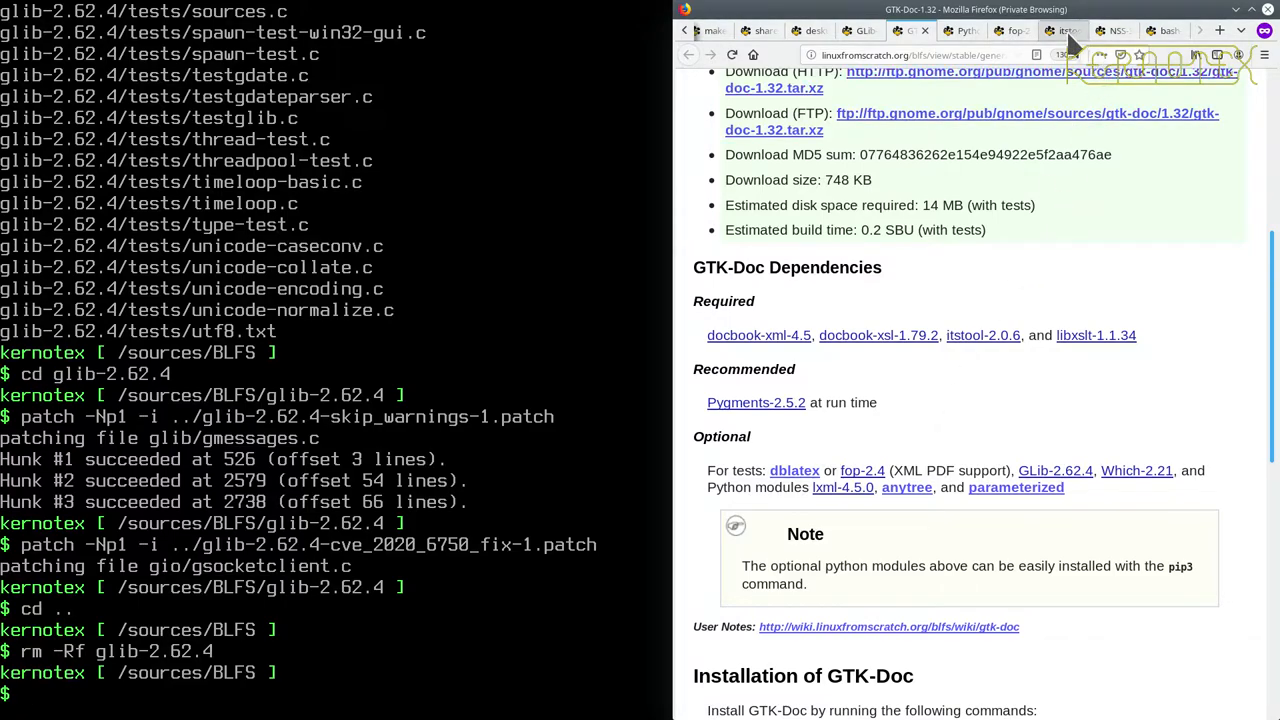
- Show the itstool 2.0.6 tab in Firefox and page through lynx's book contents near GLib-2.62.4
{"action": "left_click", "coordinate": [1063, 30]}
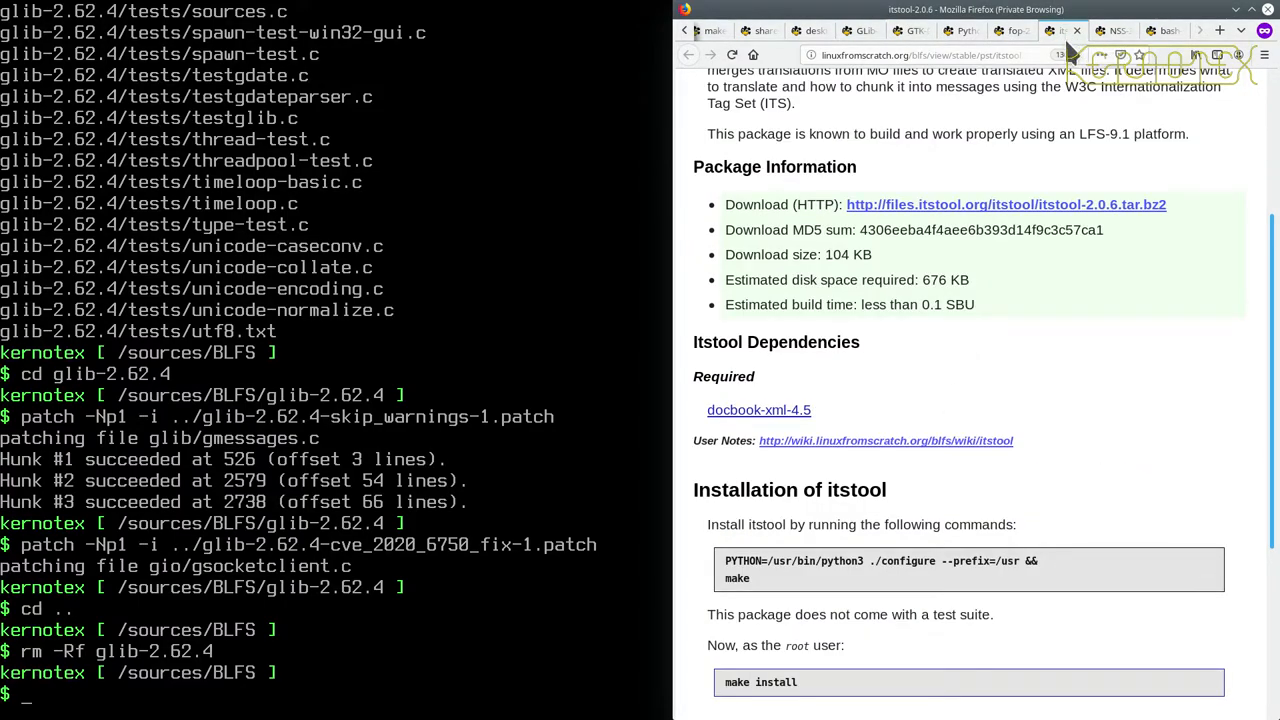
{"action": "mouse_move", "coordinate": [1040, 298]}
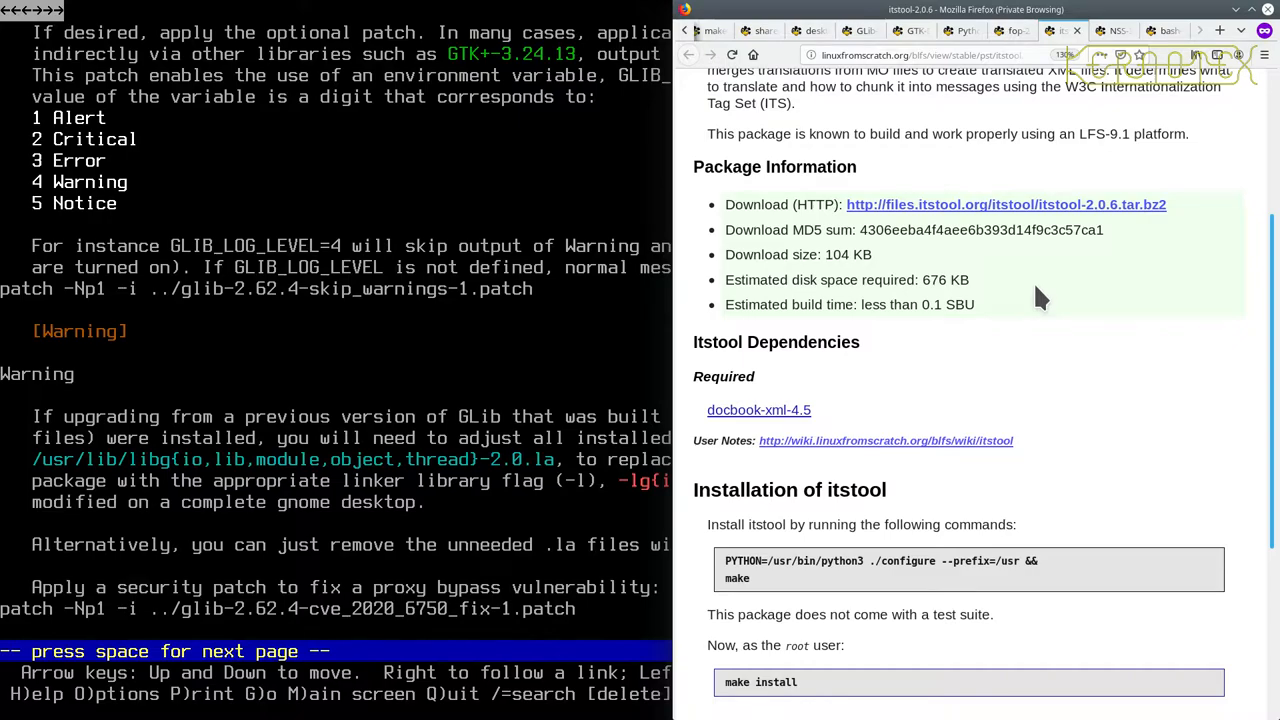
{"action": "key", "text": "space"}
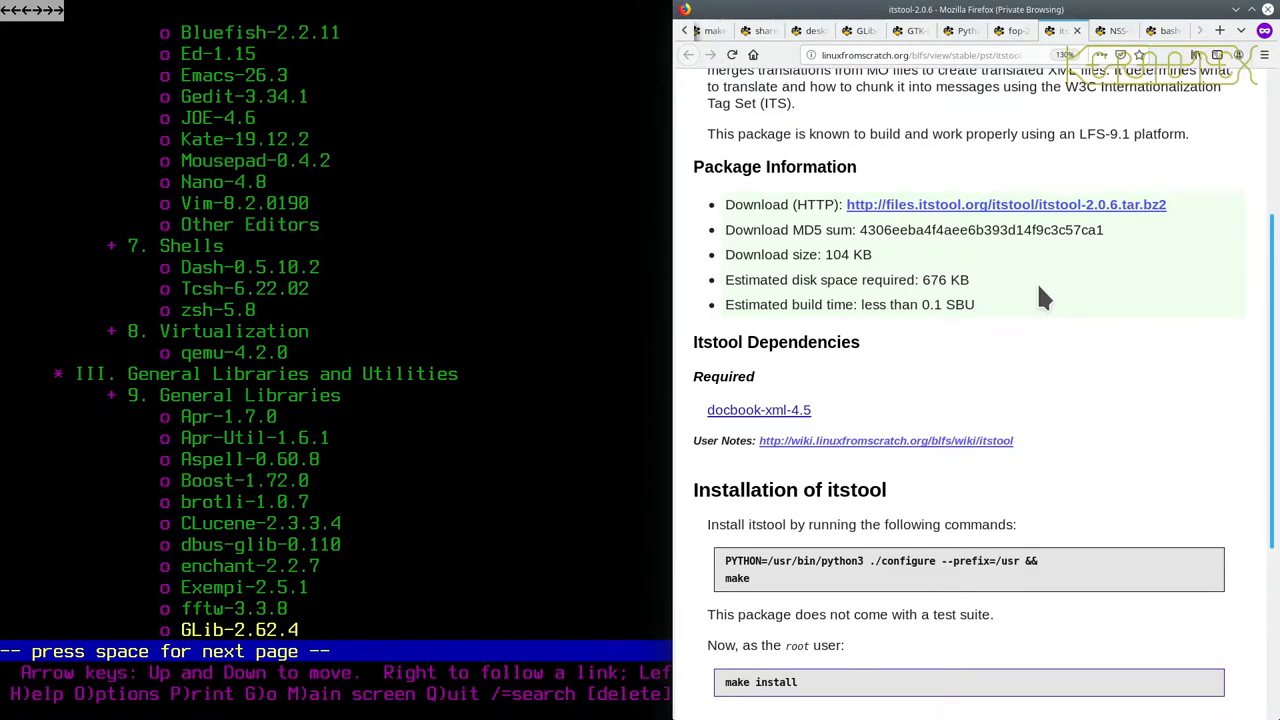
{"action": "scroll", "scroll_direction": "down", "scroll_amount": 3}
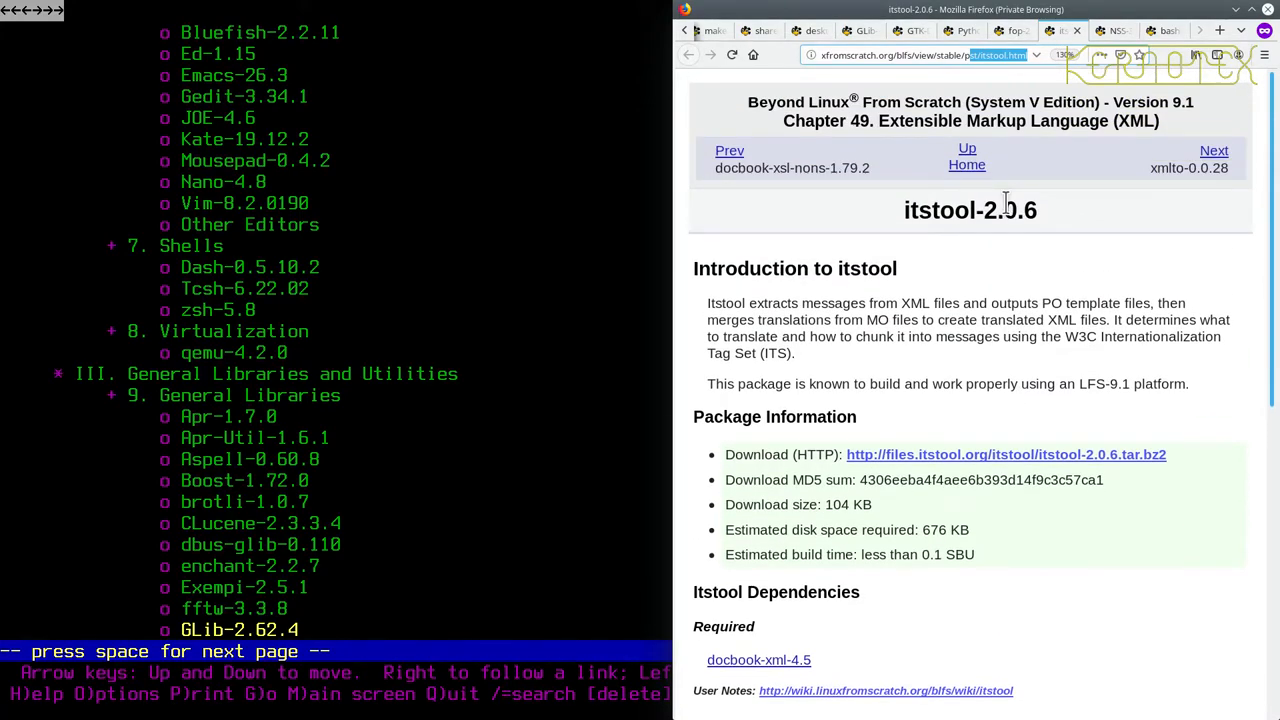
{"action": "scroll", "scroll_direction": "down", "scroll_amount": 3}
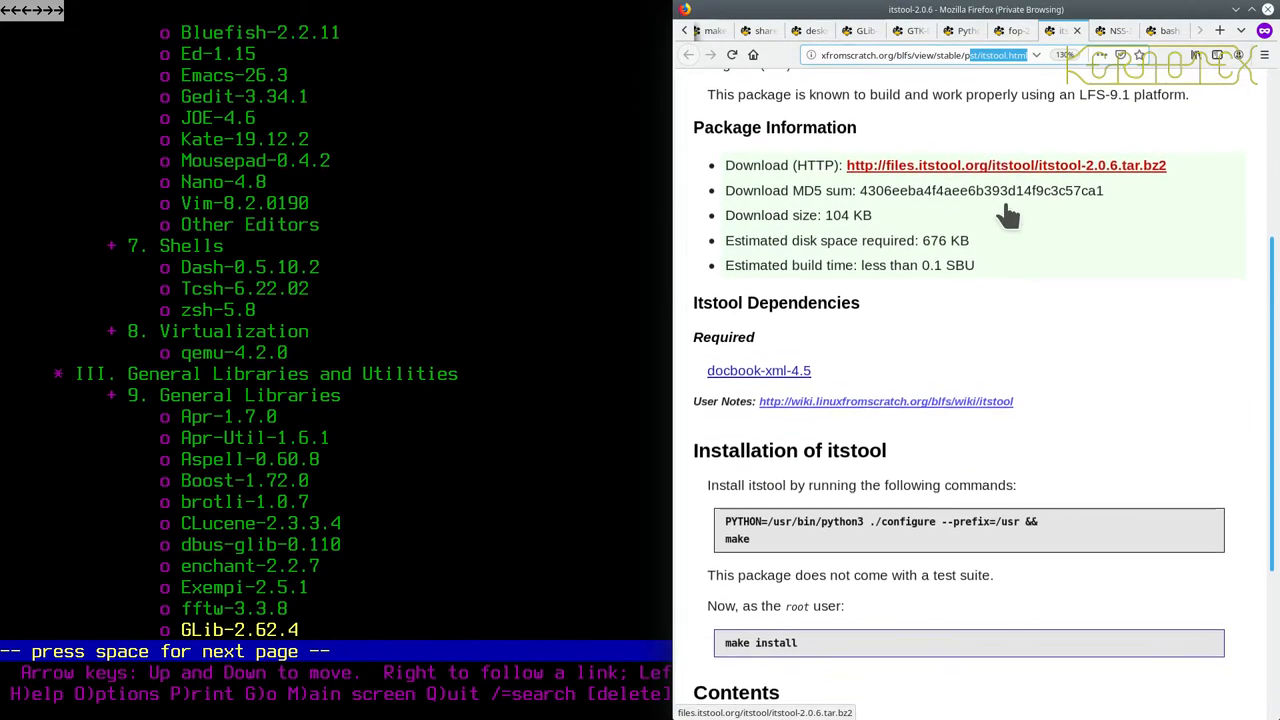
{"action": "scroll", "scroll_direction": "down", "scroll_amount": 3}
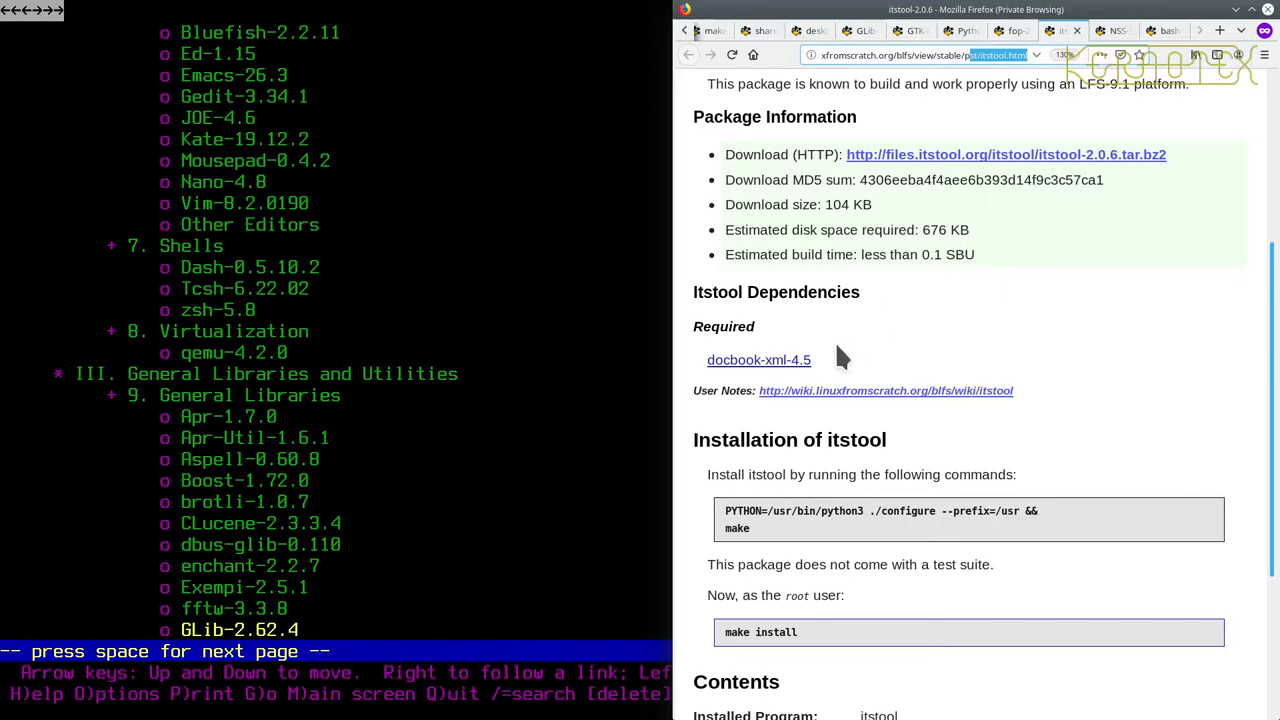
{"action": "mouse_move", "coordinate": [825, 378]}
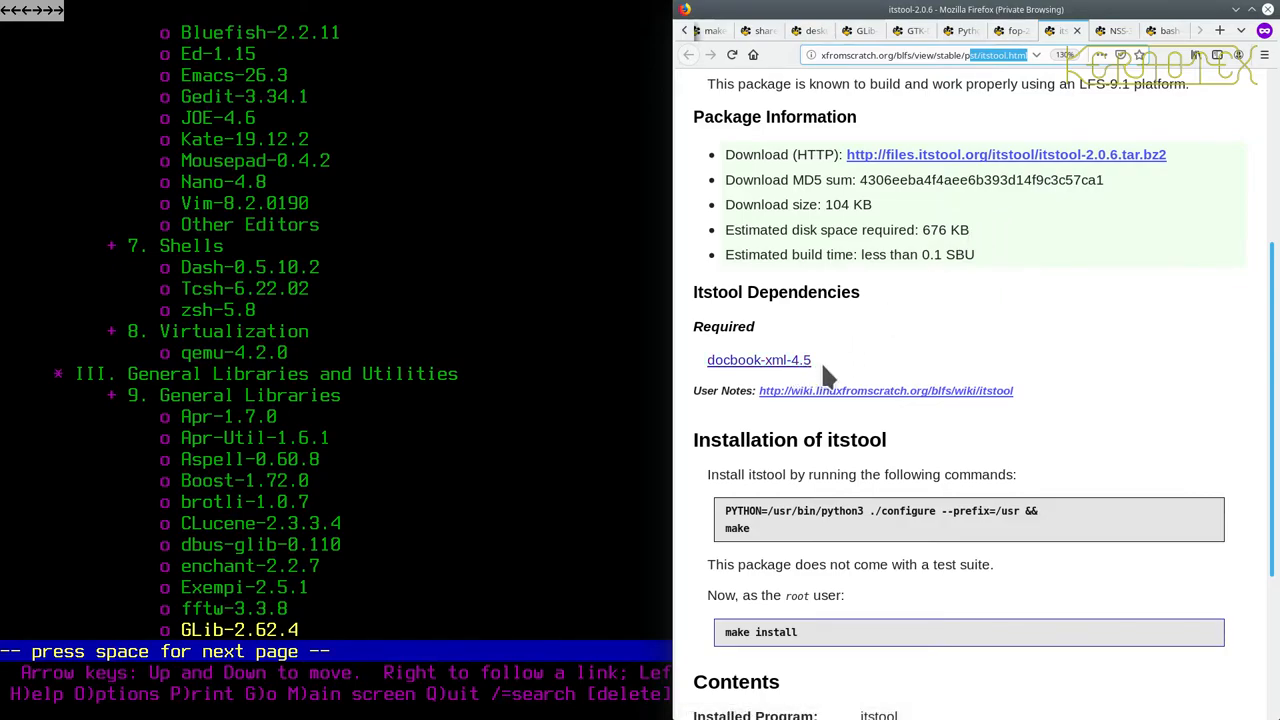
{"action": "mouse_move", "coordinate": [852, 362]}
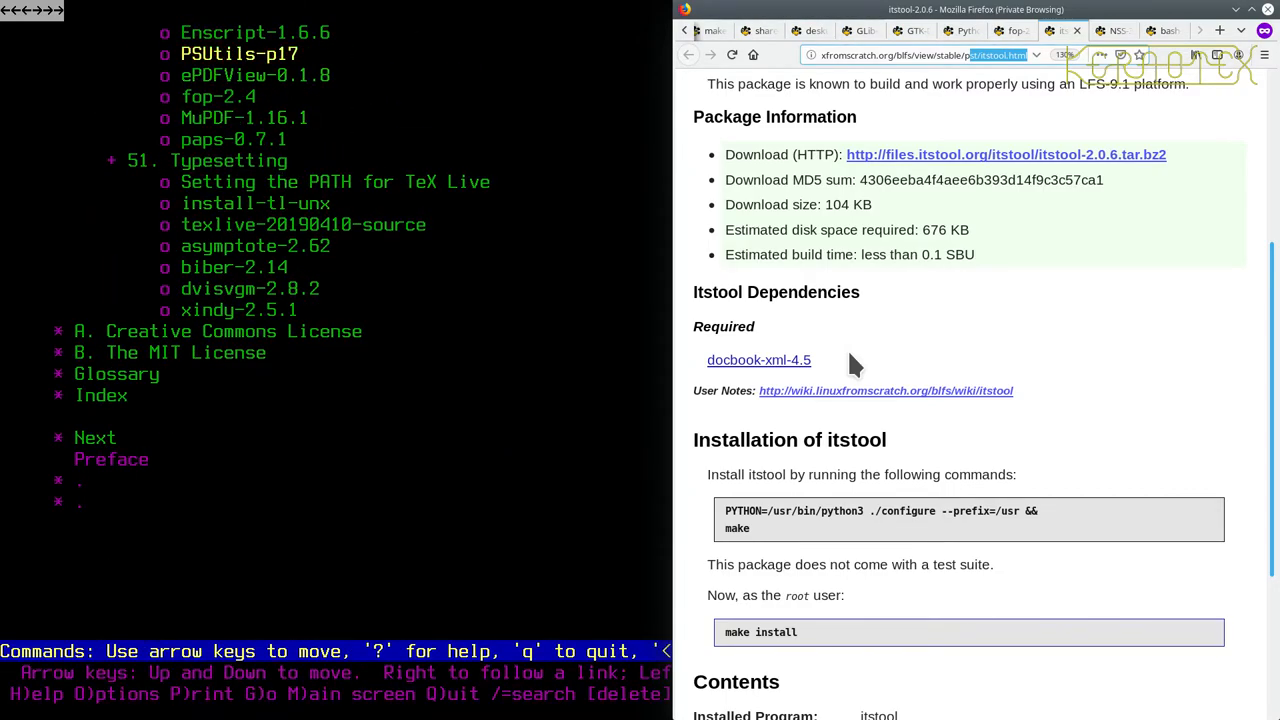
- Save itstool-2.0.6.tar.bz2 to disk from its download link and quit lynx
{"action": "key", "text": "space"}
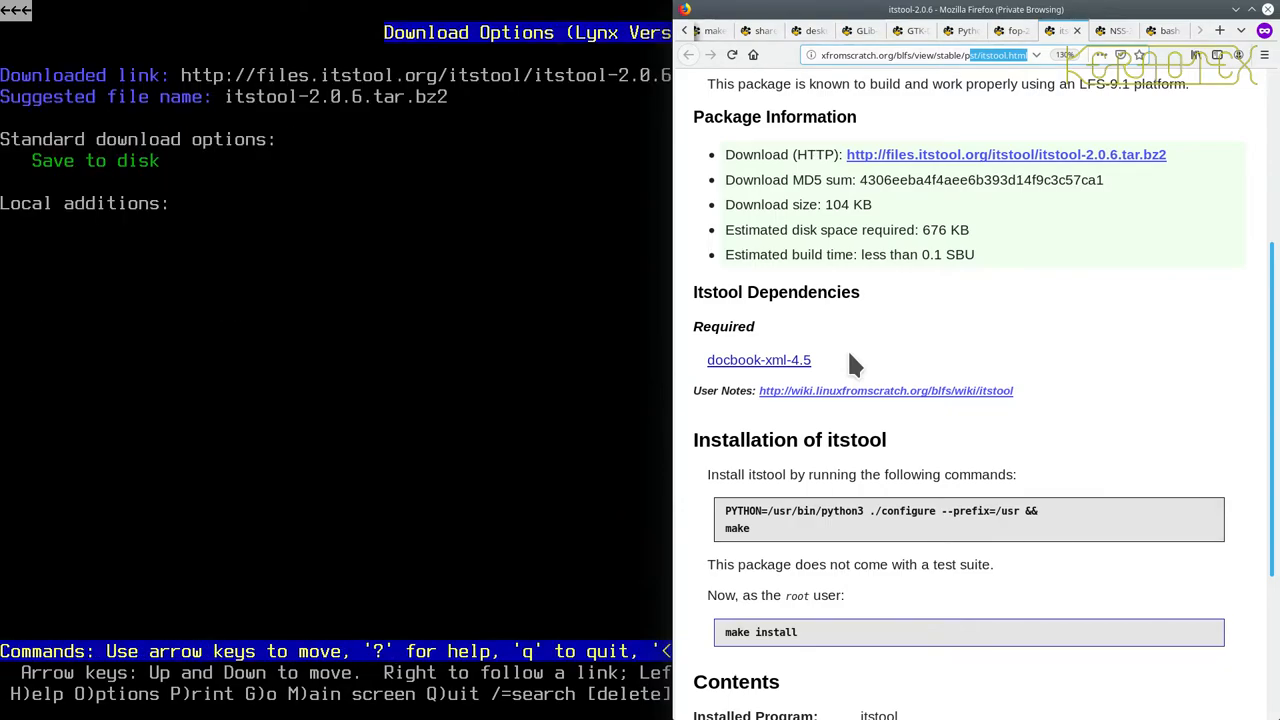
{"action": "key", "text": "Return"}
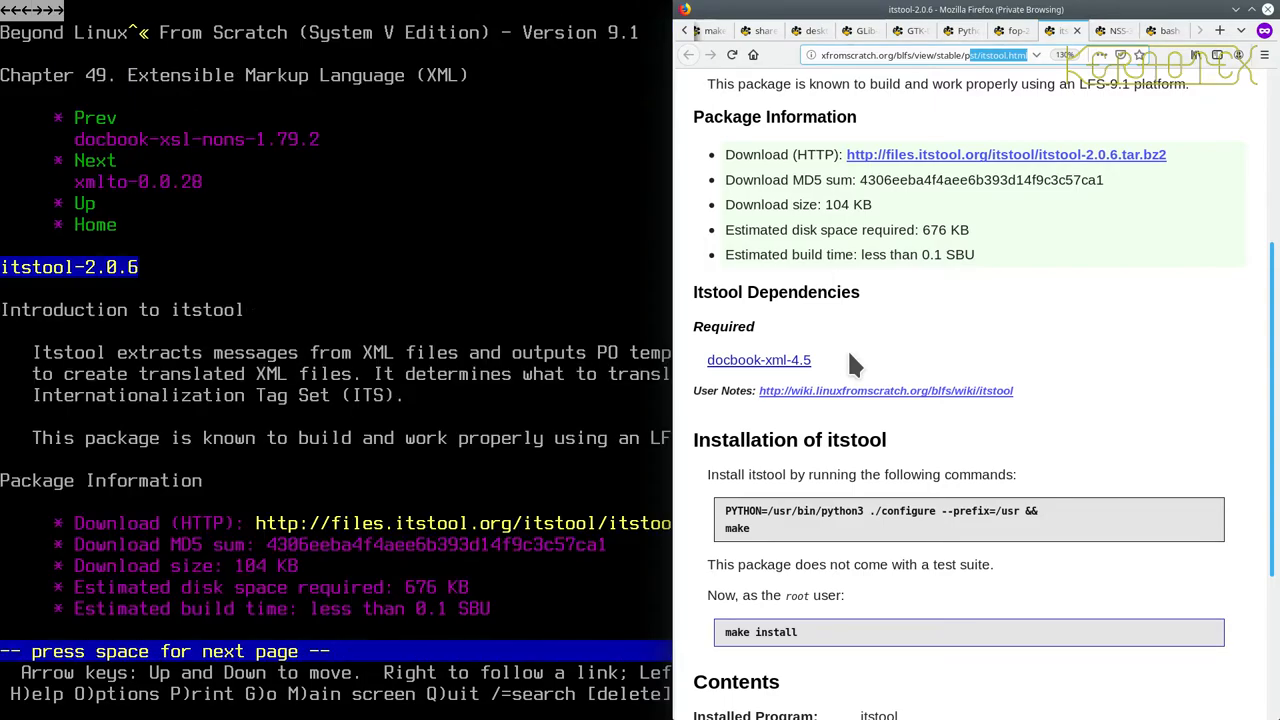
{"action": "scroll", "scroll_direction": "down", "scroll_amount": 3}
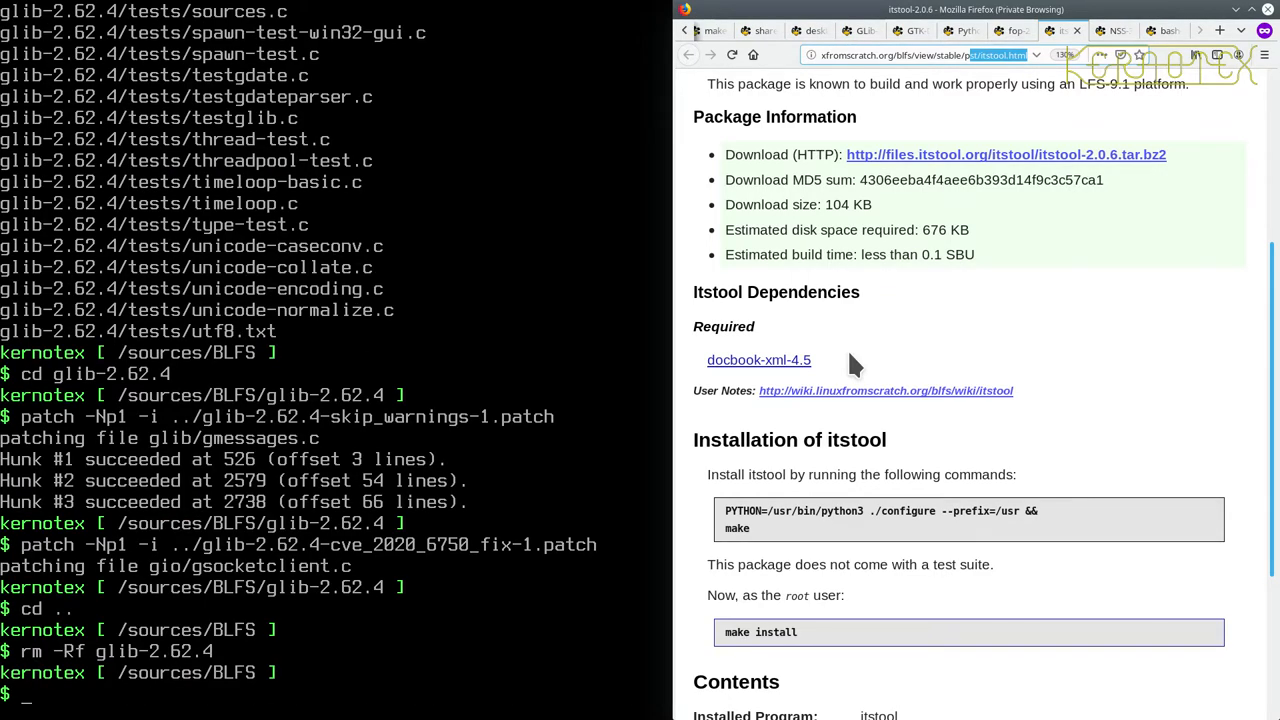
- Unpack itstool-2.0.6.tar.bz2, configure it with PYTHON=/usr/bin/python3 and --prefix=/usr, and run make
{"action": "type", "text": "tar -xvf i"}
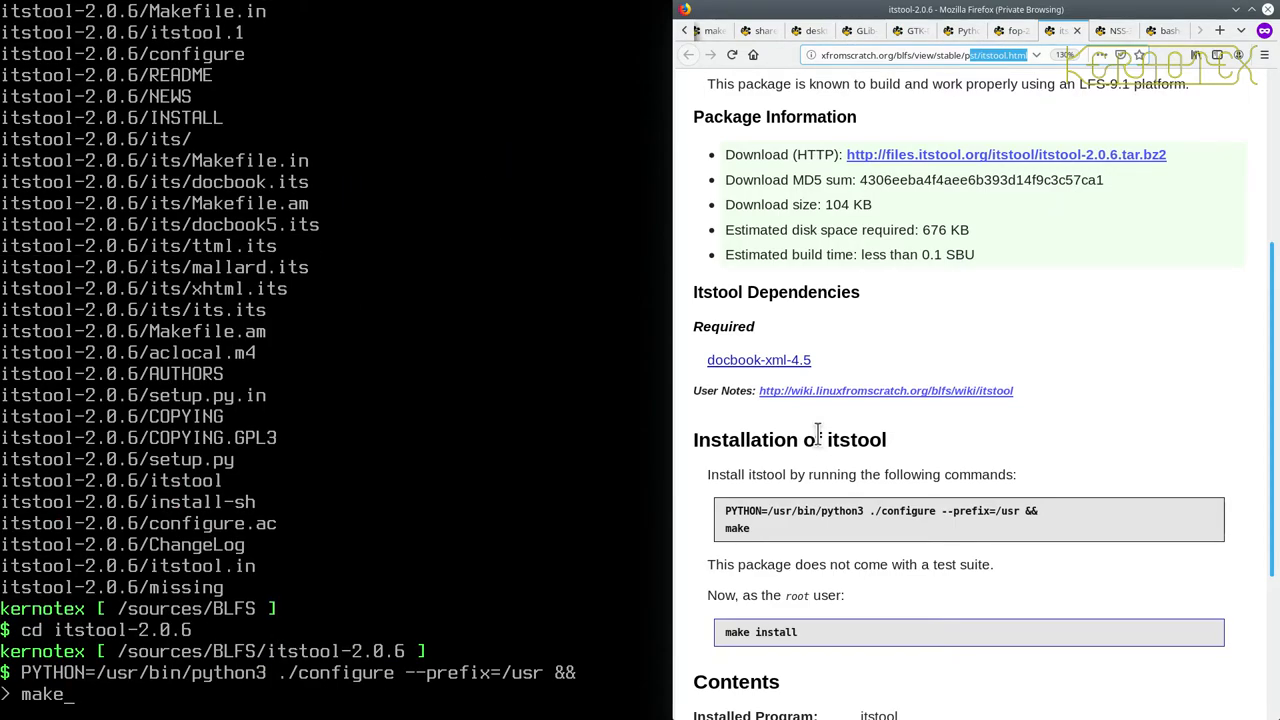
{"action": "key", "text": "Return"}
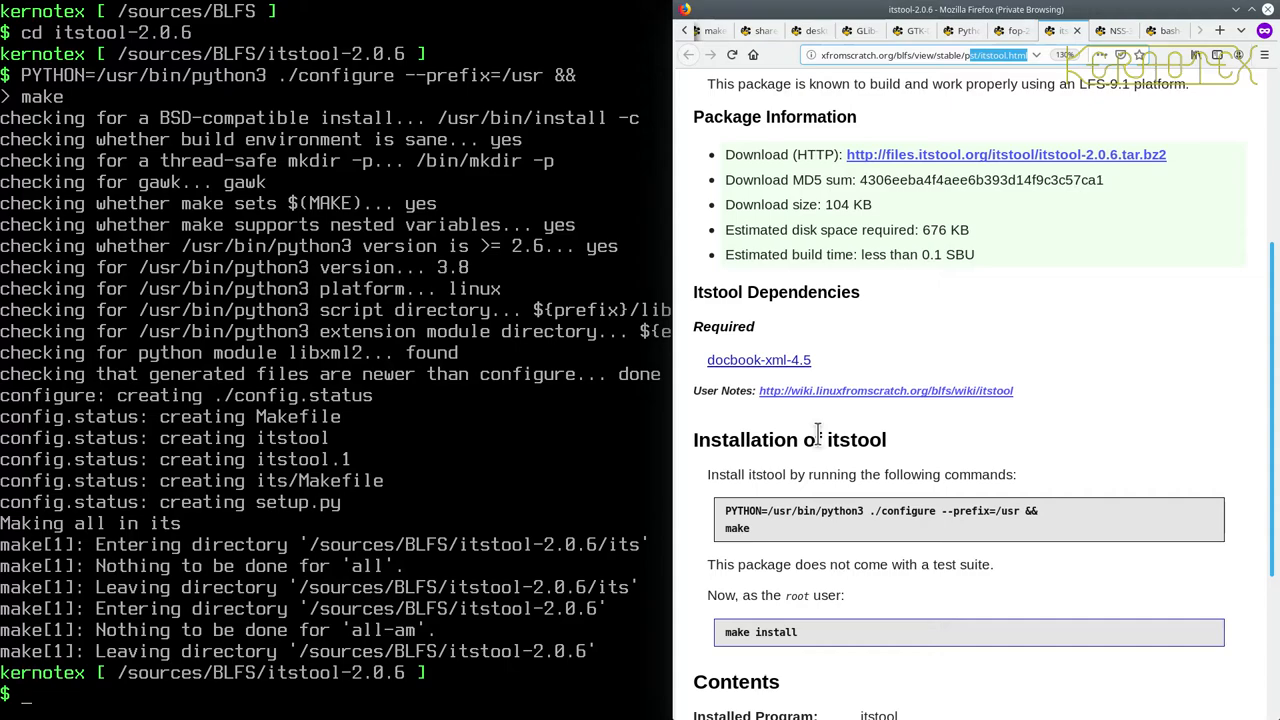
- Switch to root with su, run make install for itstool 2.0.6, then exit the root shell
{"action": "type", "text": "su"}
{"action": "type", "text": "make int"}
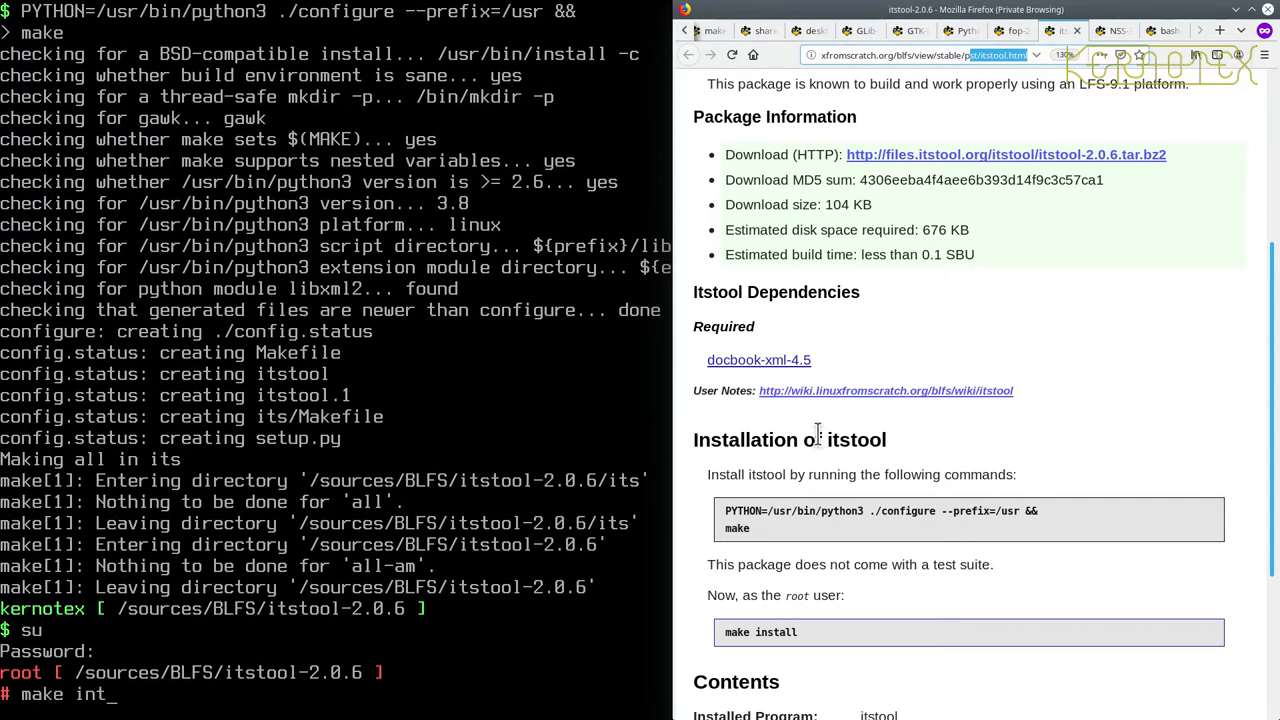
{"action": "key", "text": "BackSpace"}
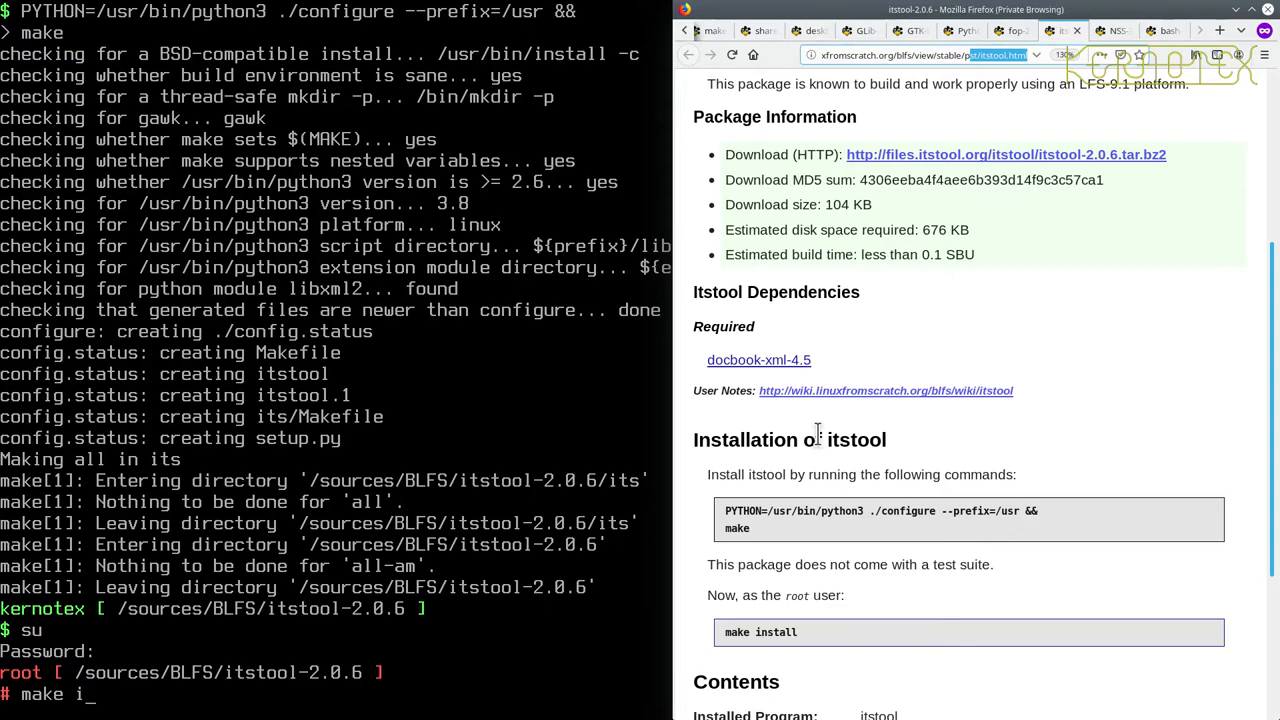
{"action": "type", "text": "nstall"}
{"action": "type", "text": "cd"}
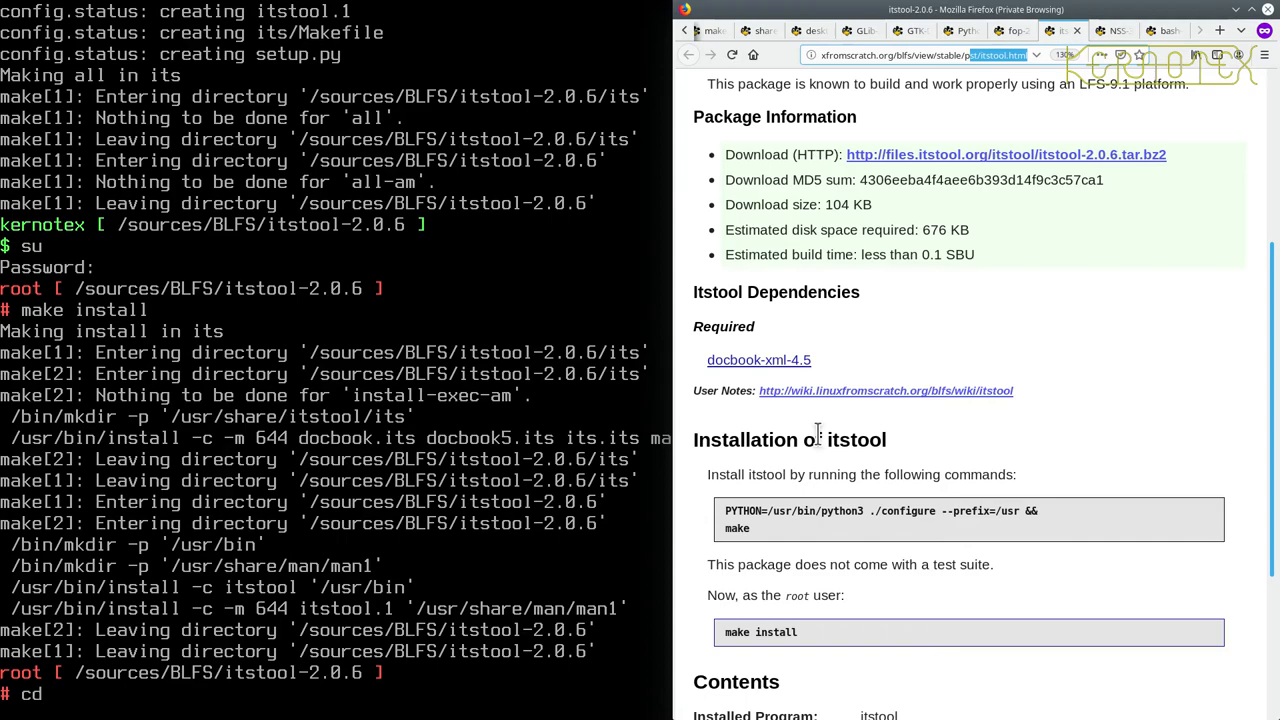
{"action": "type", "text": "exit"}
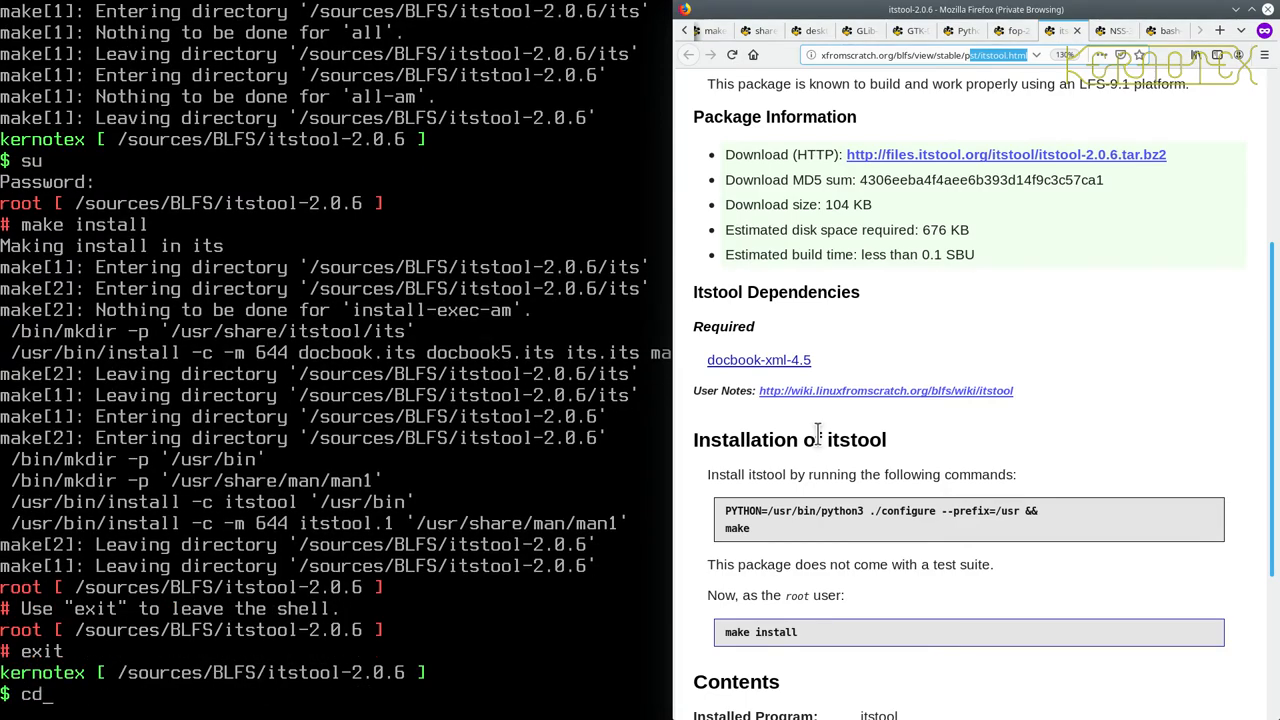